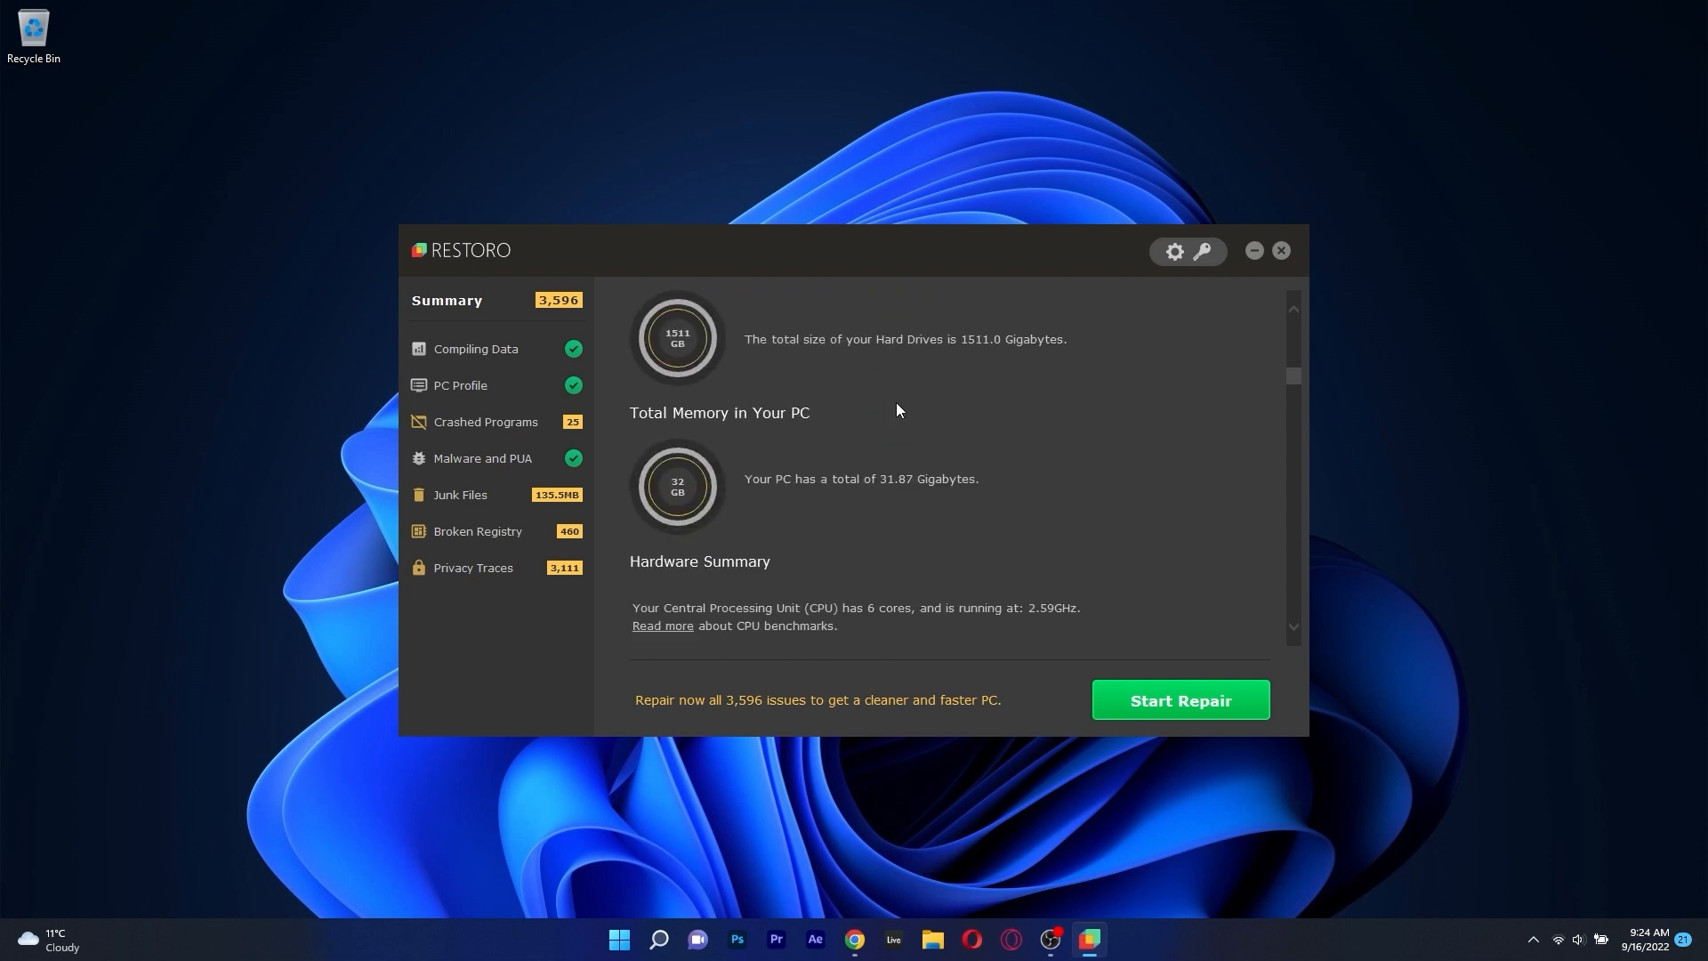
# - Review the scan summary's hardware details and the crashed programs results
pyautogui.scroll(-3)
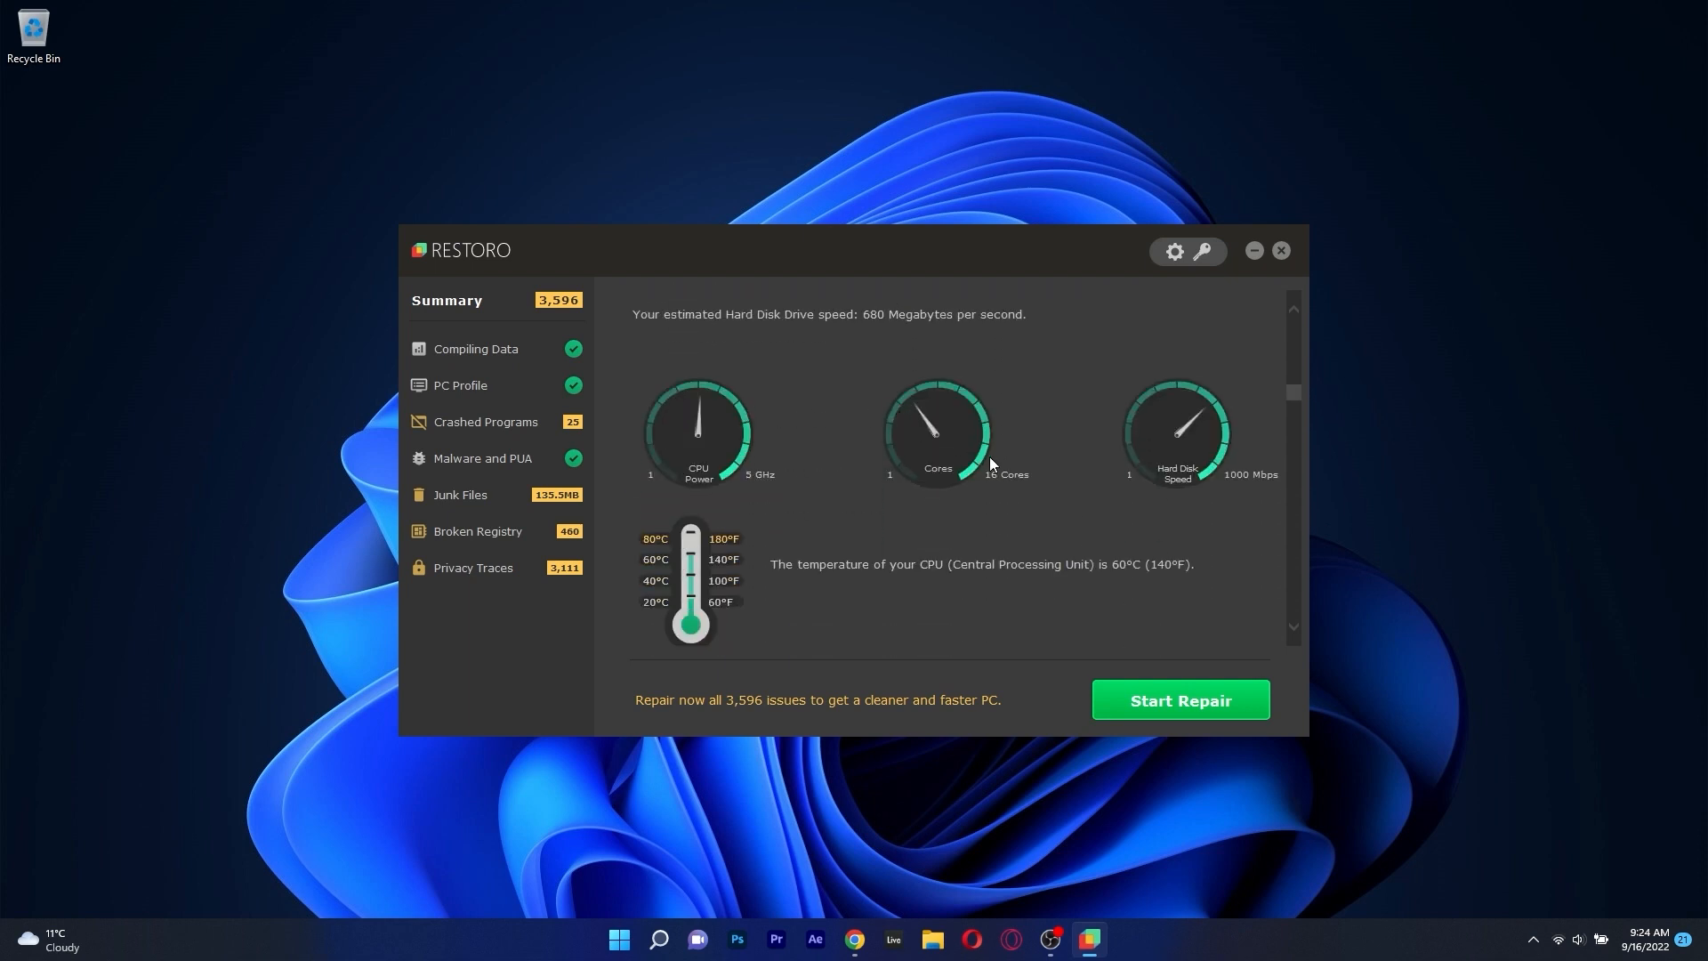
pyautogui.click(484, 422)
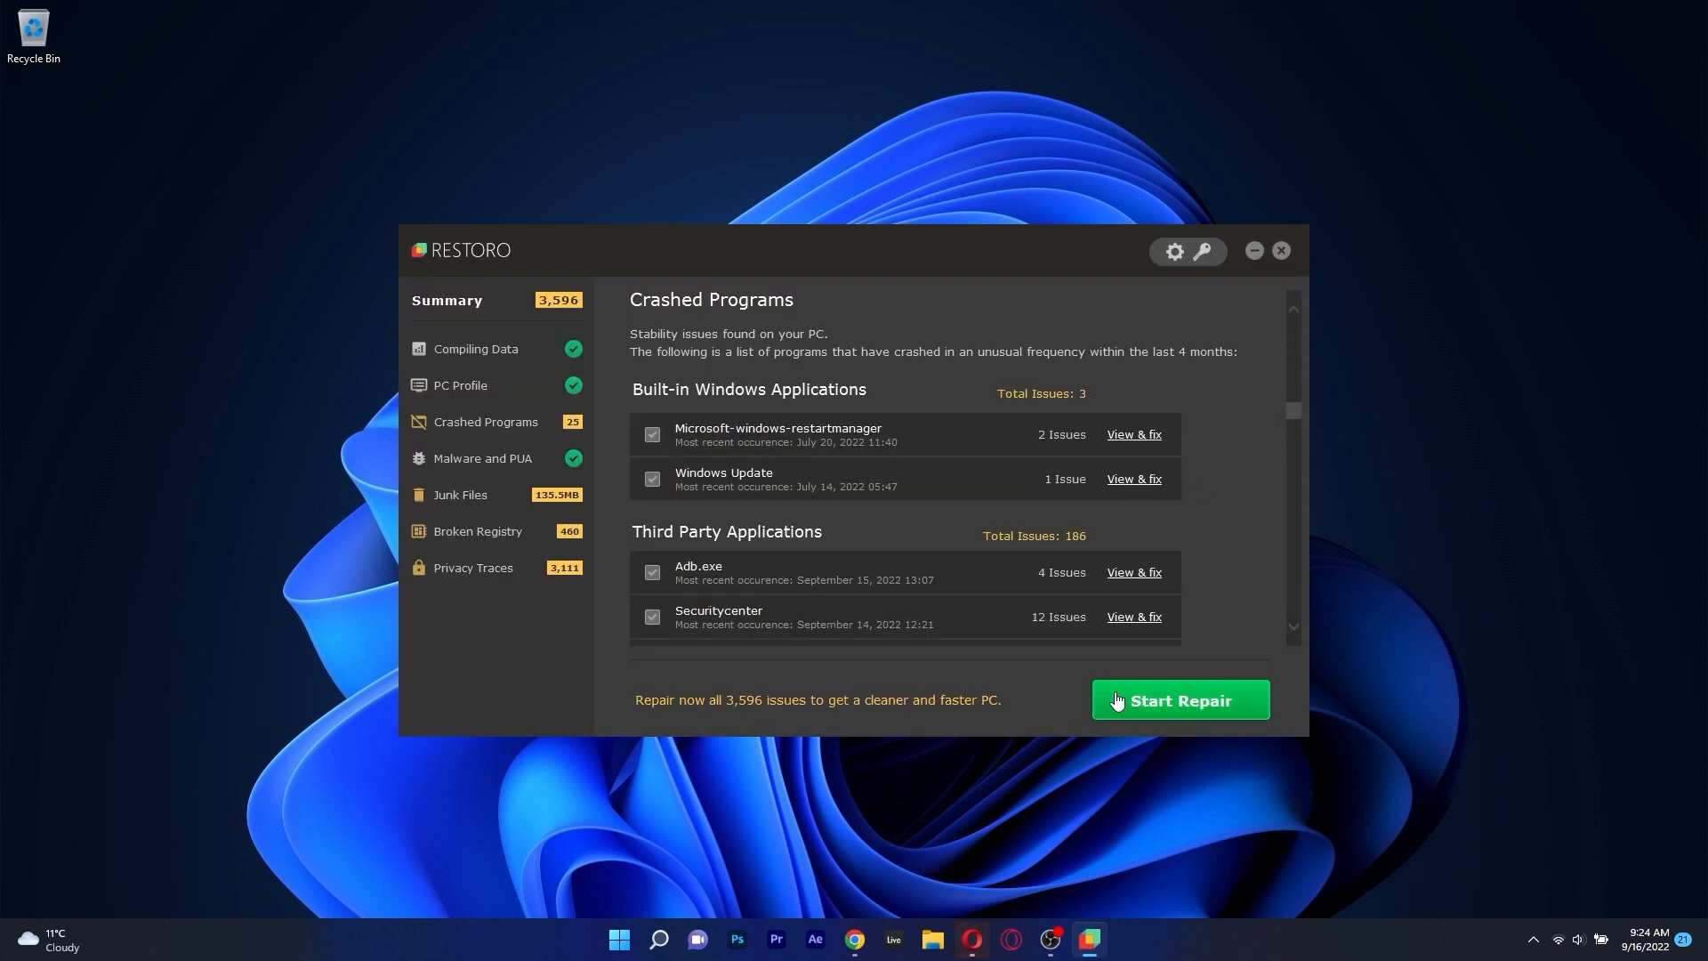
pyautogui.scroll(-3)
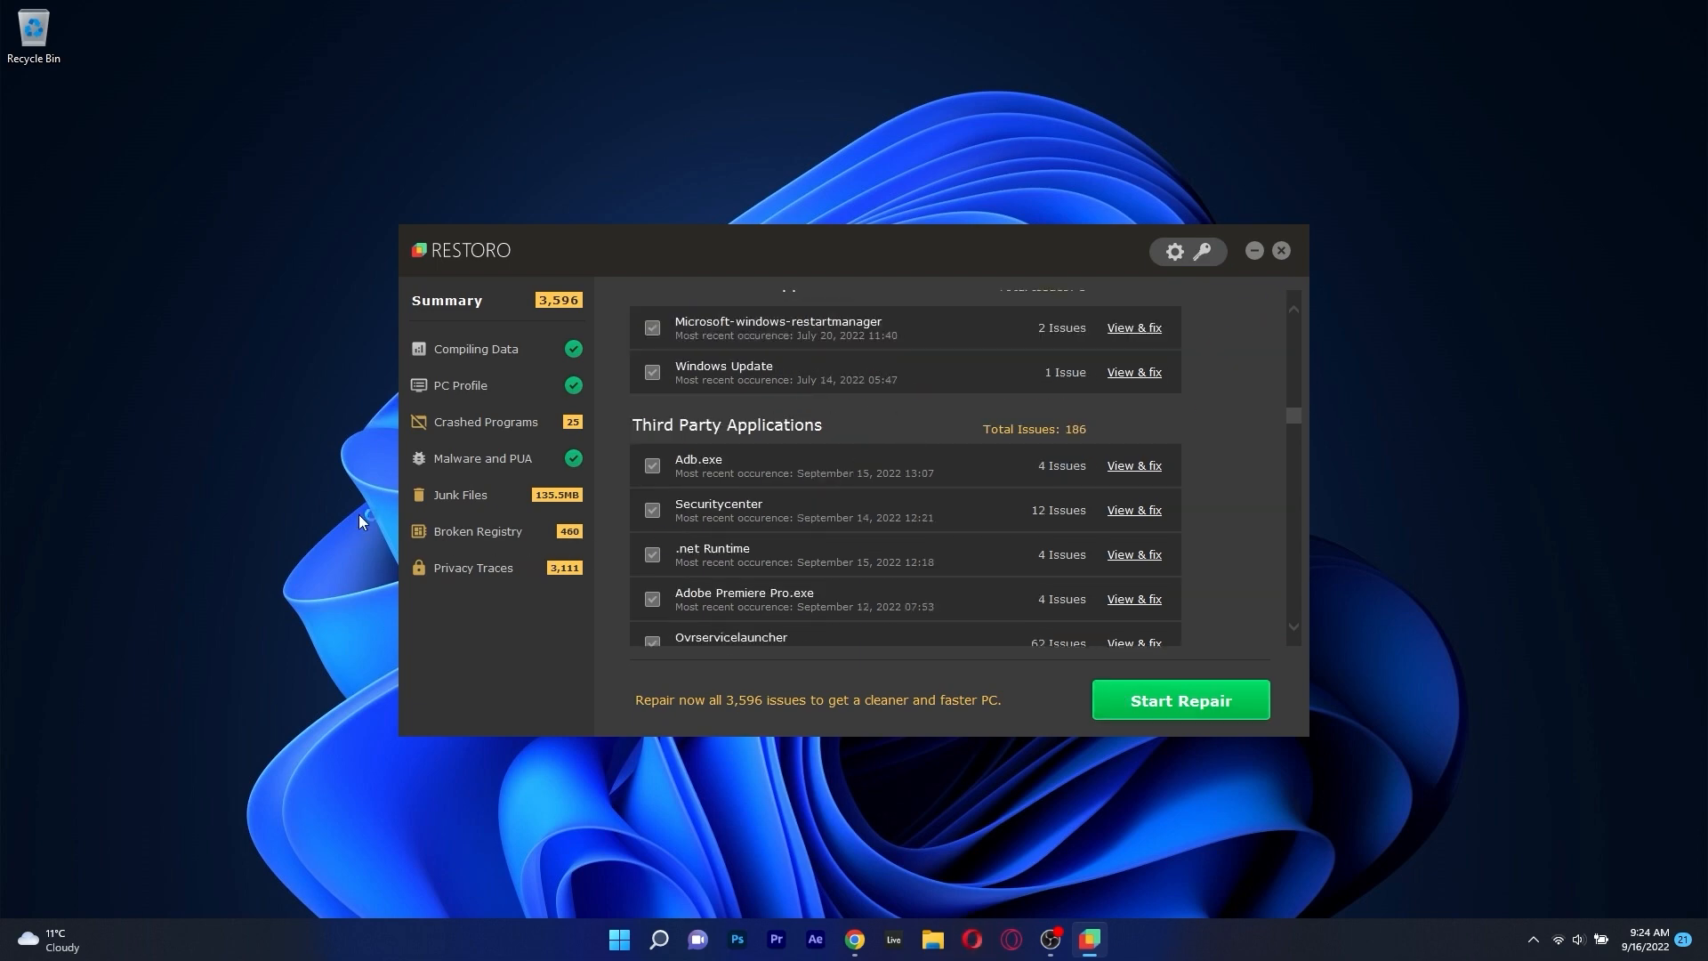
# - Review the junk files results and scroll through the Temporary Folders list
pyautogui.click(459, 495)
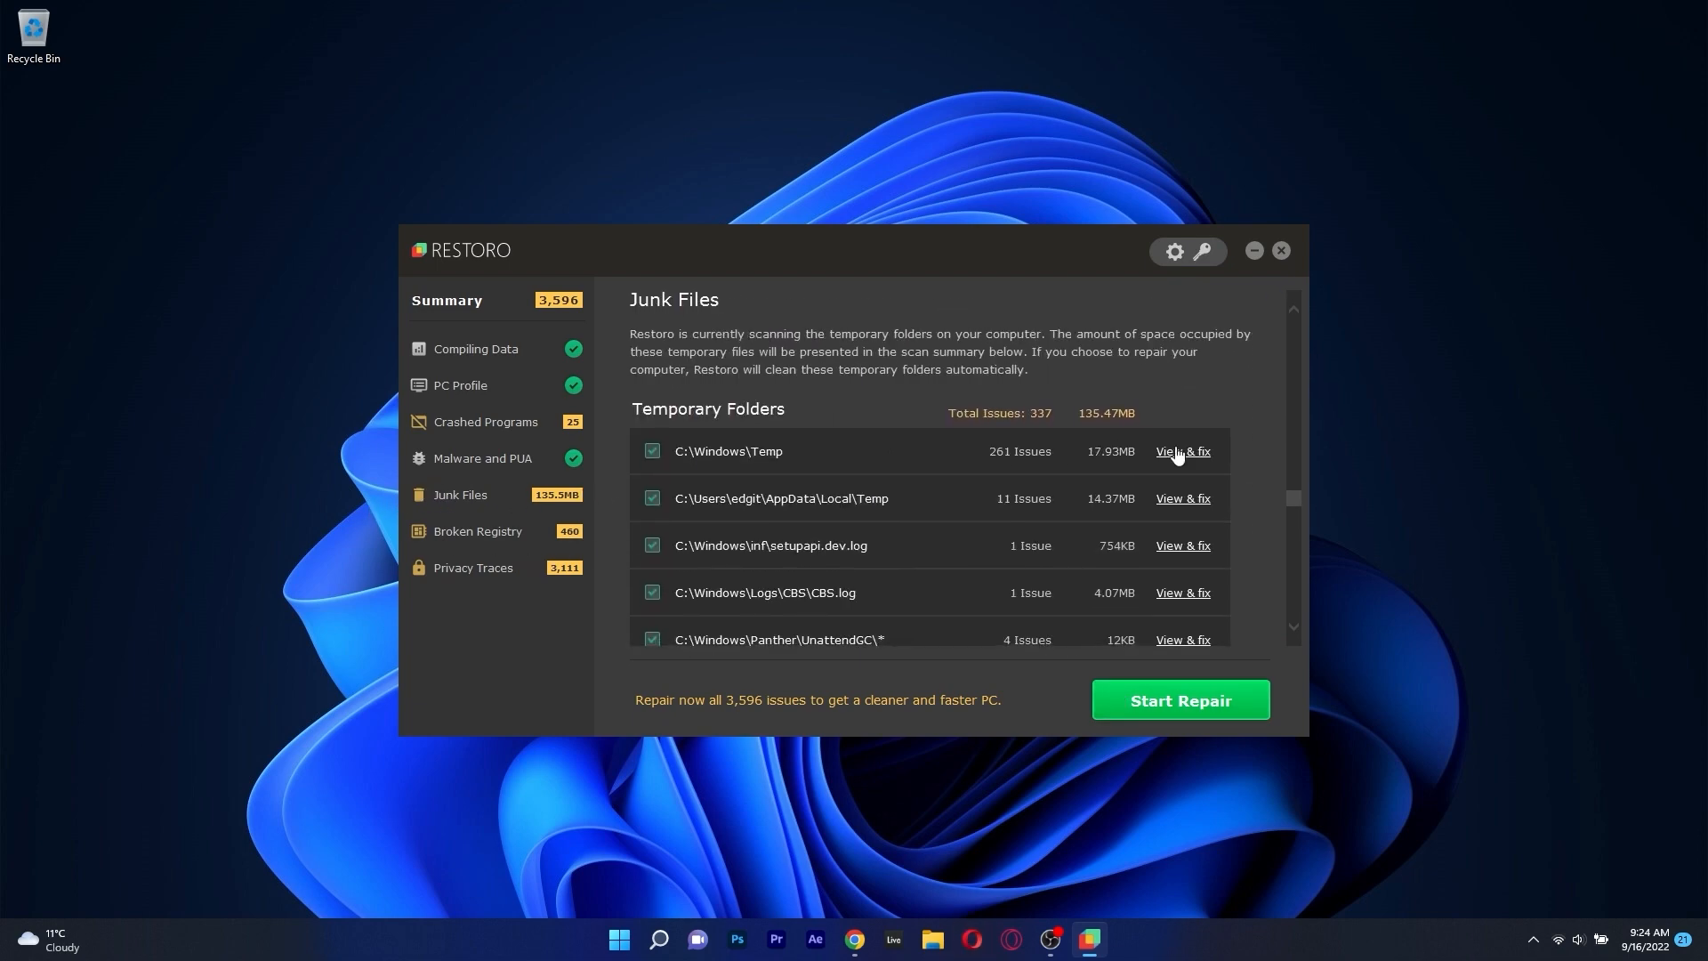
pyautogui.click(1182, 451)
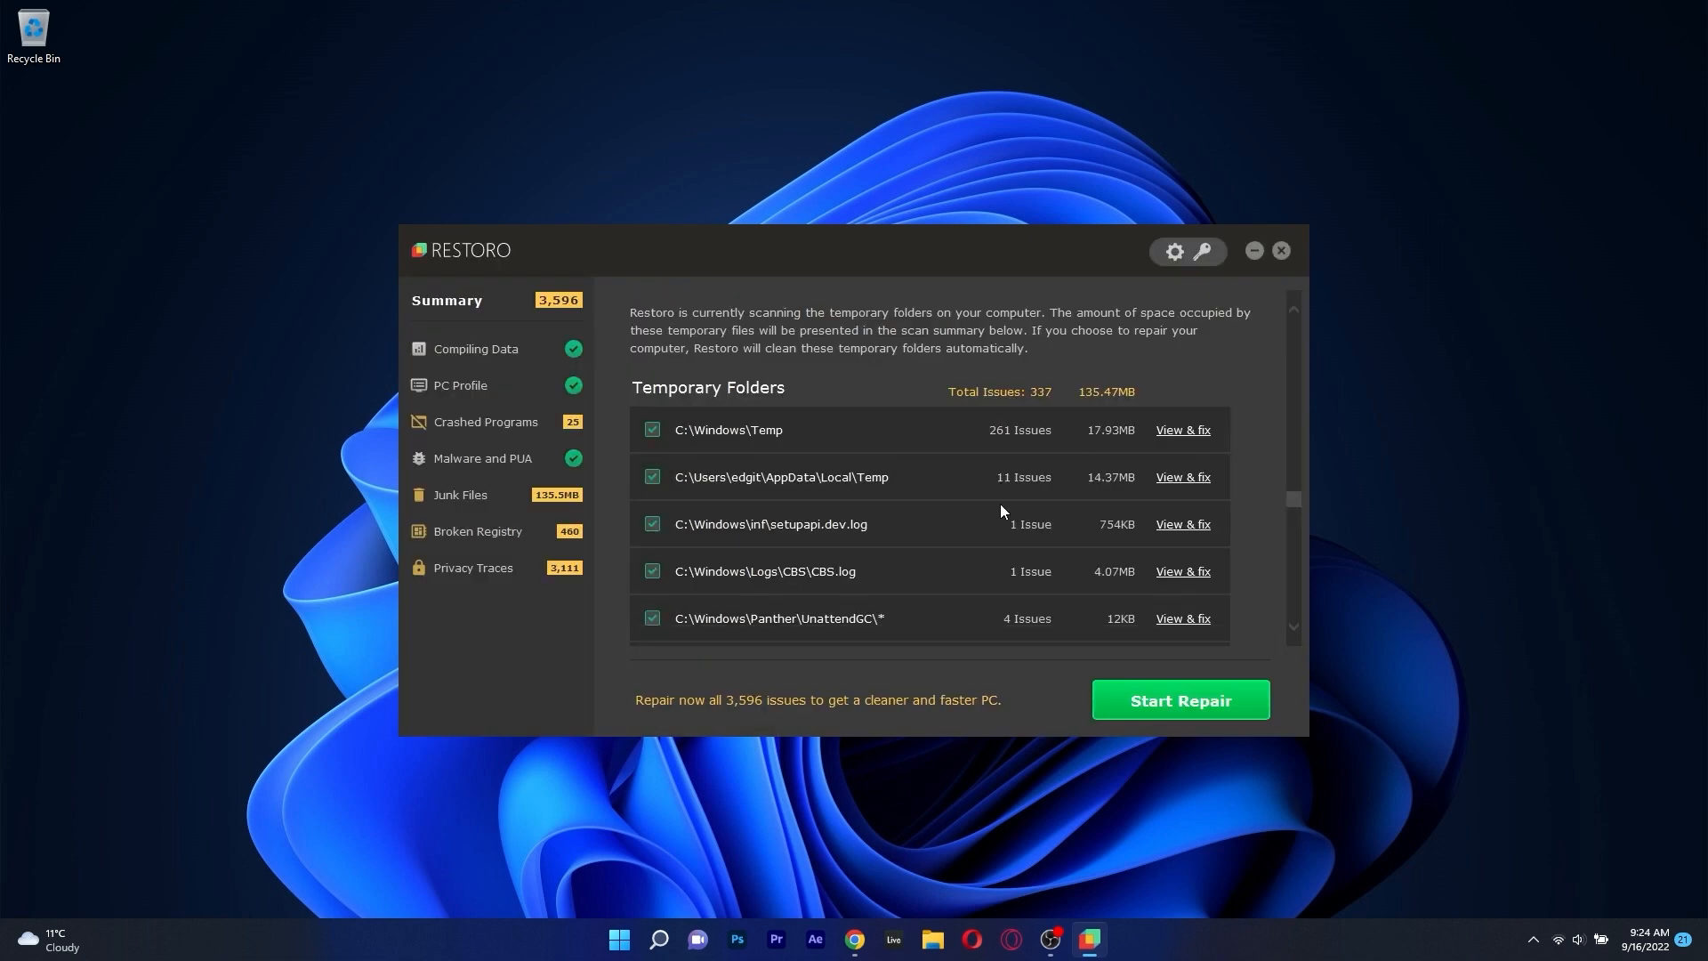
pyautogui.scroll(-3)
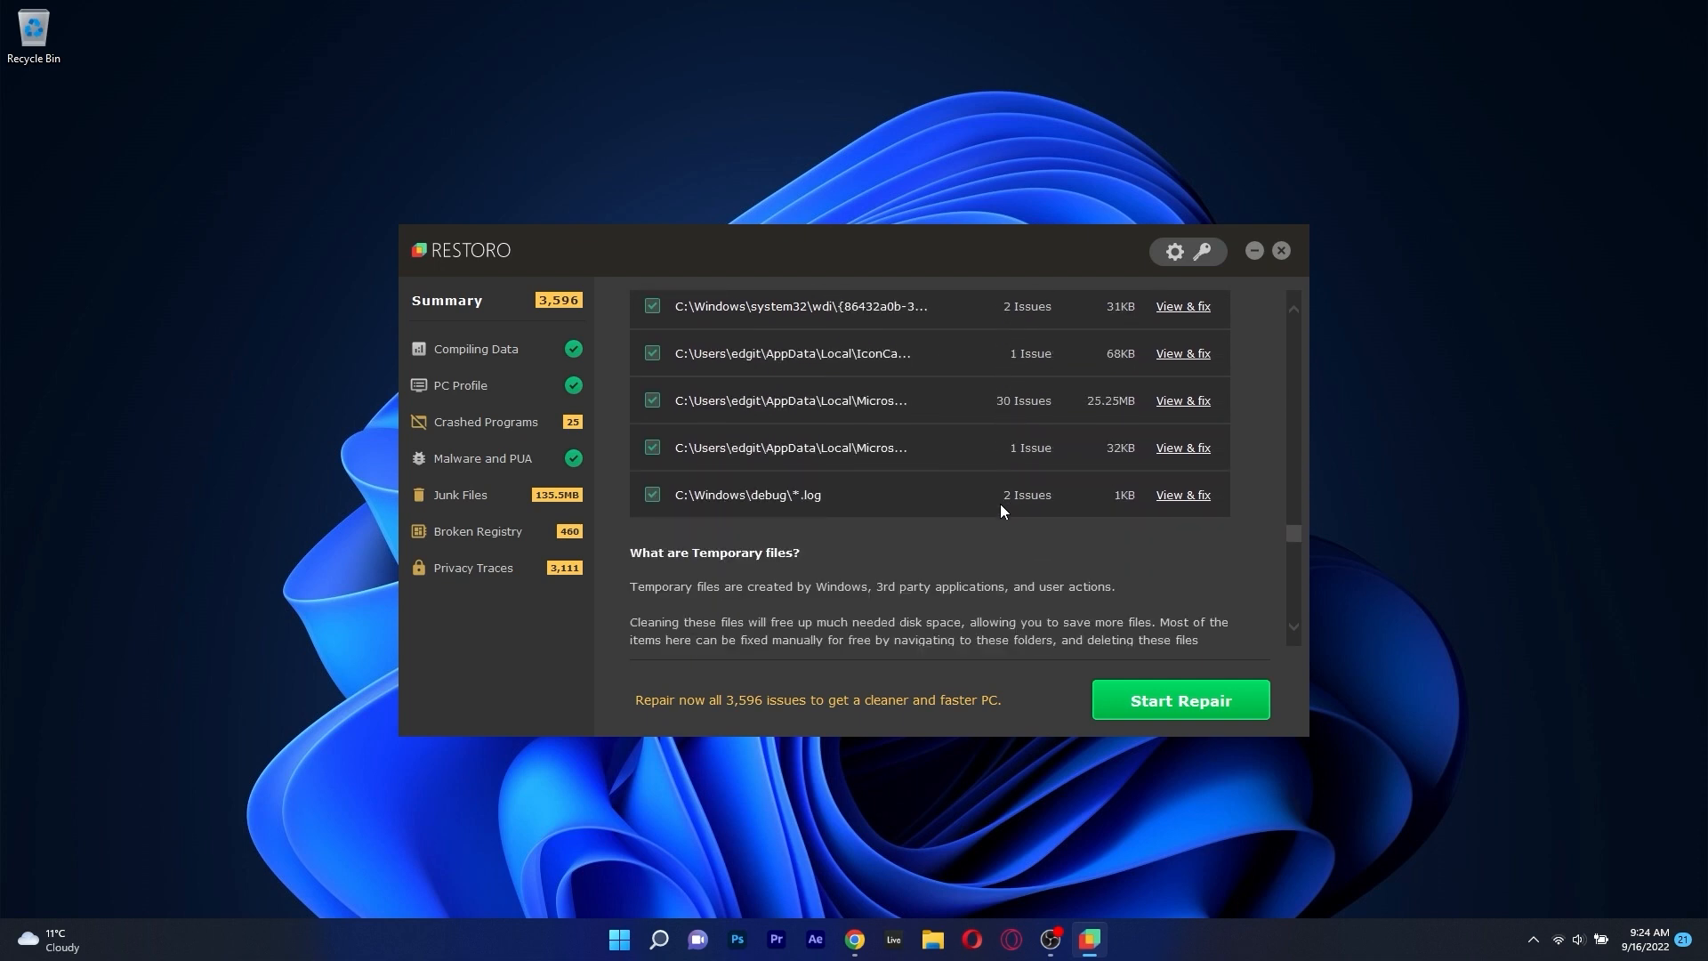
pyautogui.scroll(-3)
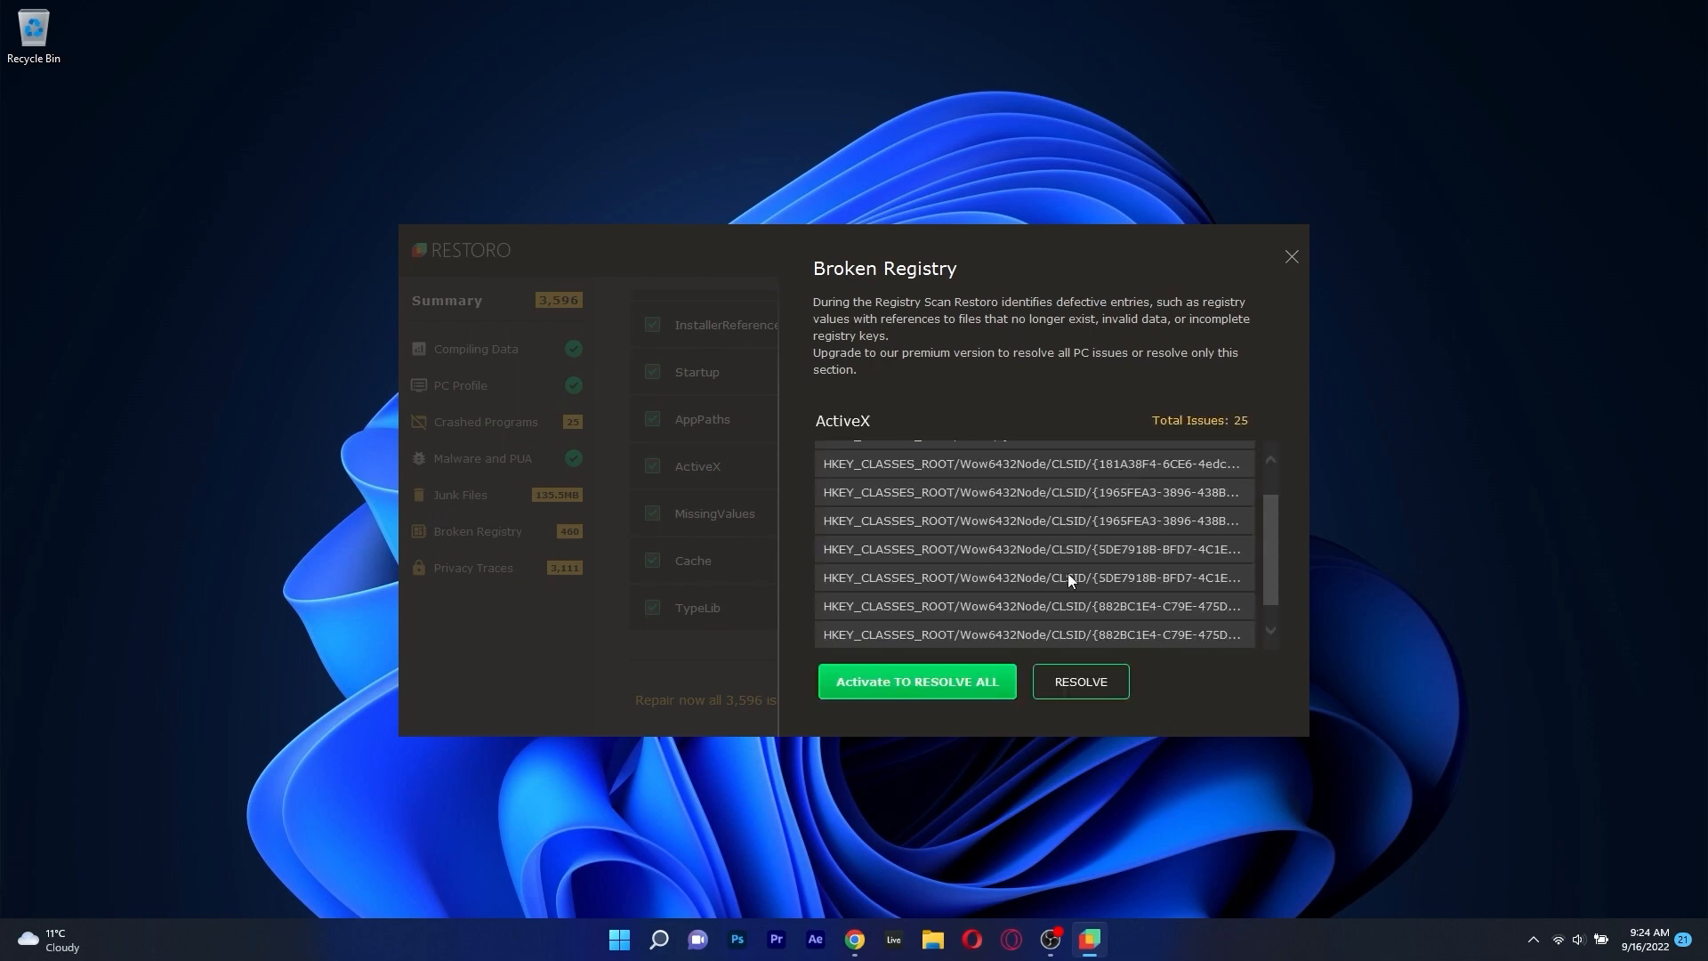
# - Dismiss the ActiveX registry details and move on to the privacy traces results
pyautogui.click(1292, 256)
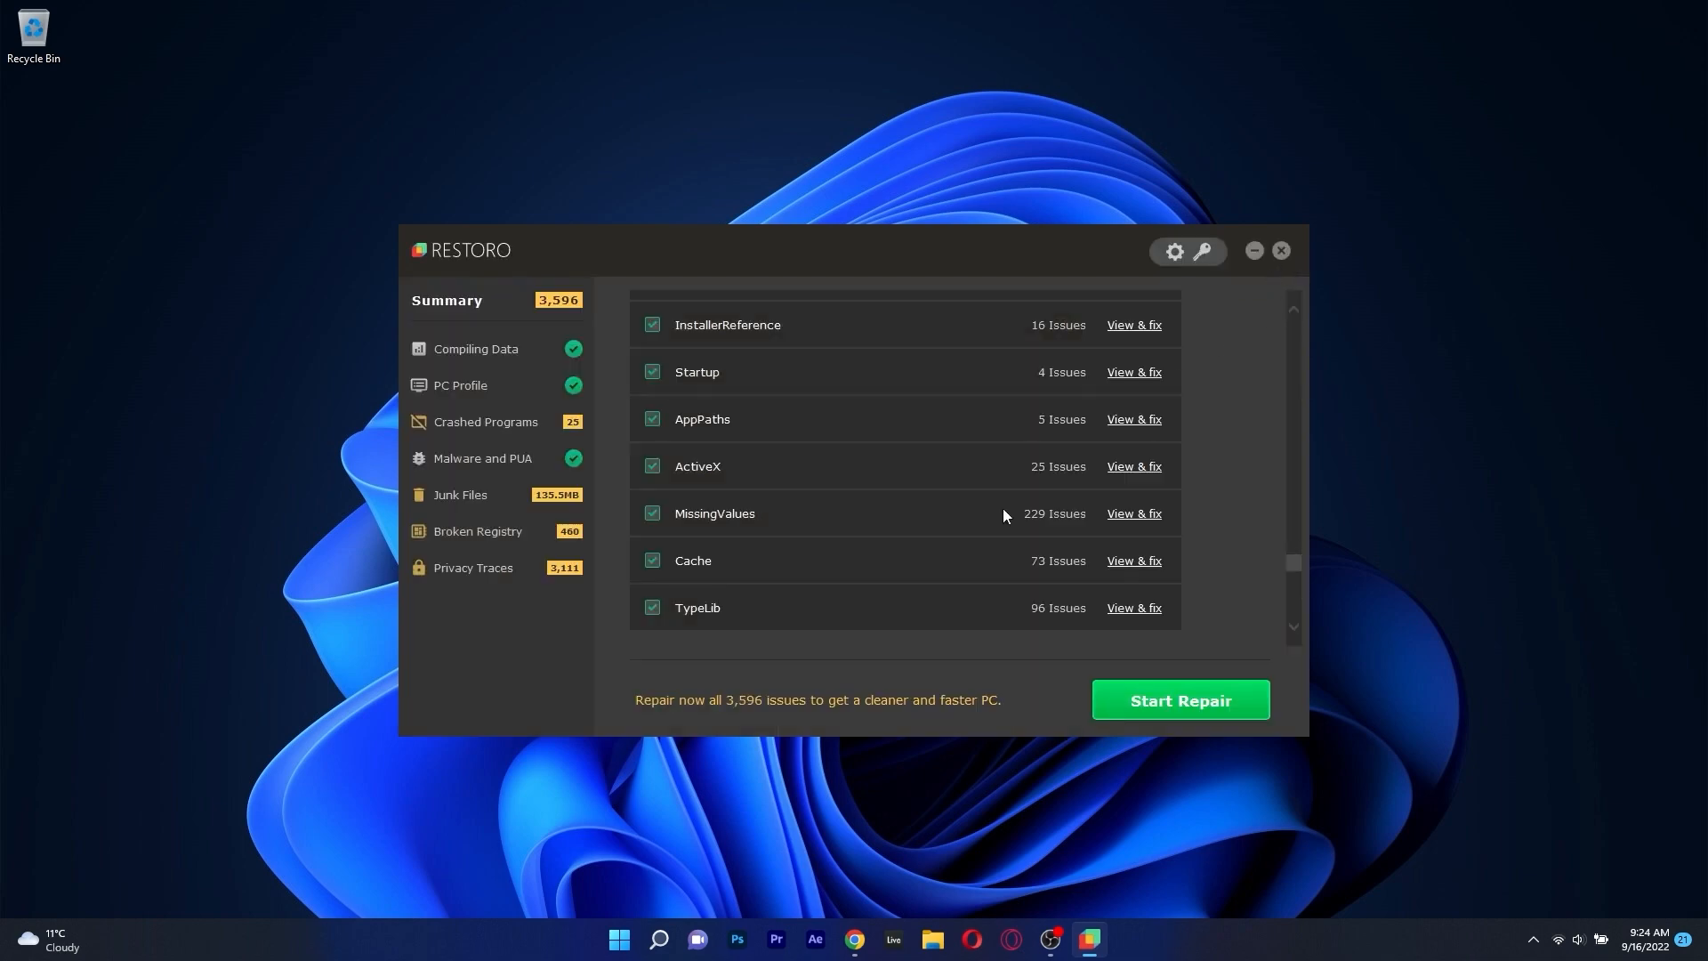
pyautogui.scroll(-3)
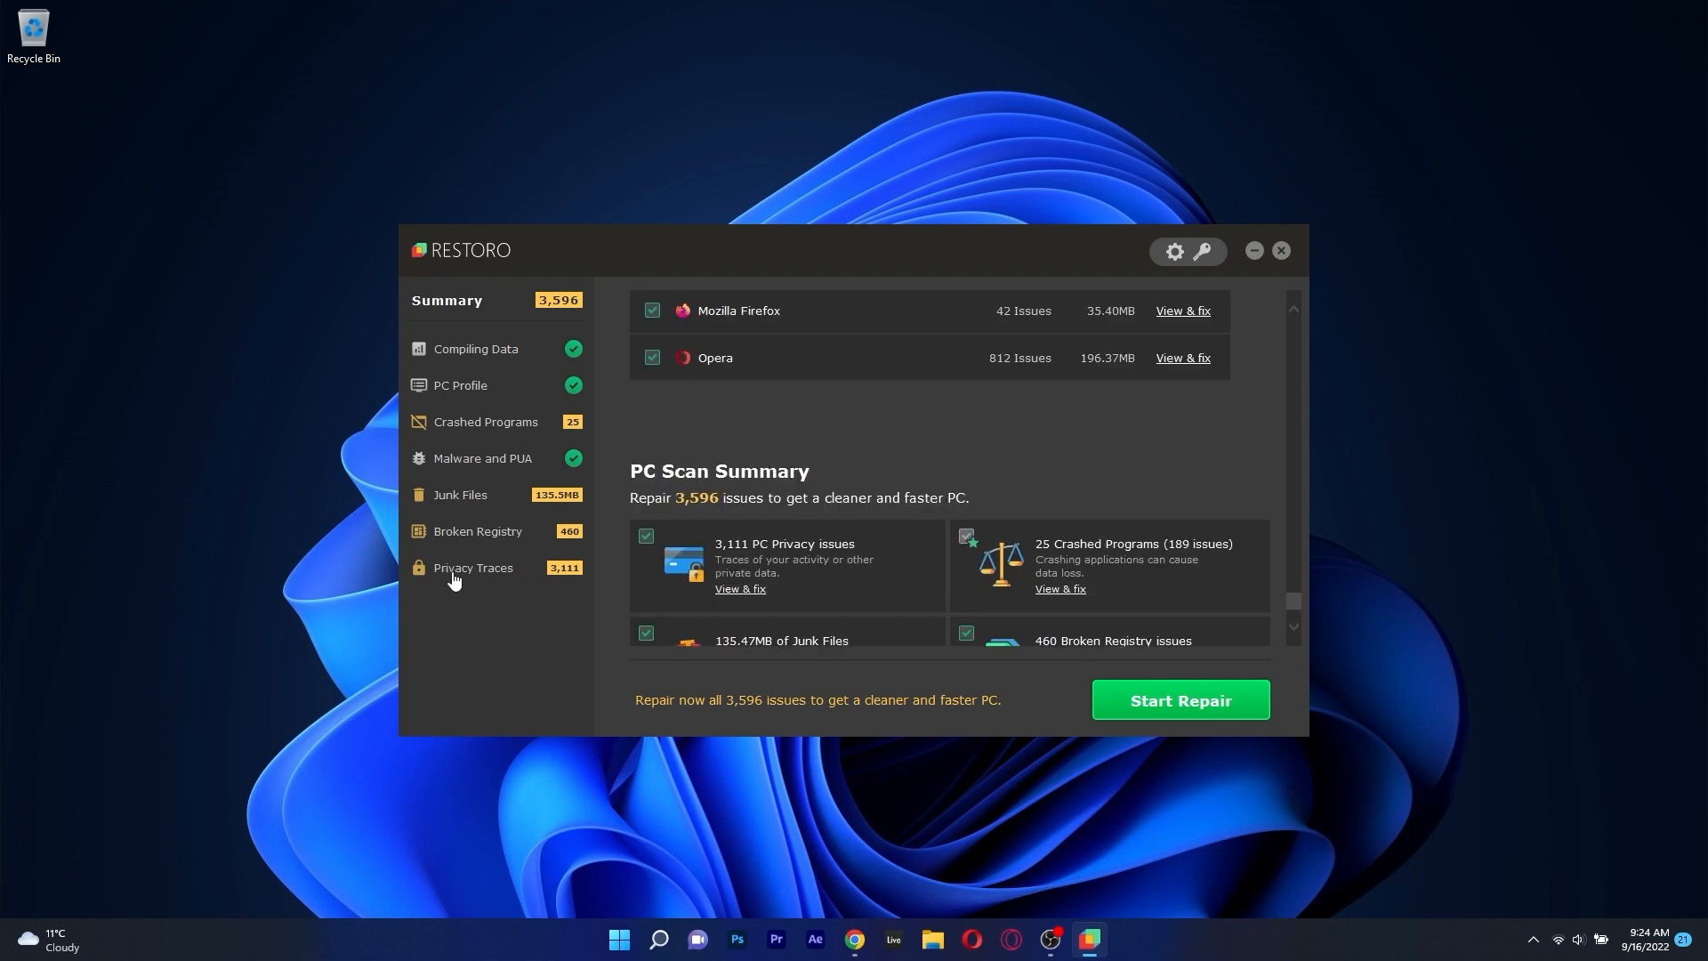
pyautogui.click(473, 568)
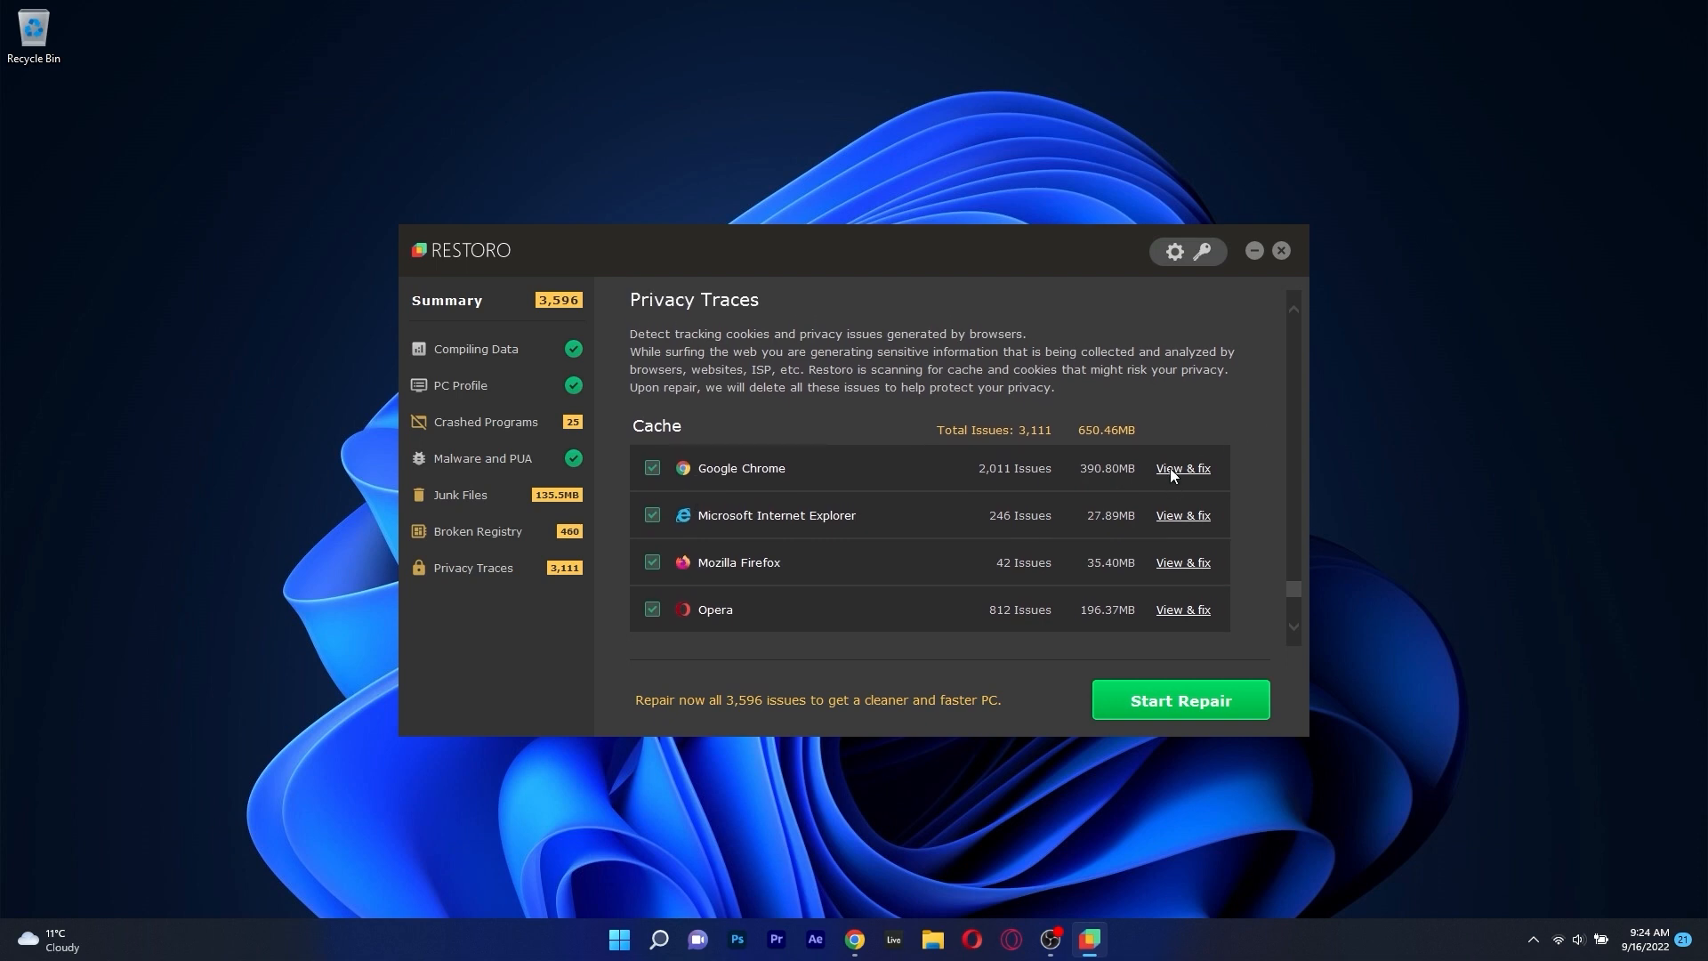
# - Review the Google Chrome cache entries list, then dismiss its details
pyautogui.click(1181, 467)
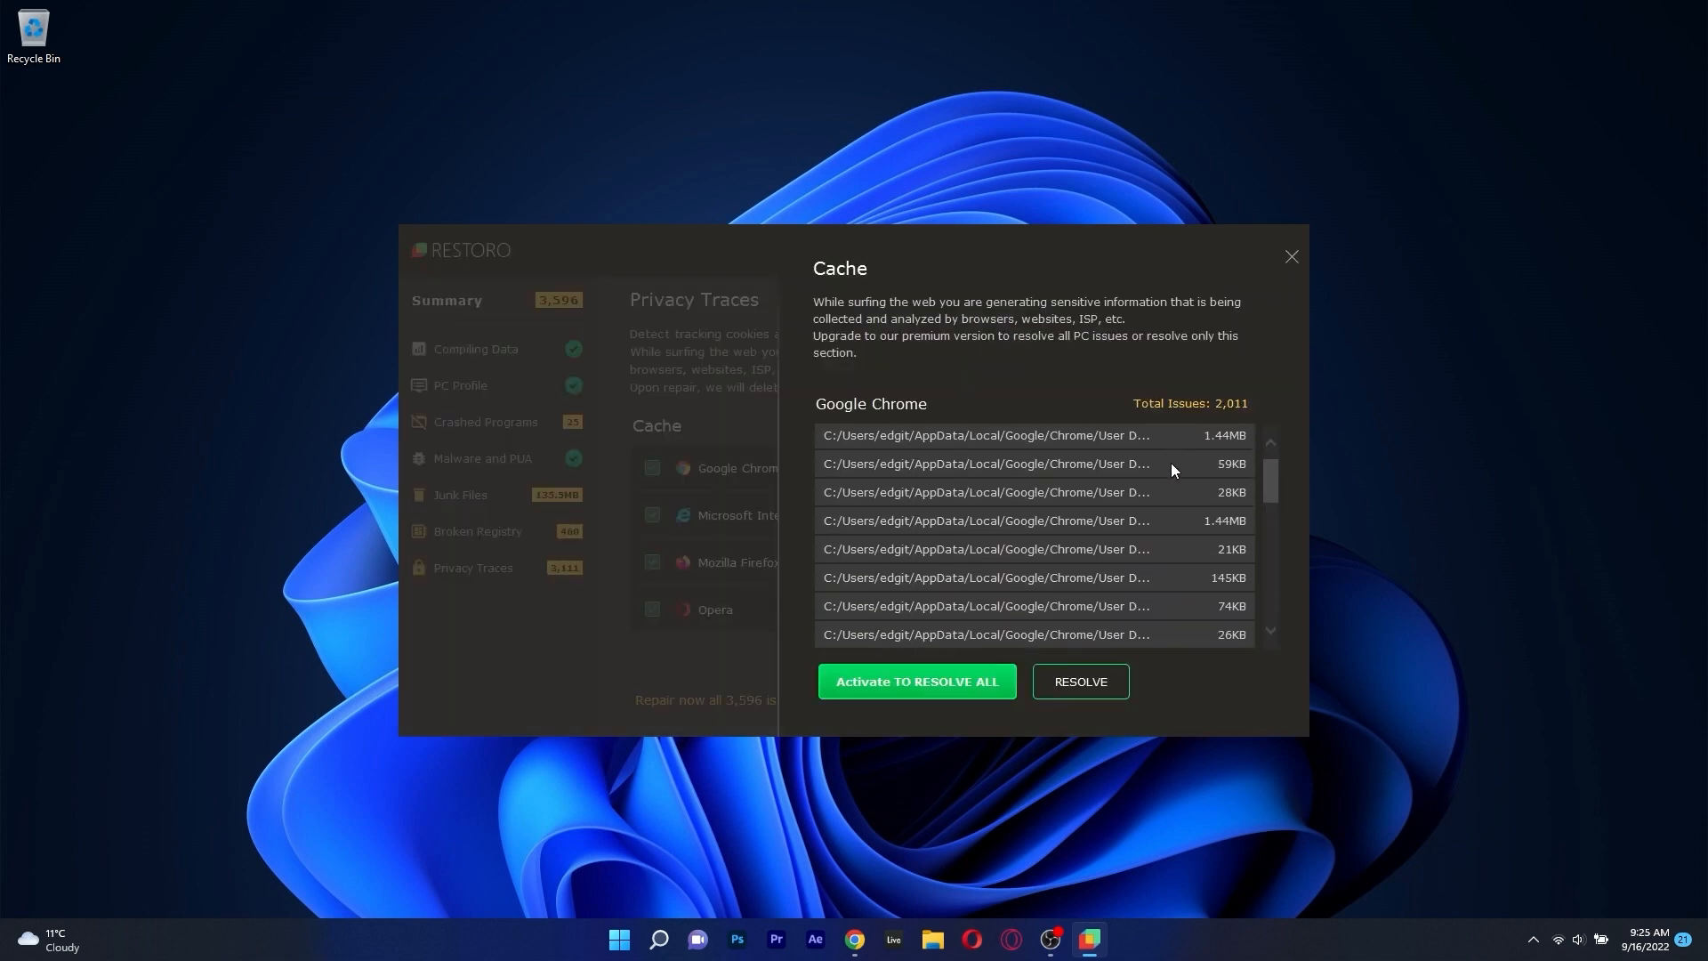
pyautogui.scroll(-3)
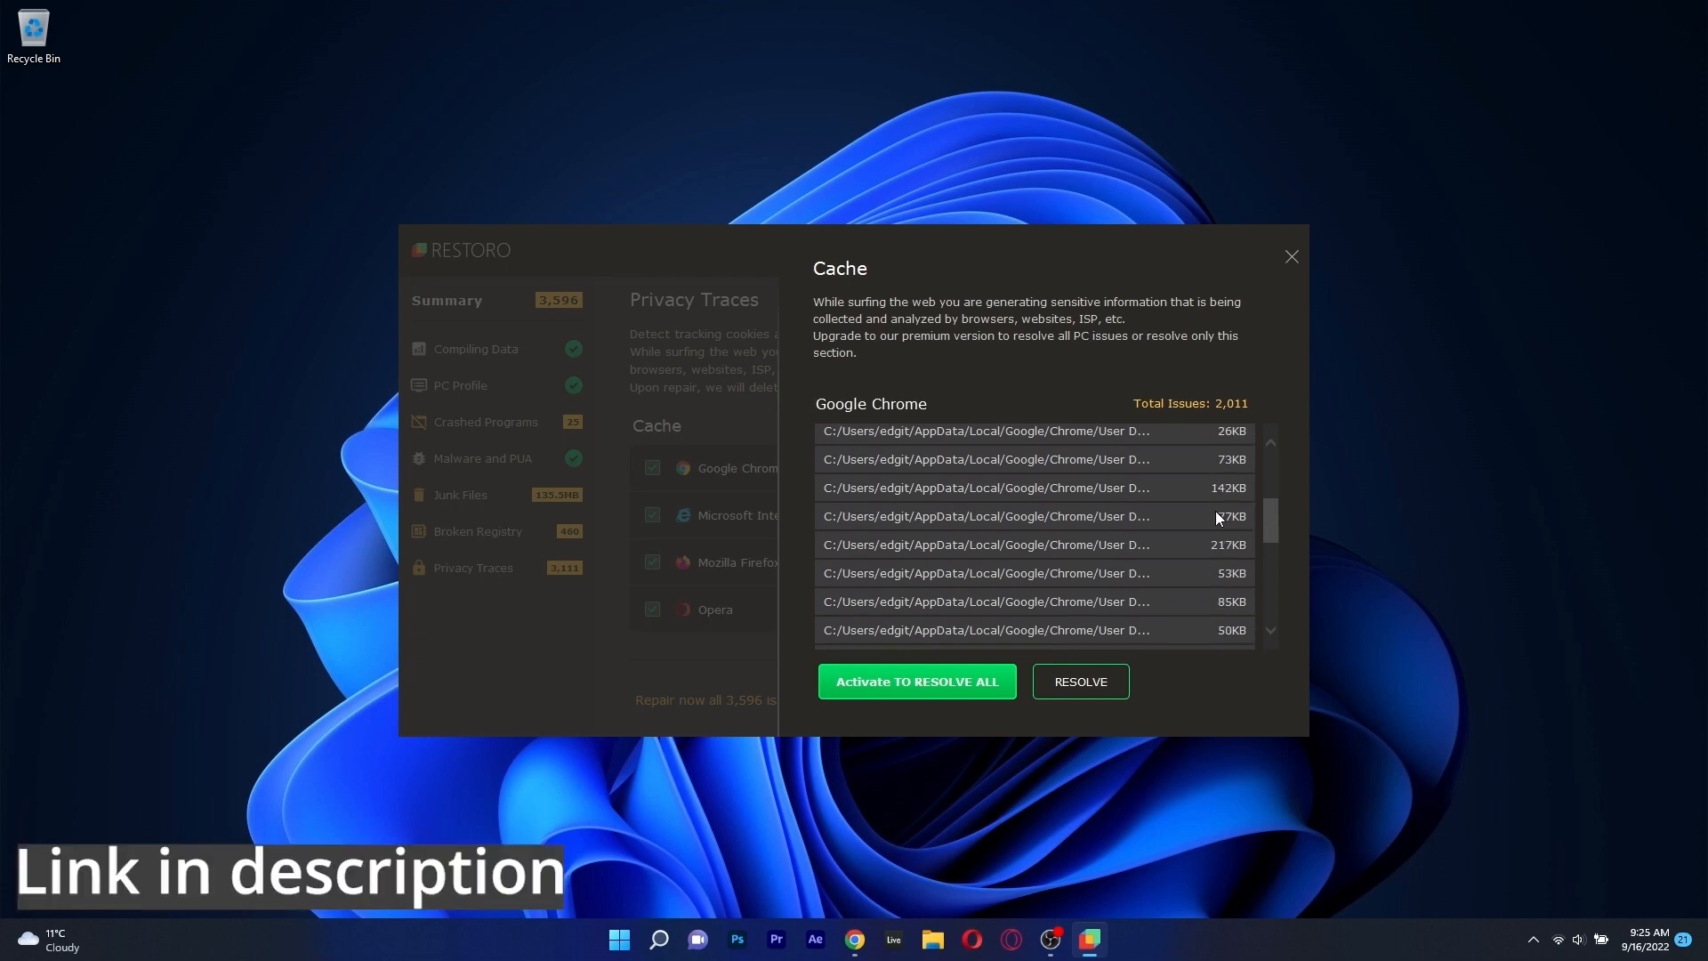
pyautogui.moveTo(1373, 324)
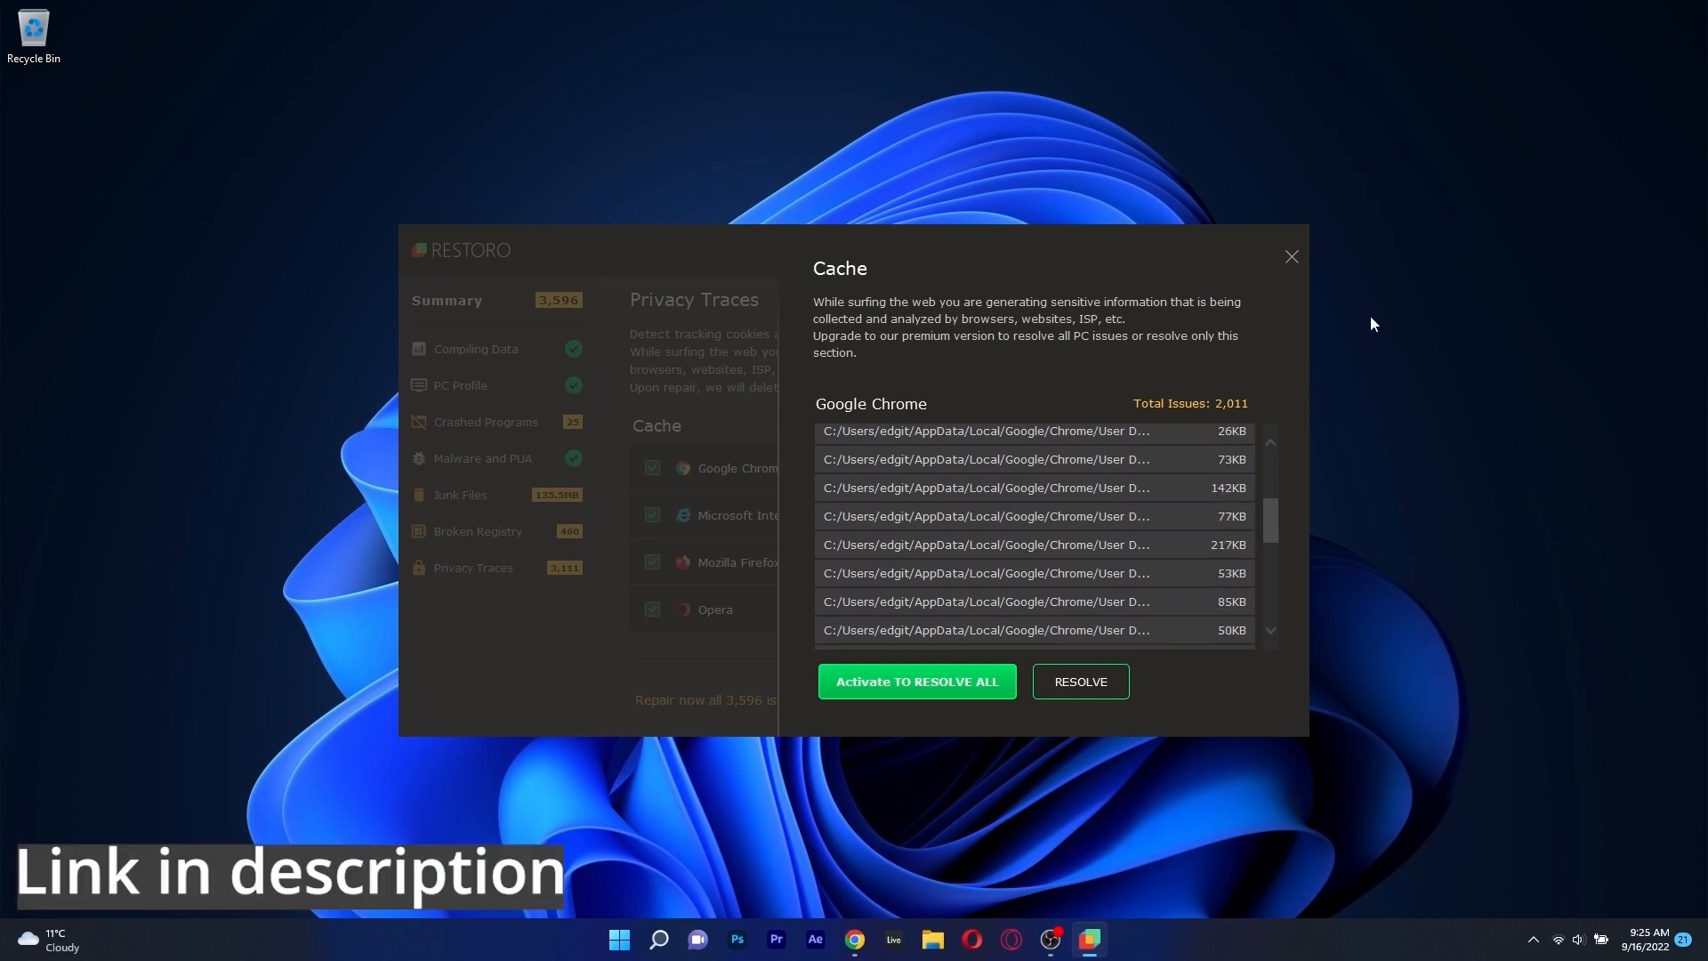
pyautogui.click(1292, 256)
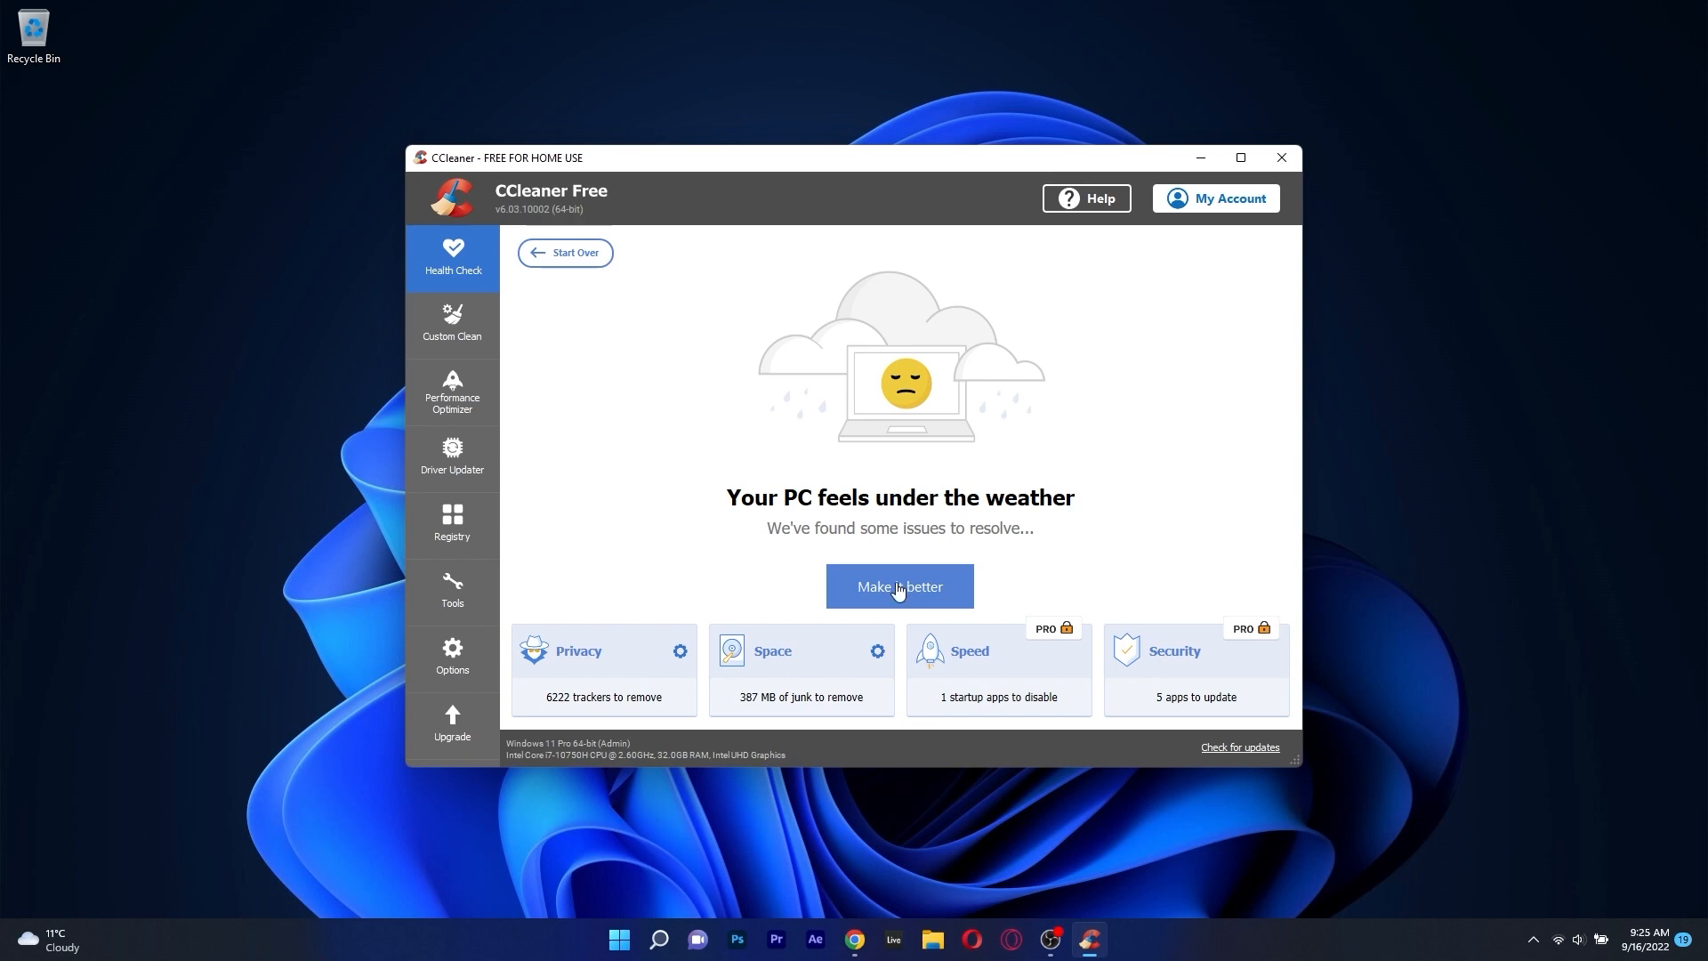
# - Run the PC Health Check and apply its 'Make it better' fix-up
pyautogui.click(450, 322)
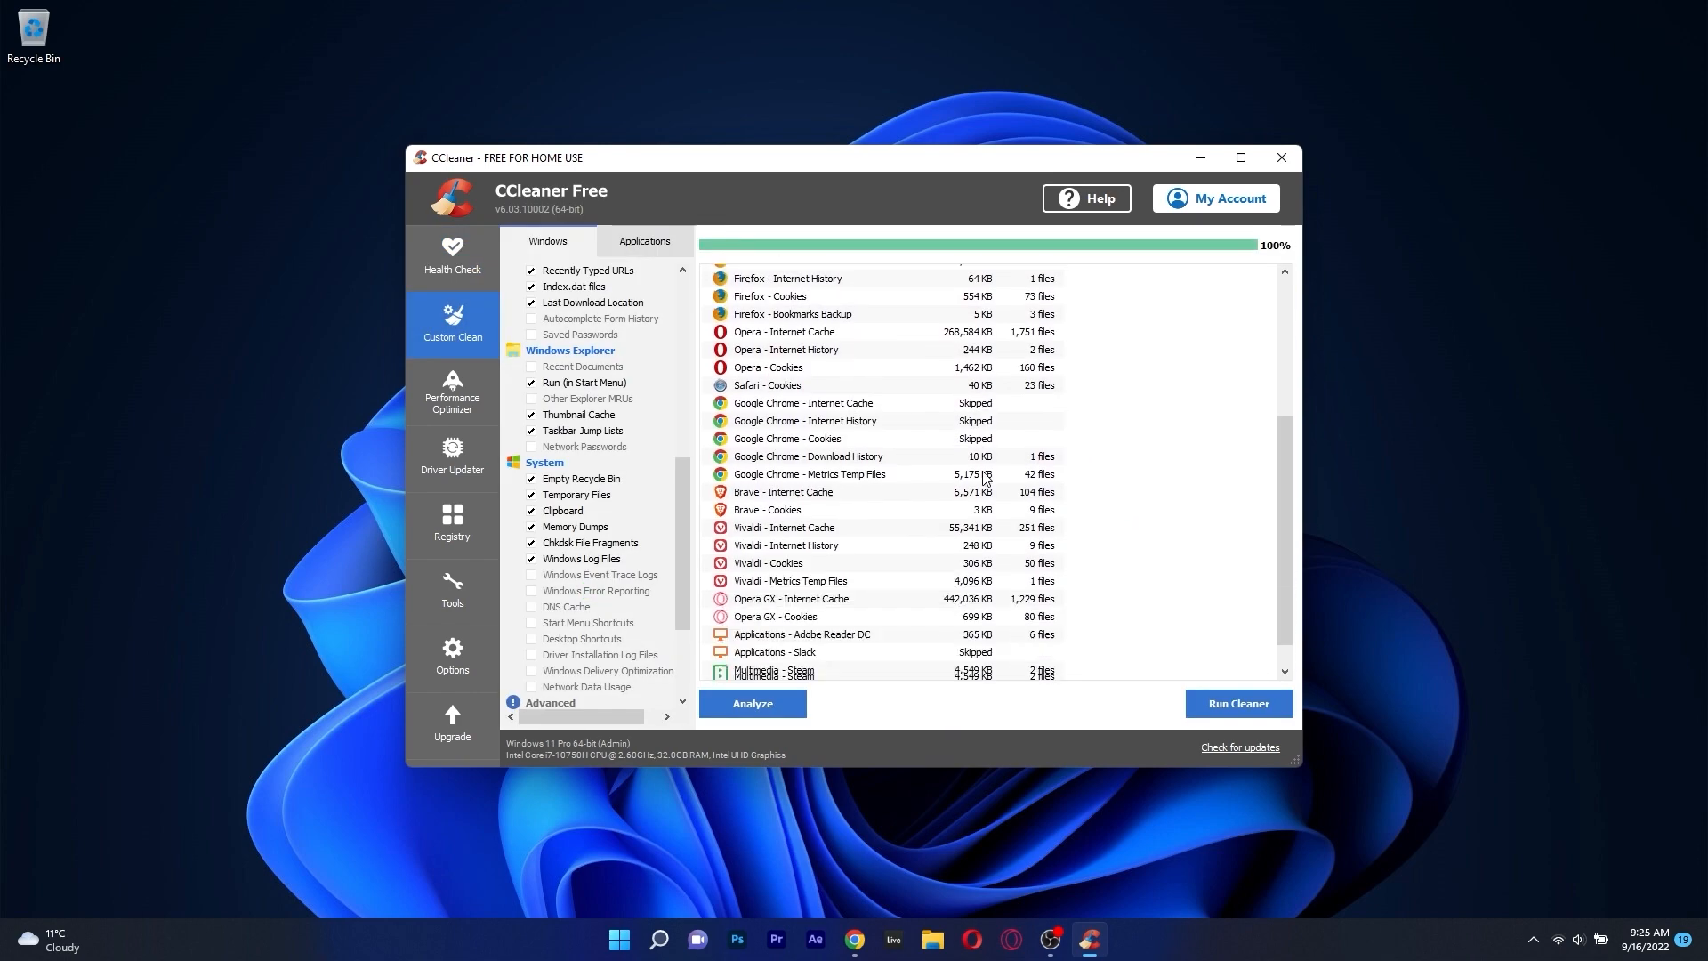
pyautogui.click(450, 256)
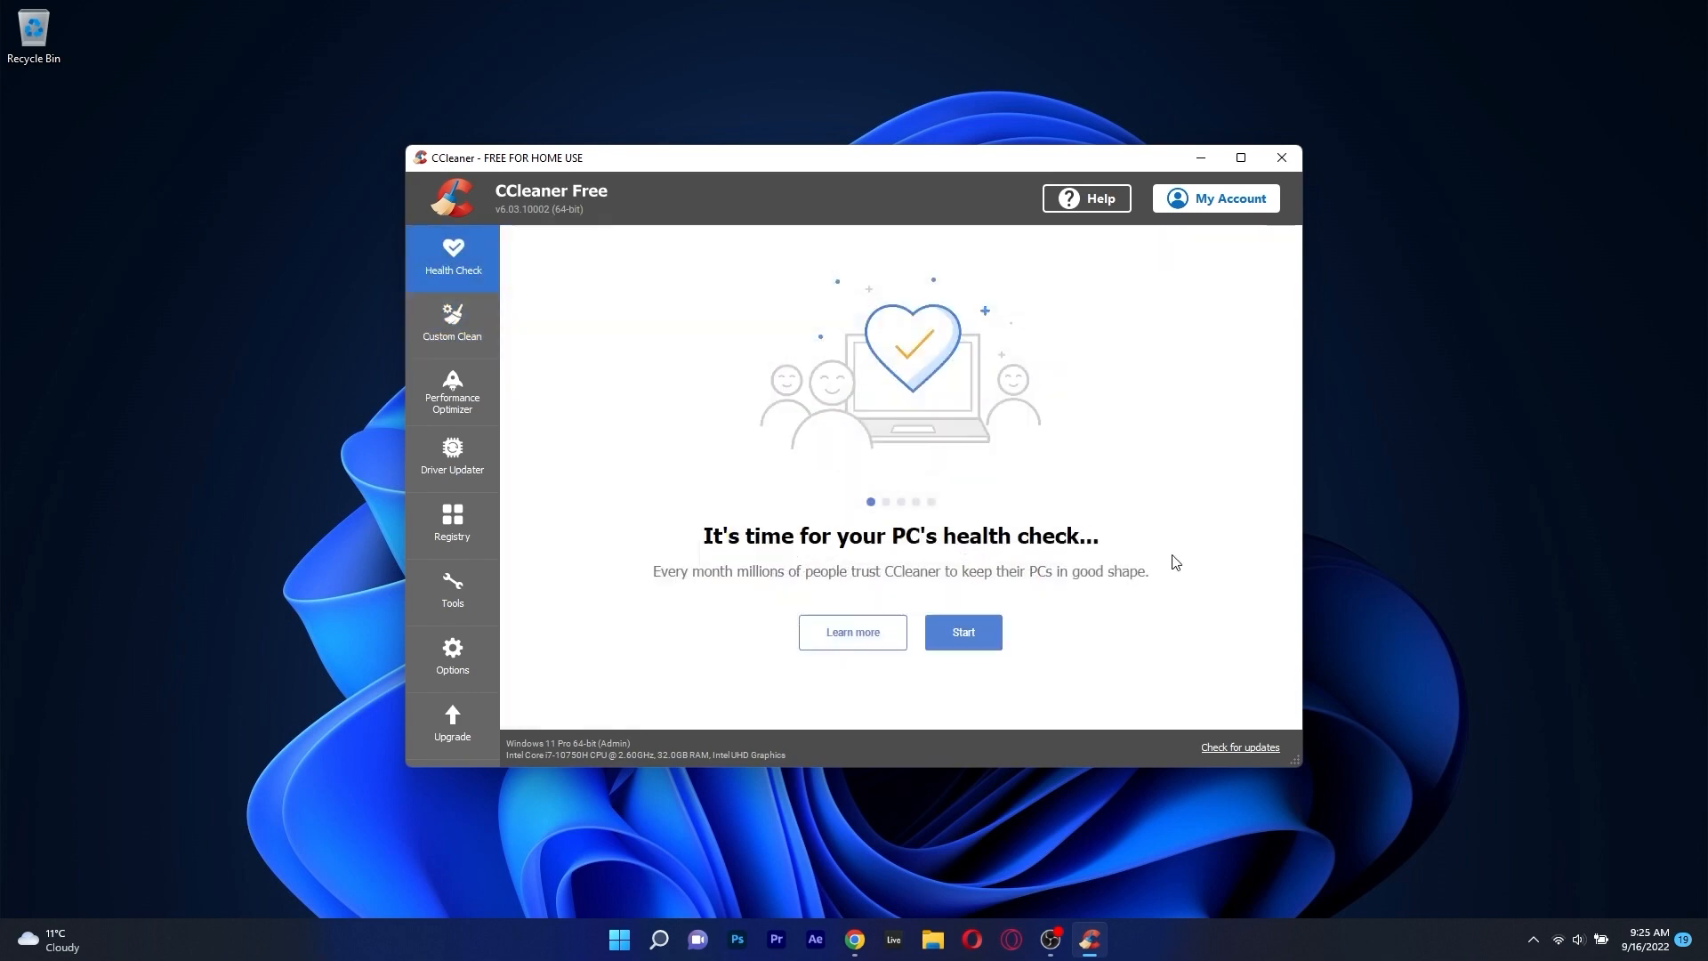
pyautogui.click(962, 632)
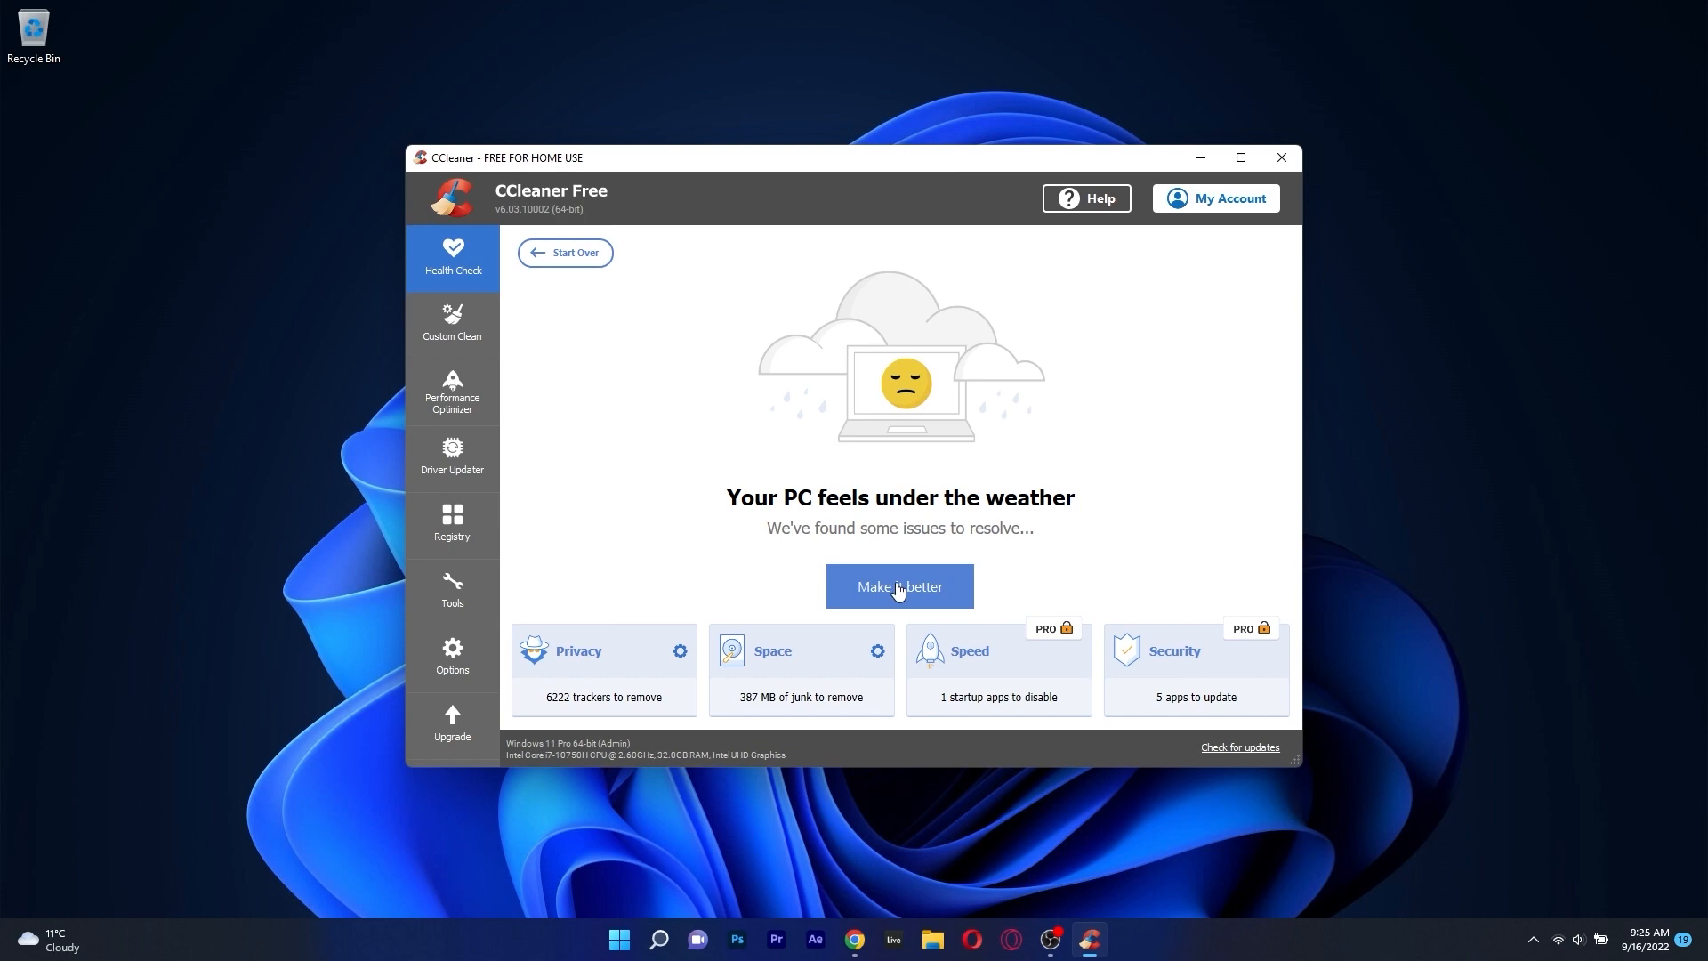
pyautogui.click(898, 585)
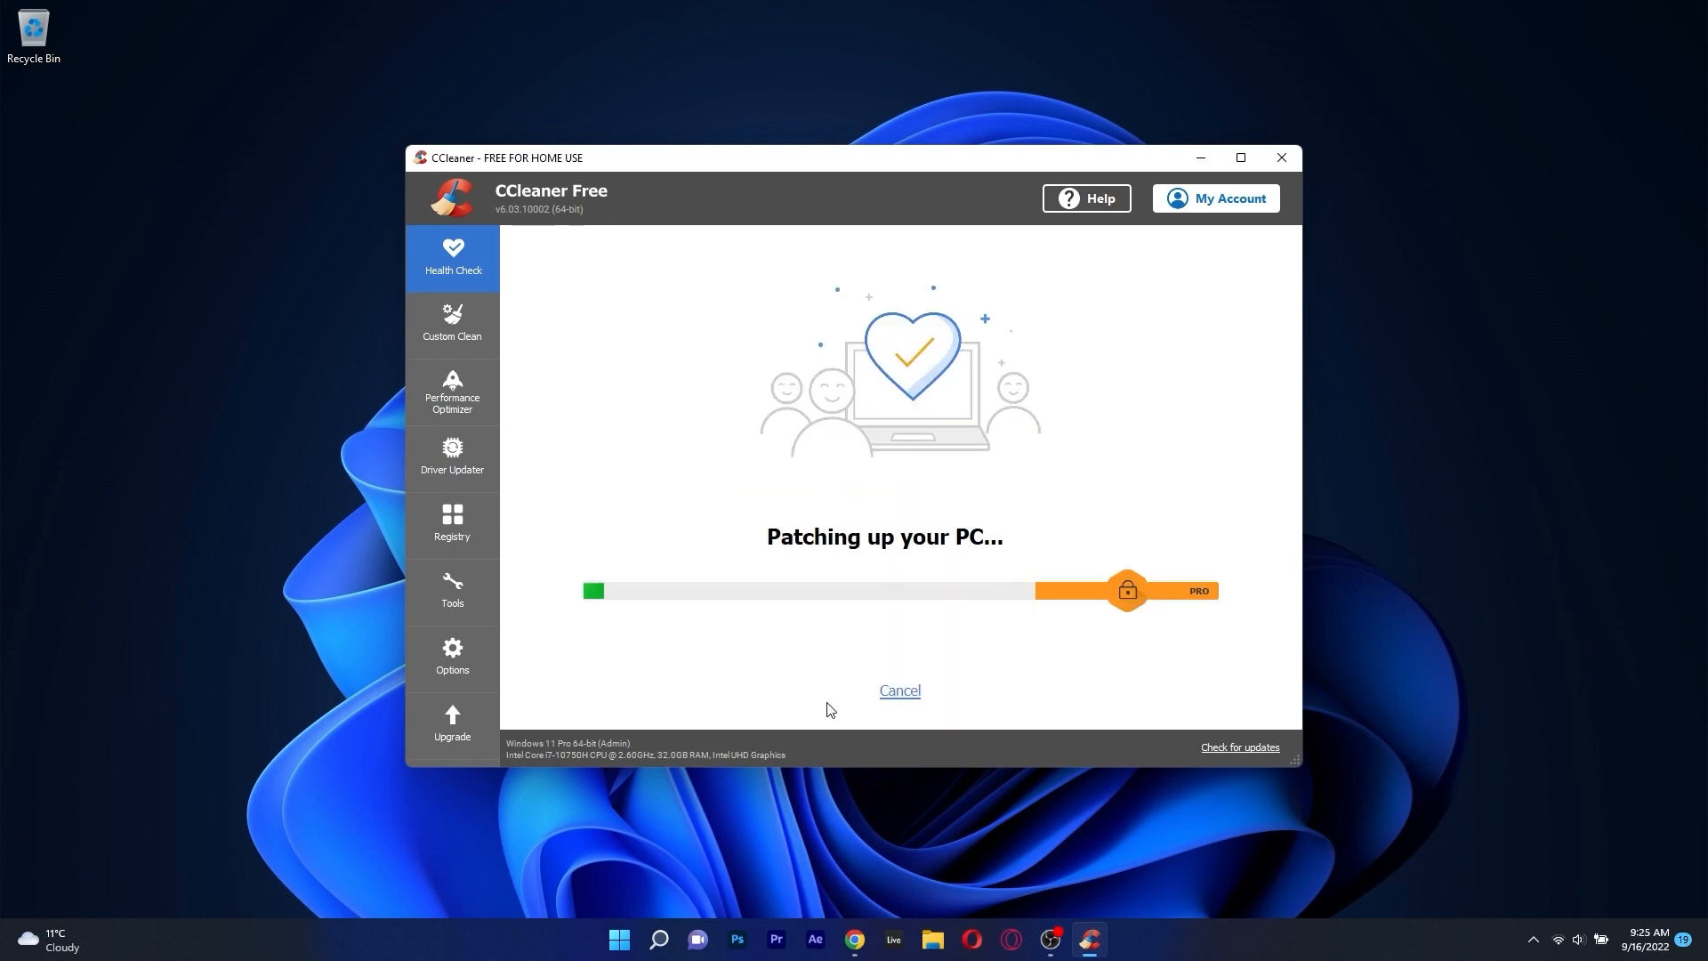
# - Review the Performance Optimizer's list of active programs slowing down the PC
pyautogui.click(450, 391)
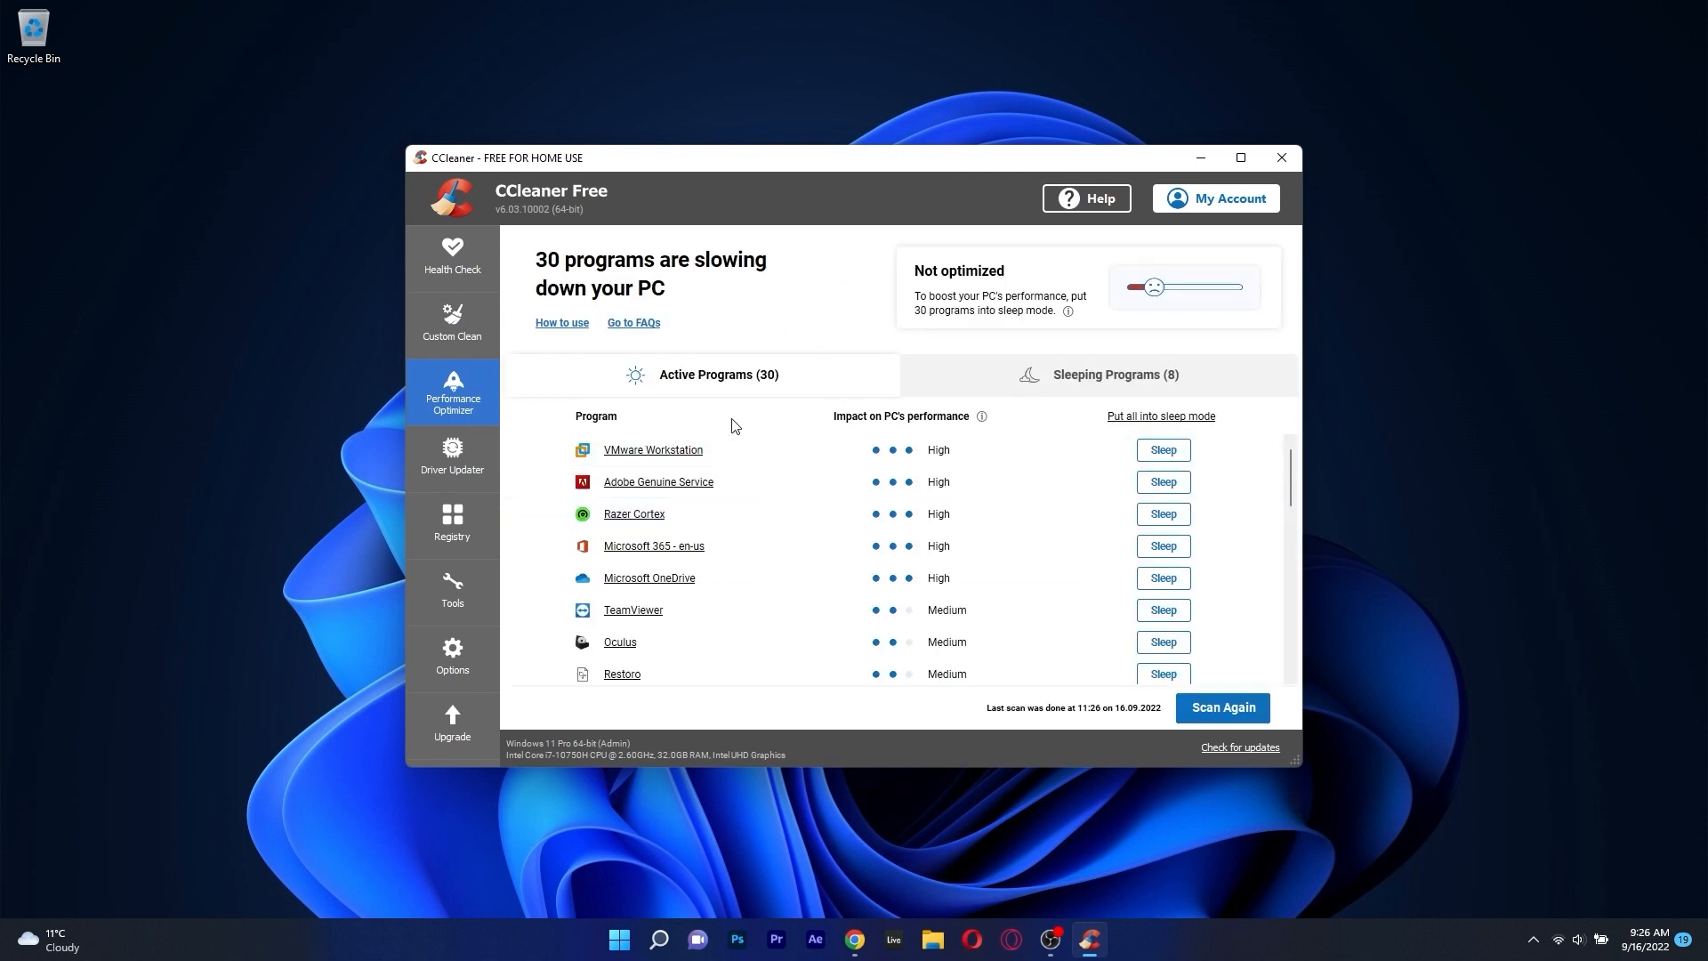
pyautogui.scroll(-3)
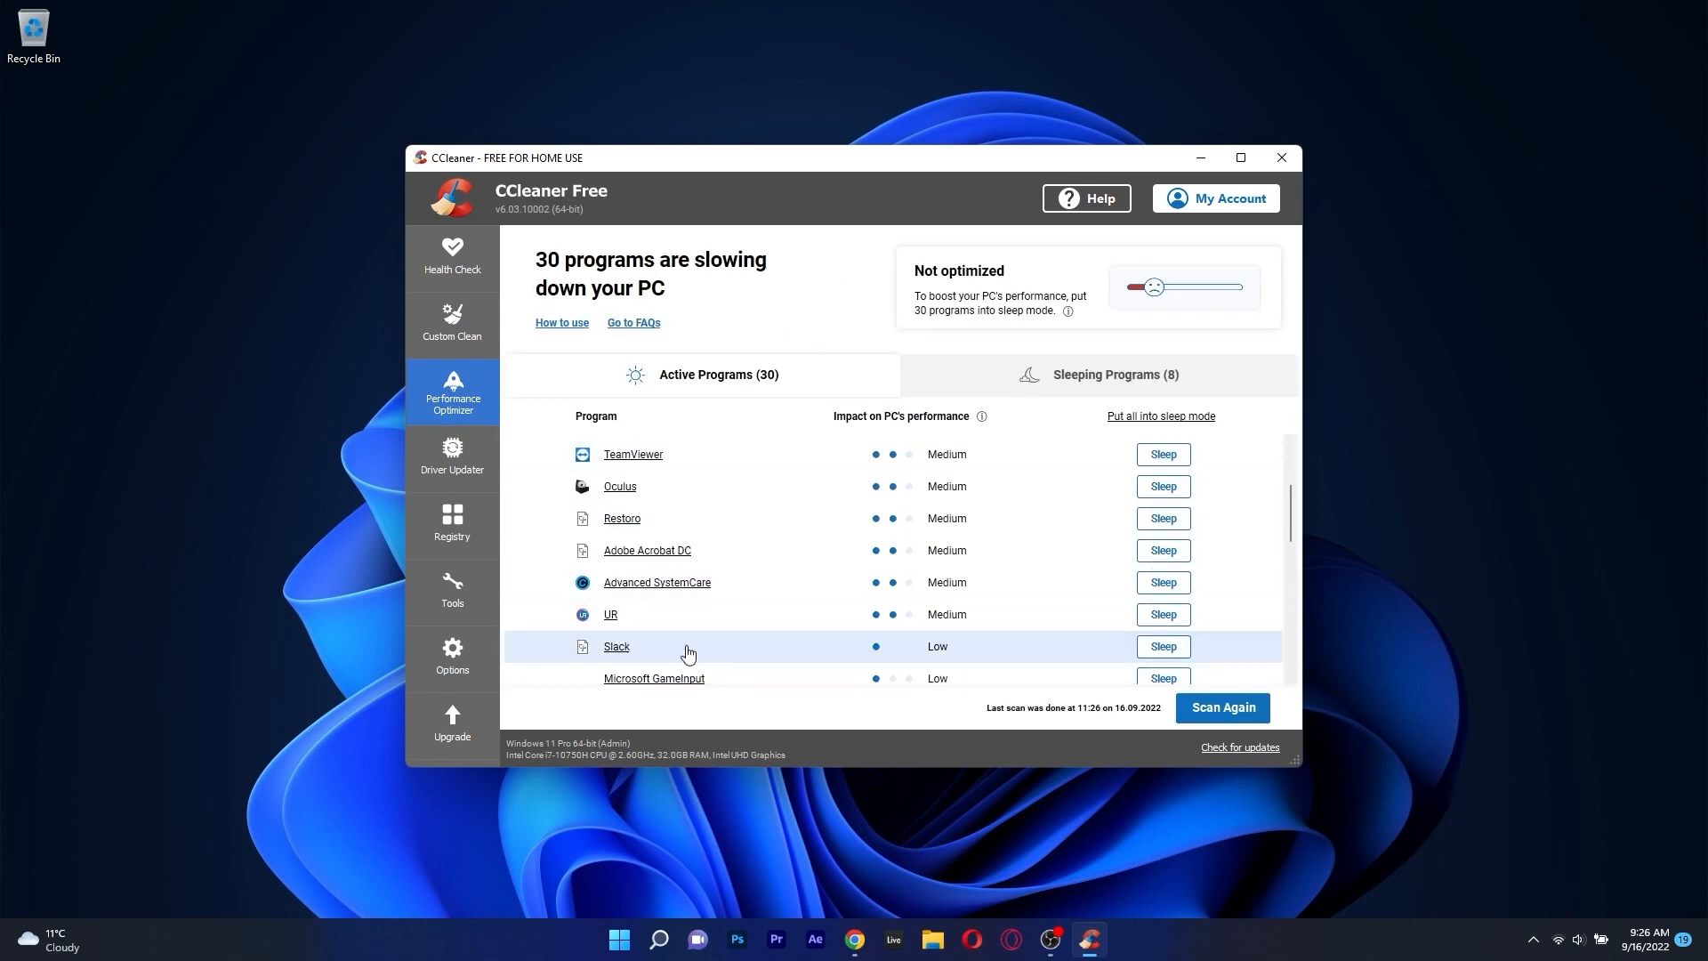
# - Scan the registry for issues, then browse the uninstaller and system restore points
pyautogui.click(450, 523)
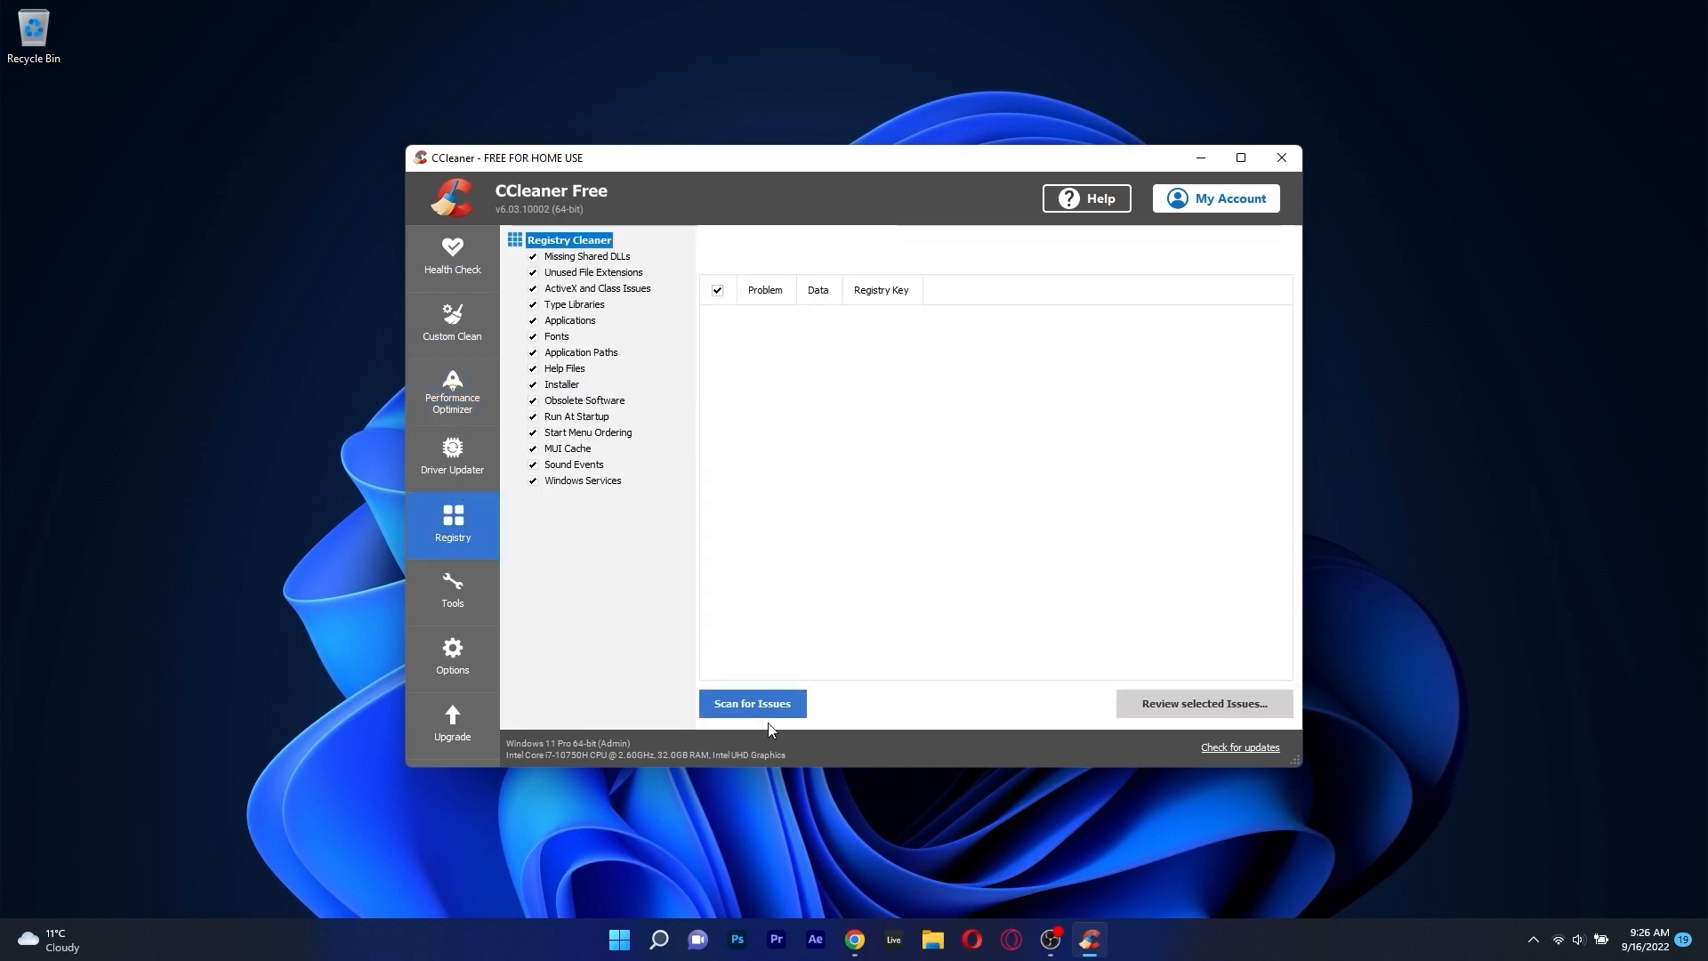
pyautogui.click(751, 703)
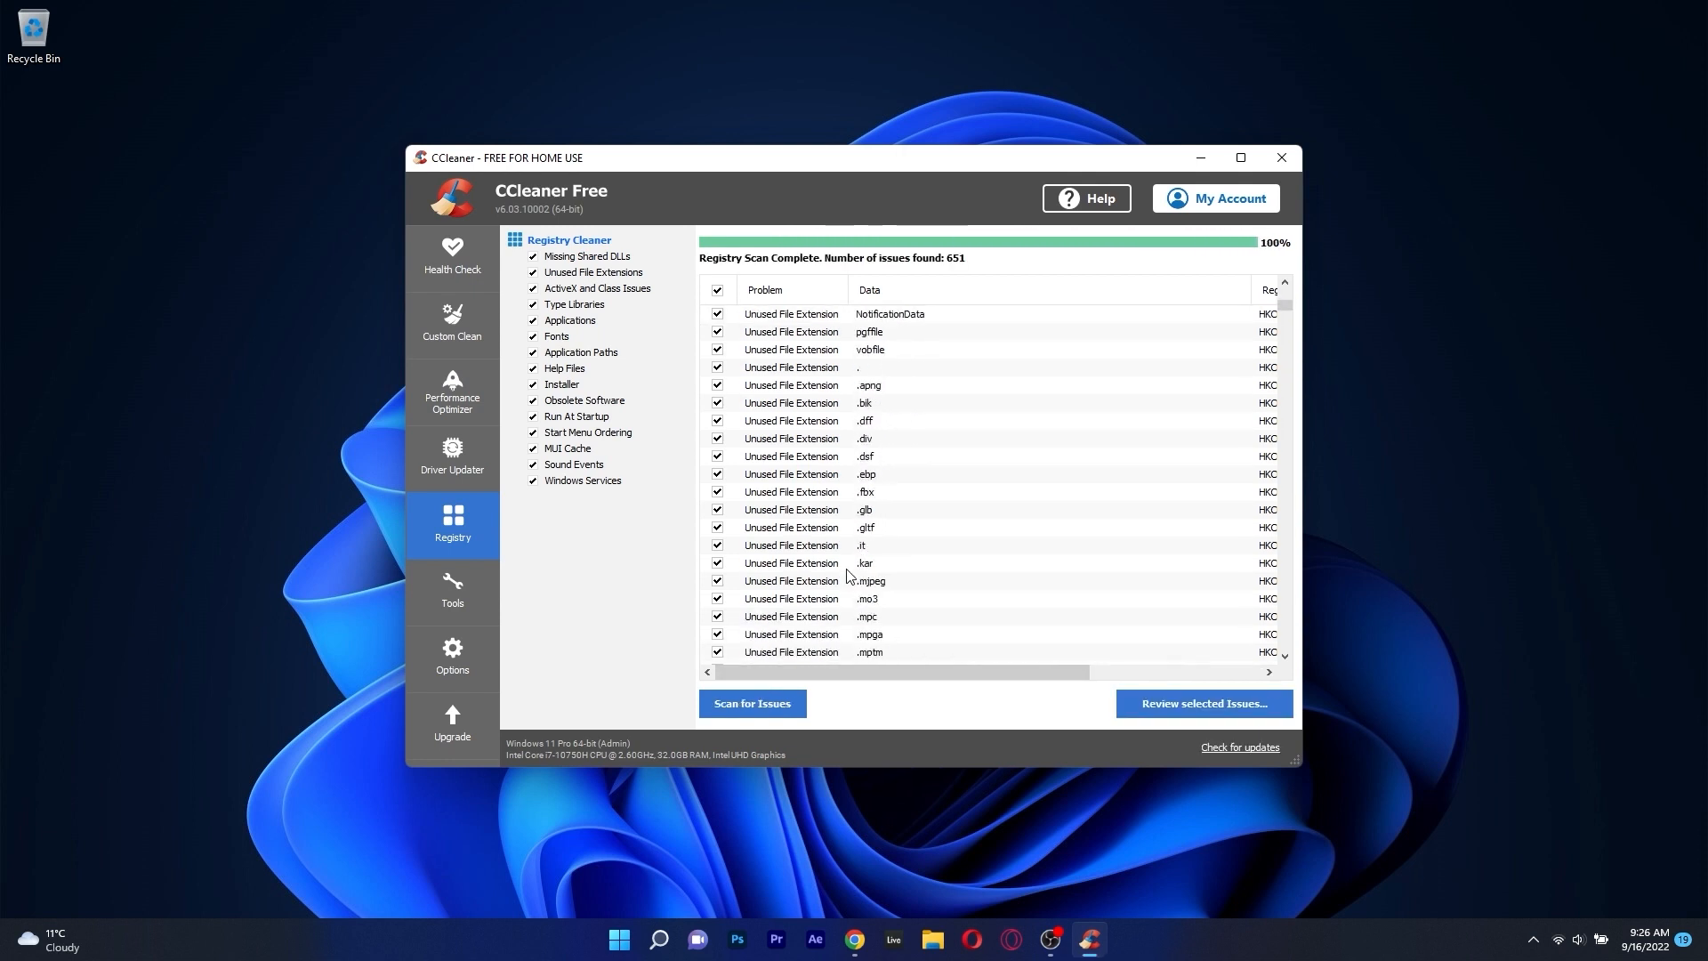
pyautogui.click(450, 591)
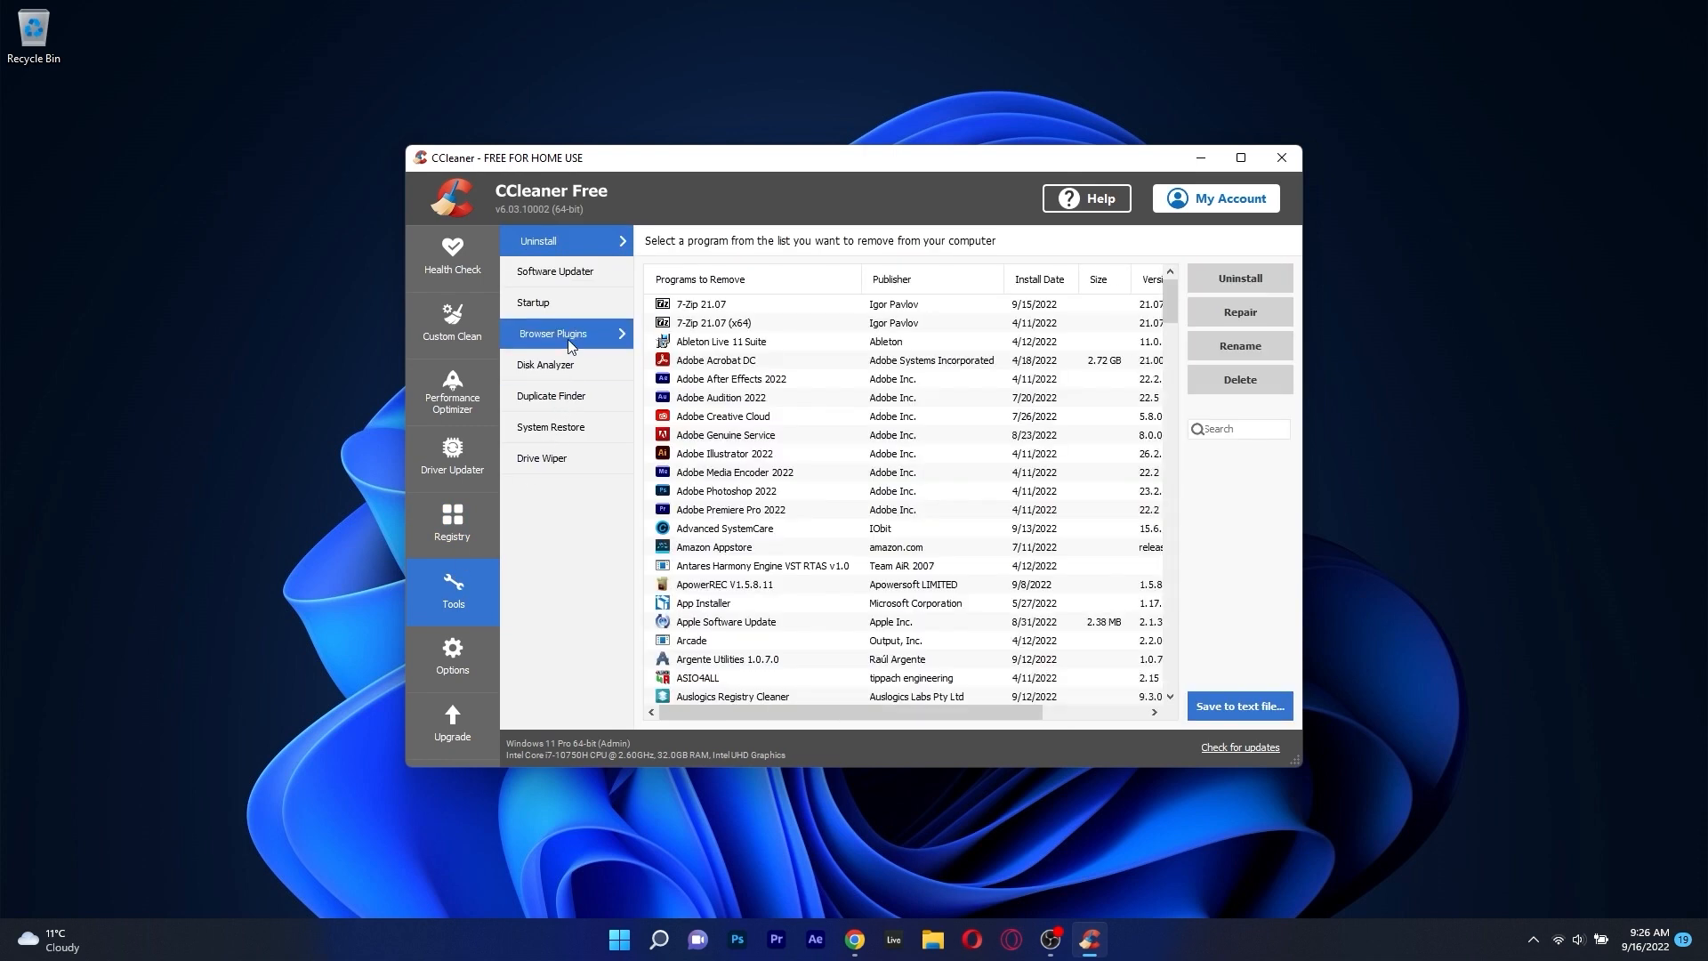
pyautogui.click(551, 425)
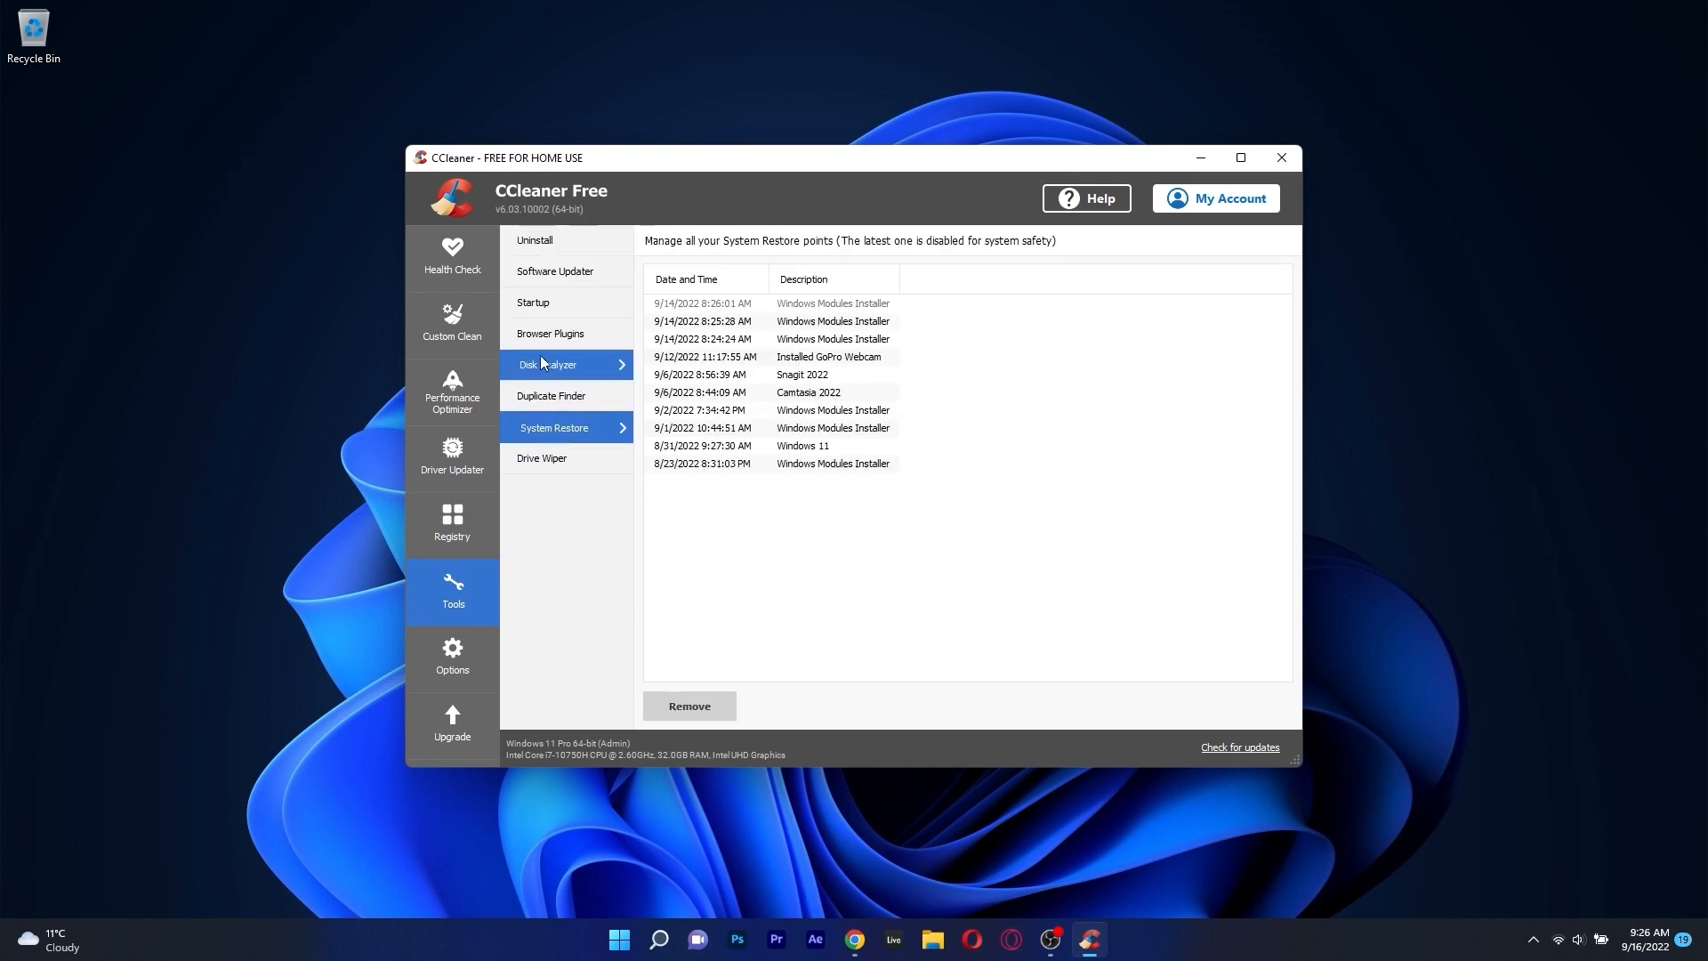
pyautogui.click(536, 240)
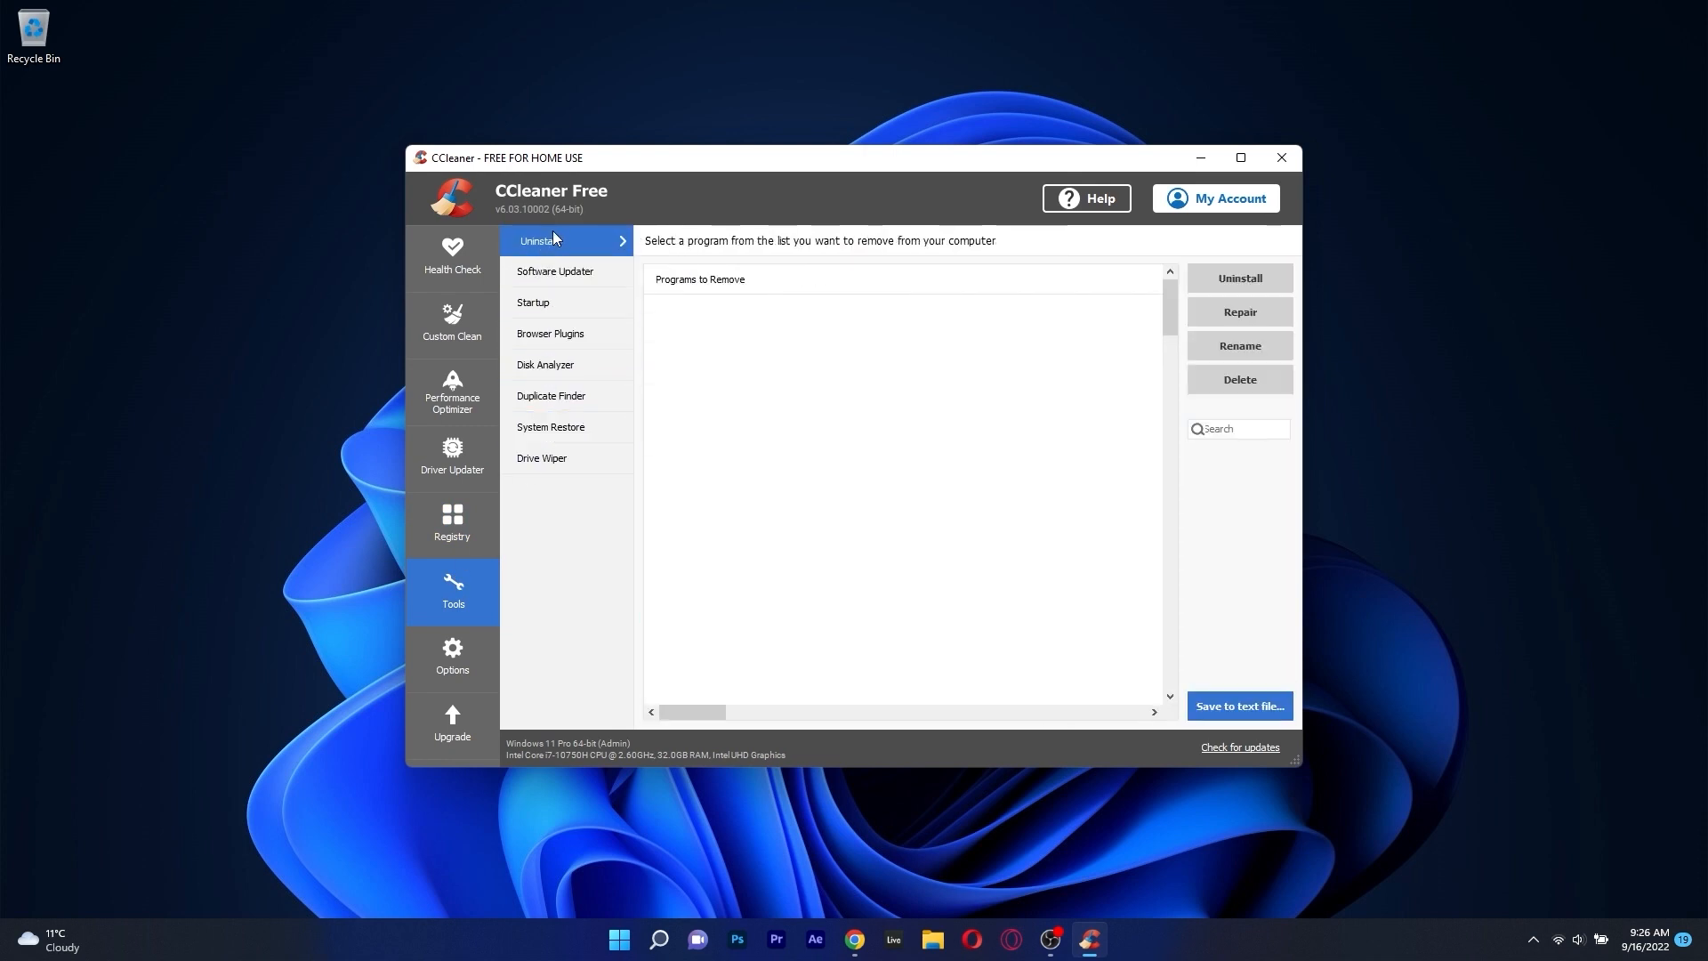
# - Review the custom clean results, slowing programs list and registry page, then leave CCleaner
pyautogui.click(450, 322)
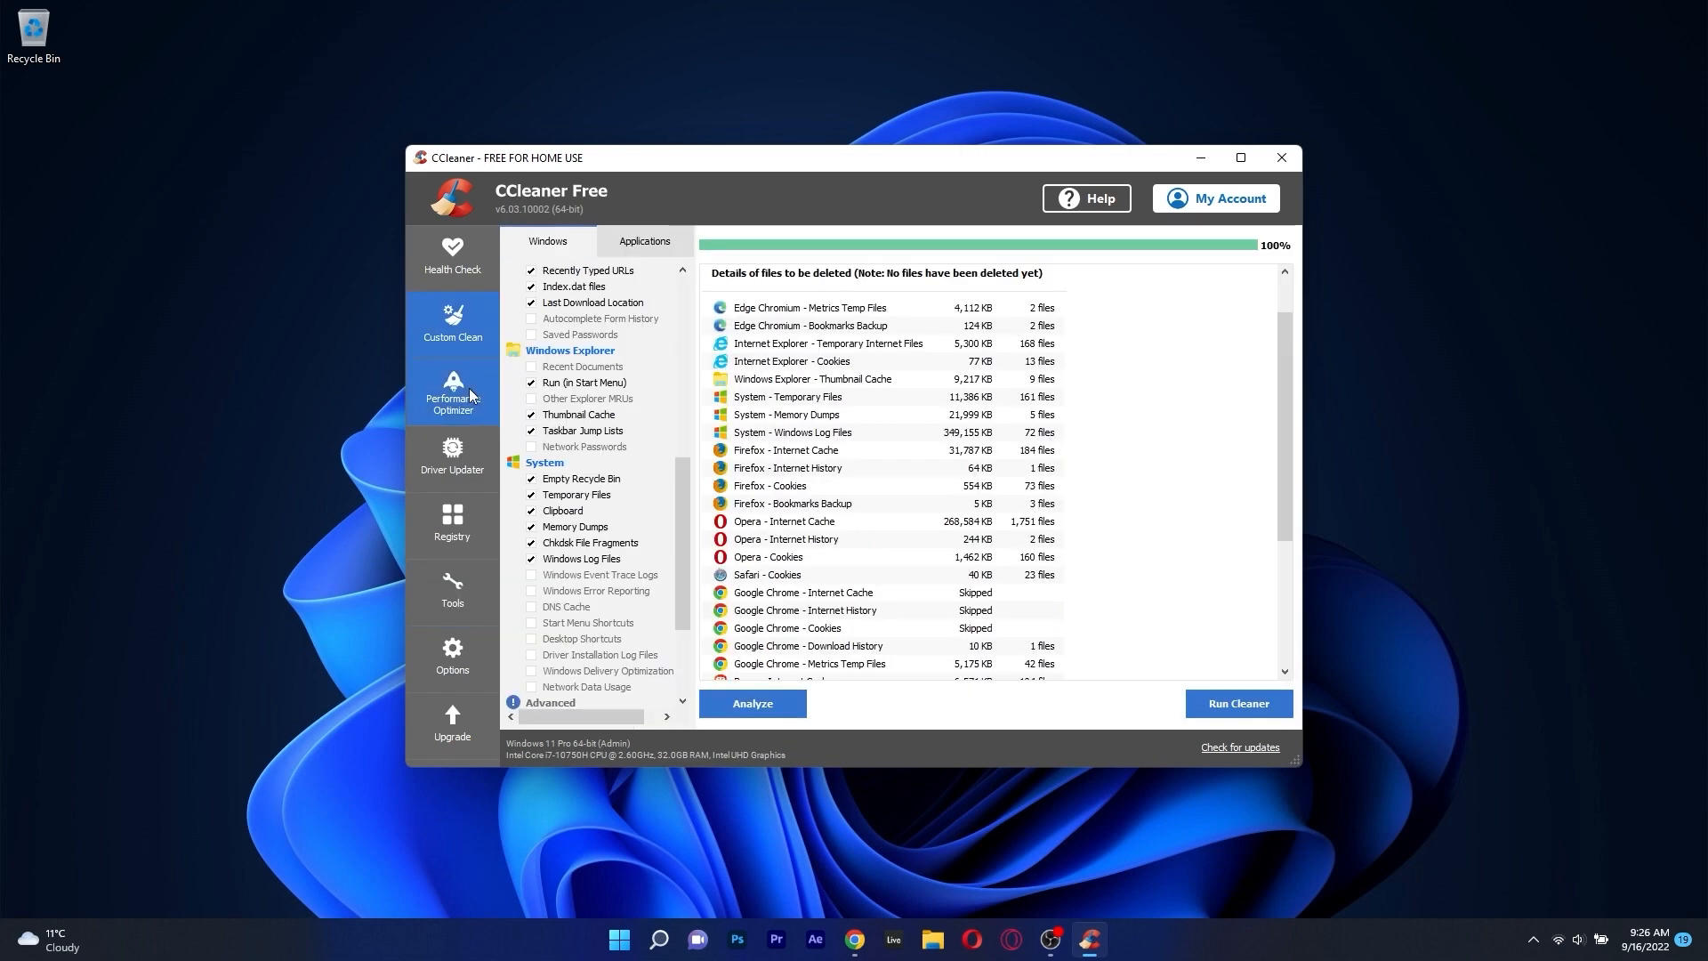
pyautogui.click(450, 392)
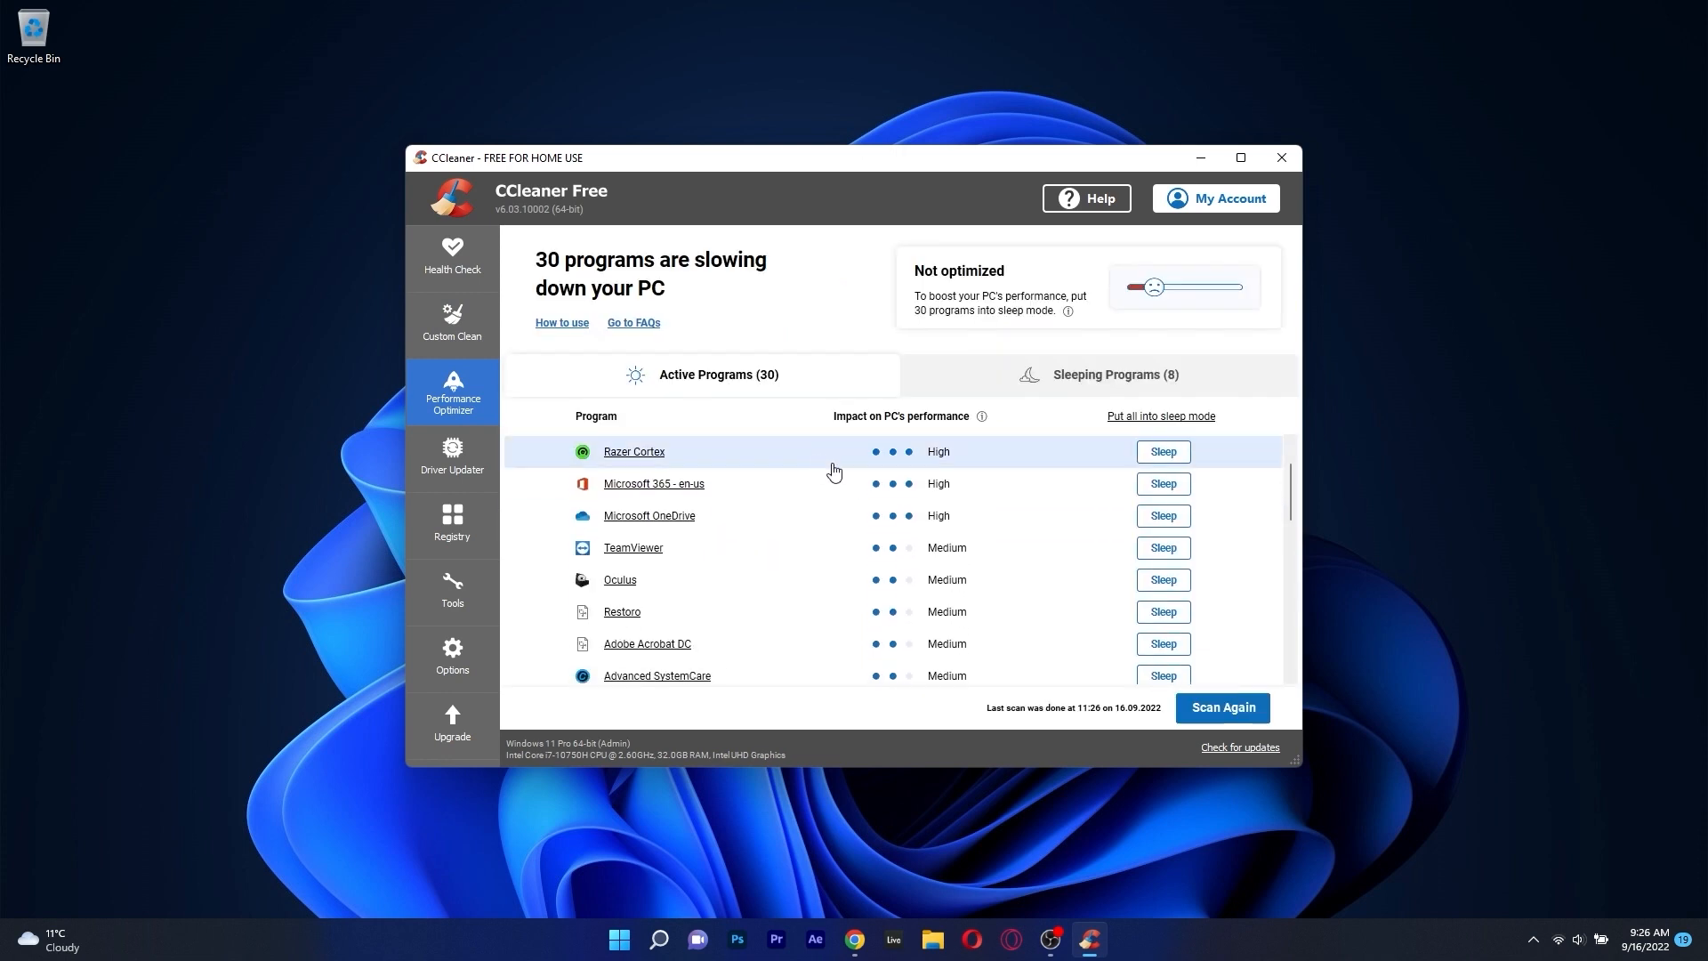
pyautogui.scroll(-3)
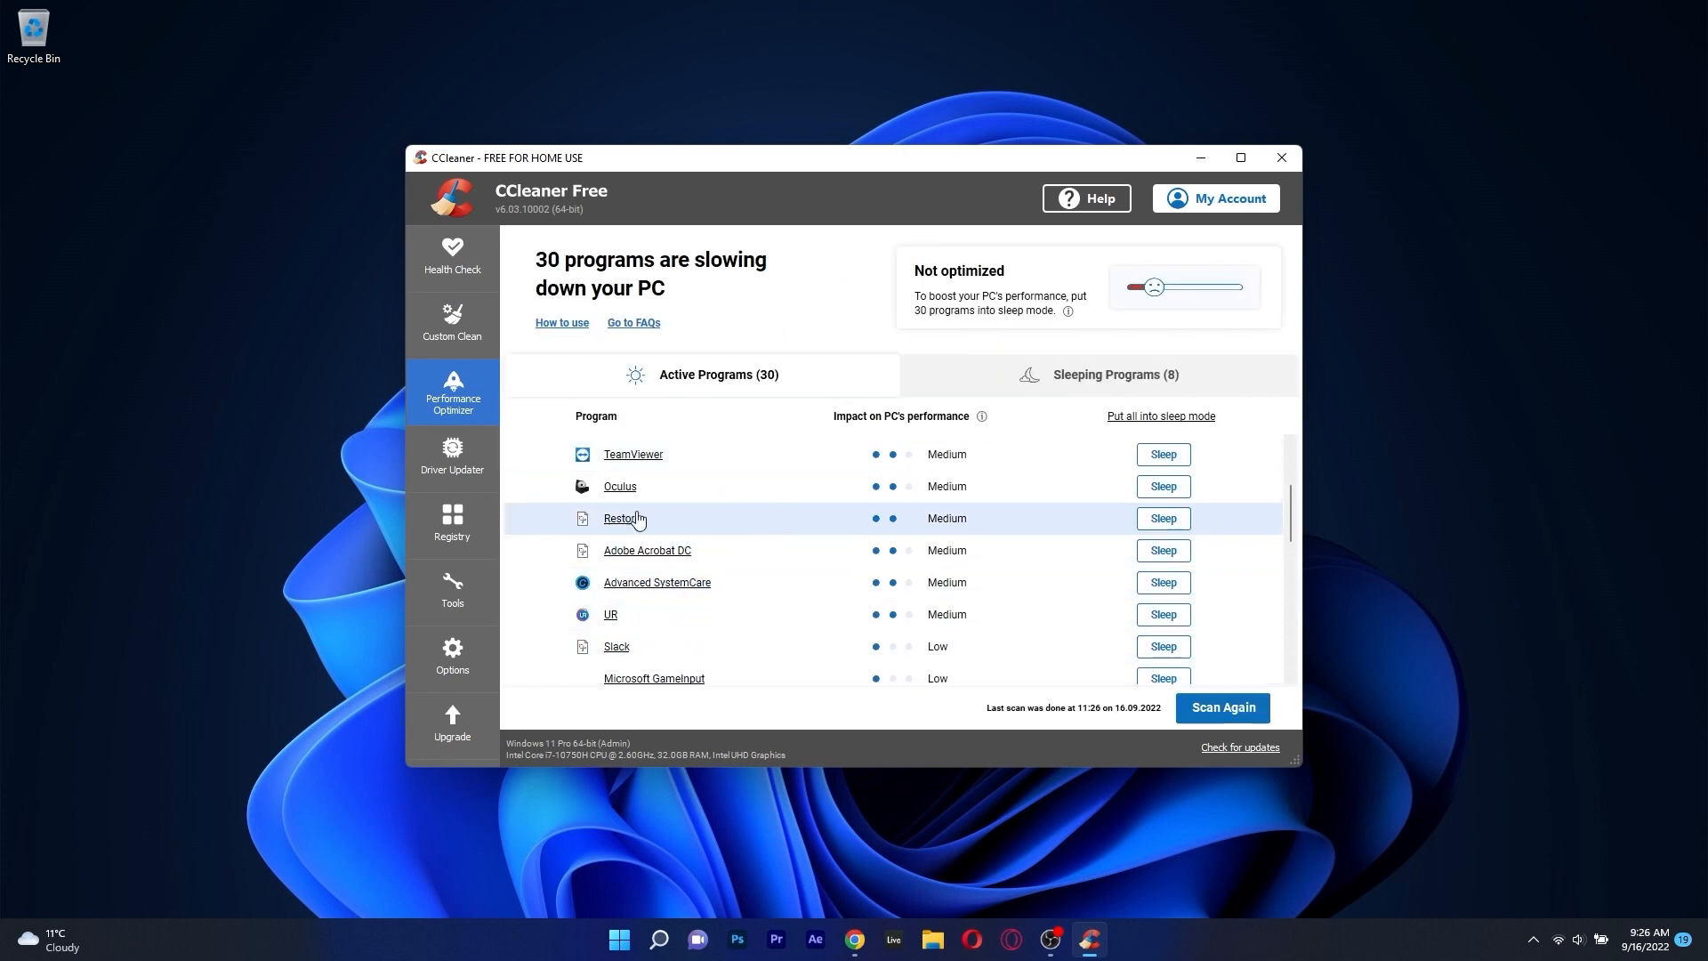
pyautogui.click(450, 523)
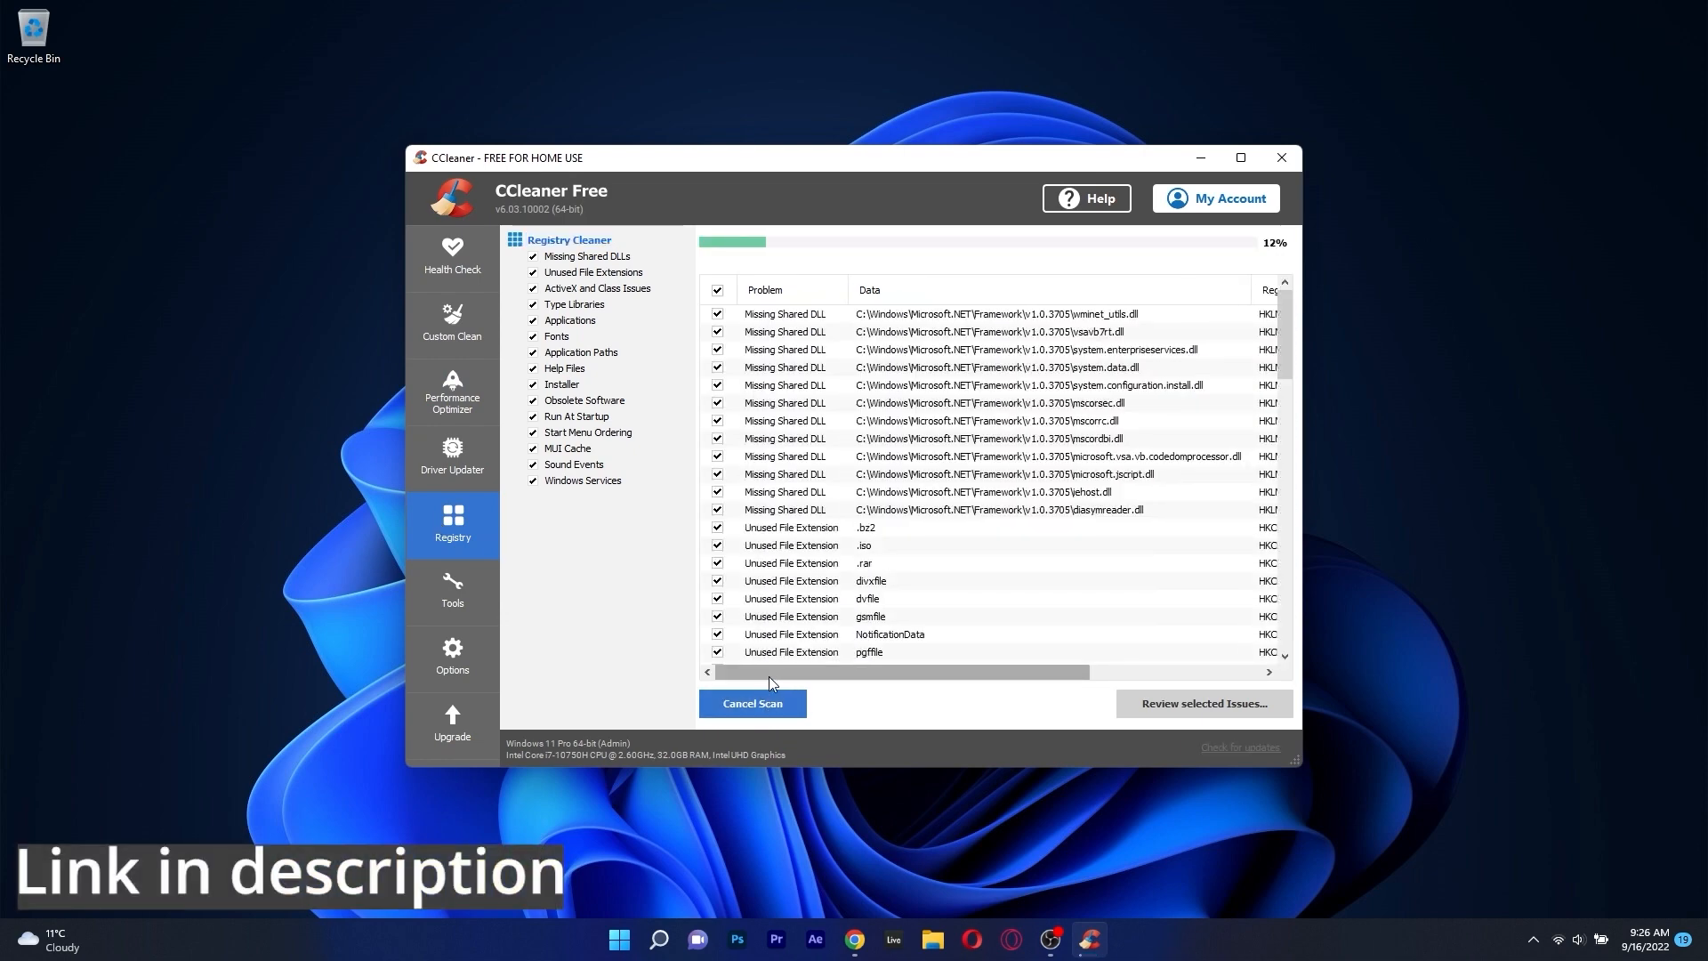
pyautogui.click(1281, 156)
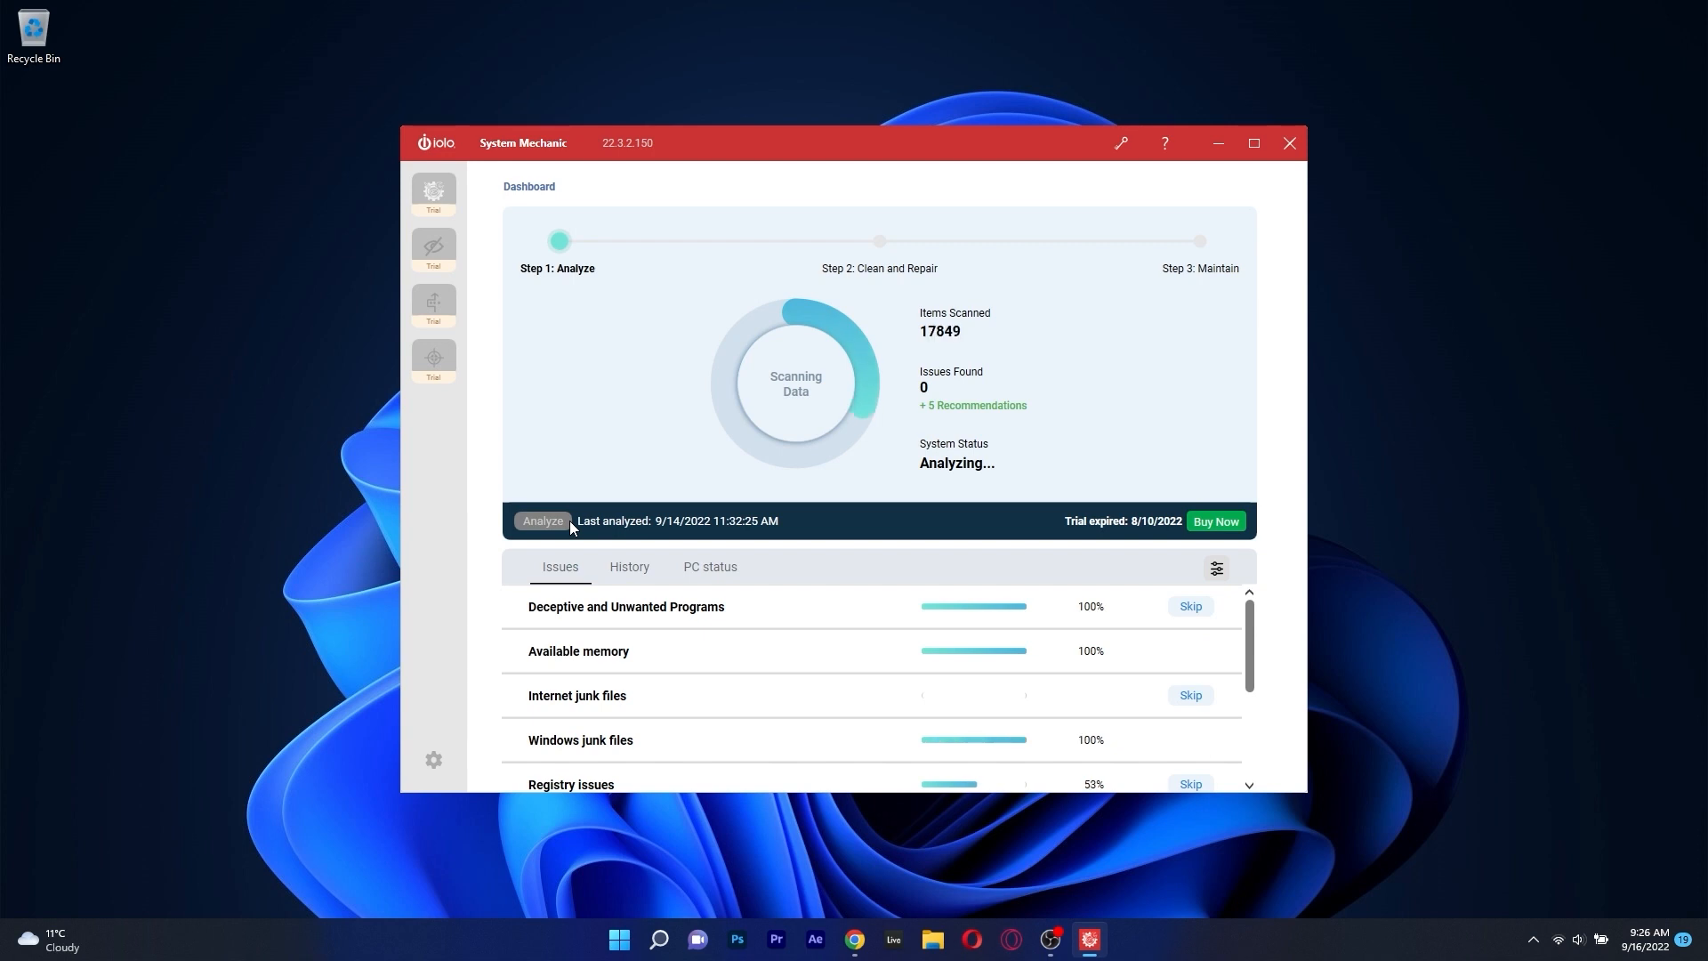
# - Analyze the PC for issues, then view the Privacy Shield data sharing settings
pyautogui.click(710, 573)
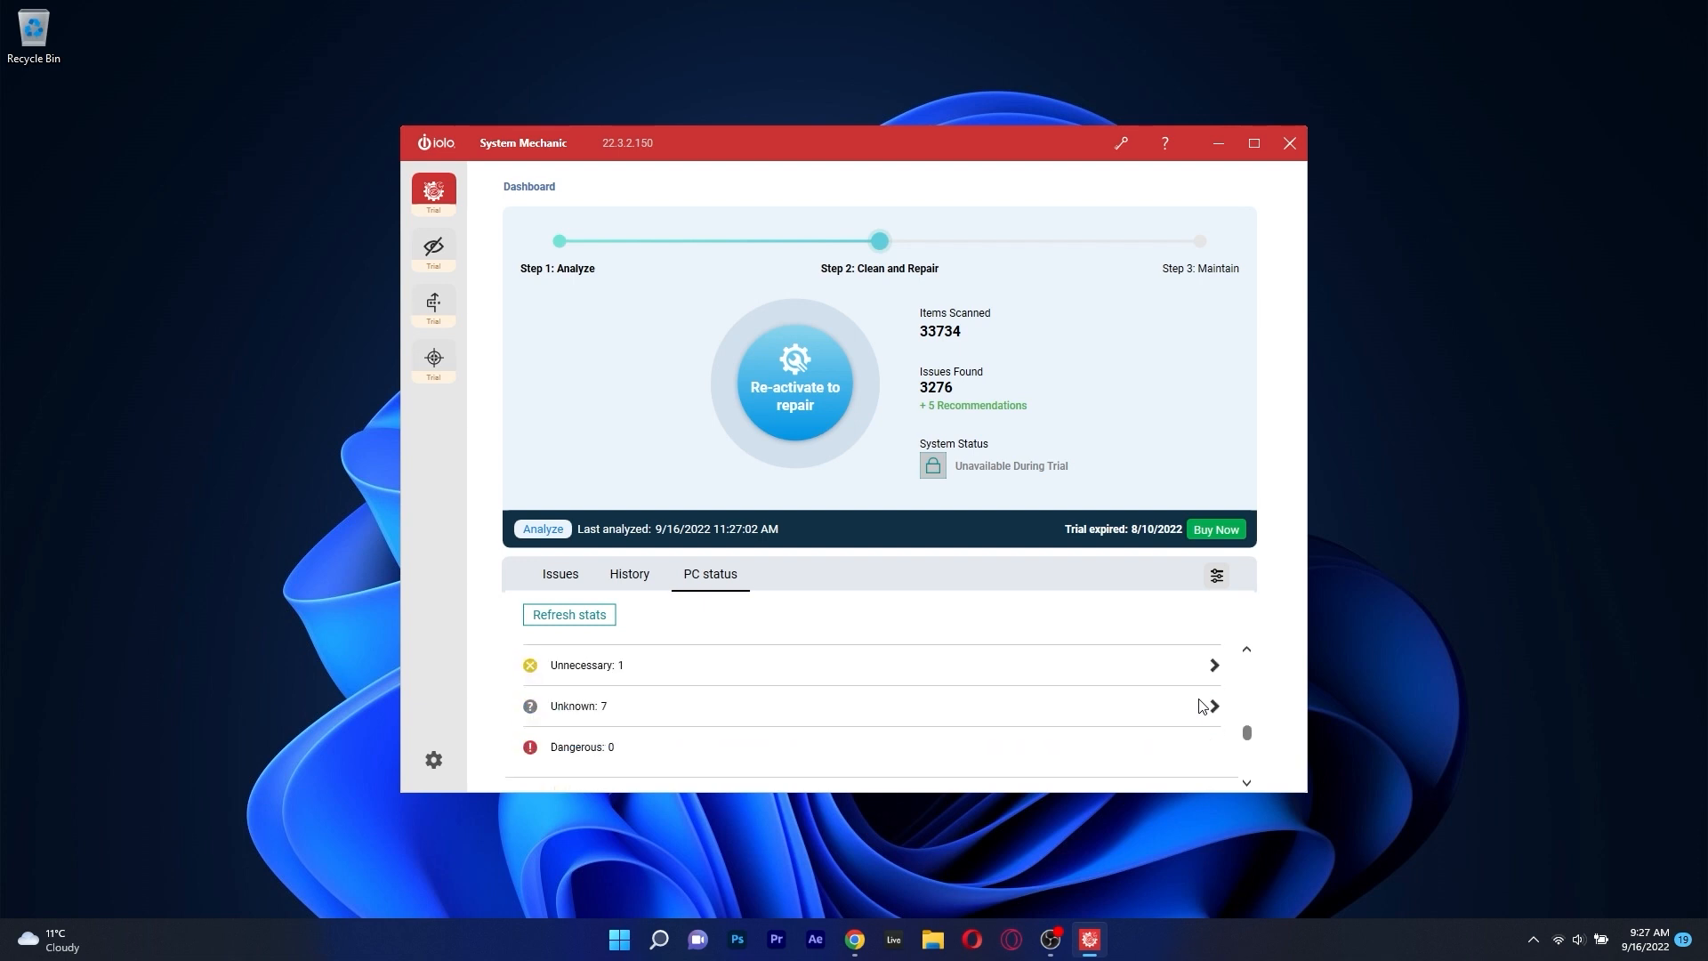
pyautogui.click(434, 245)
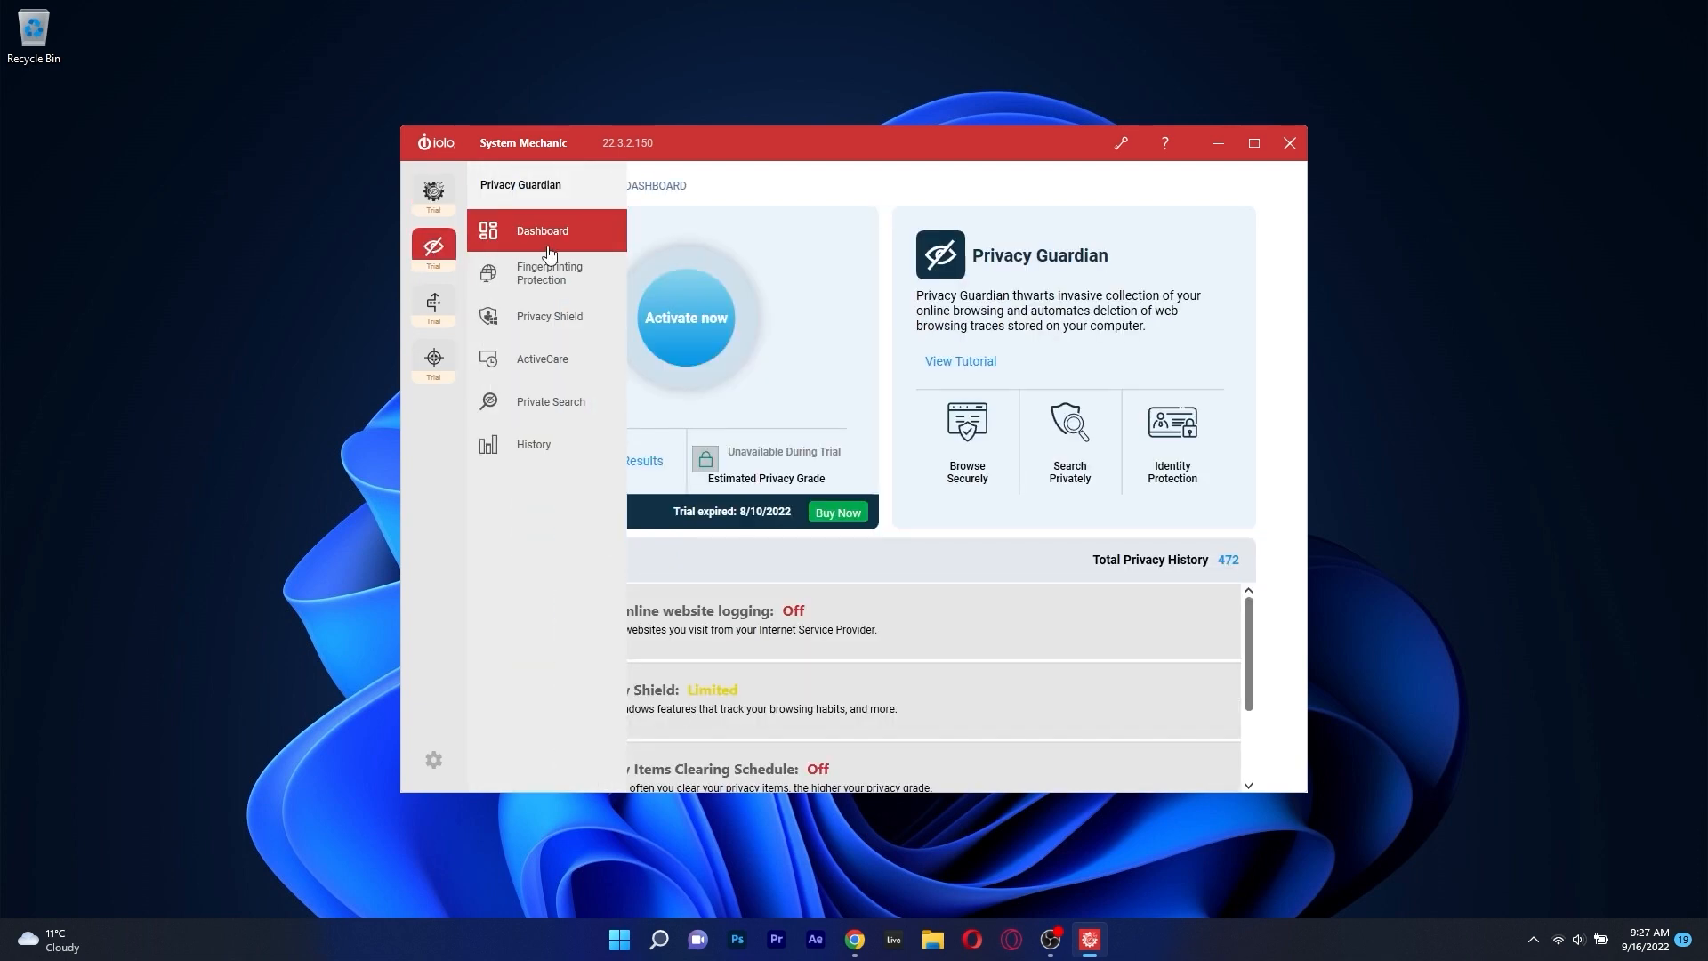
pyautogui.click(550, 317)
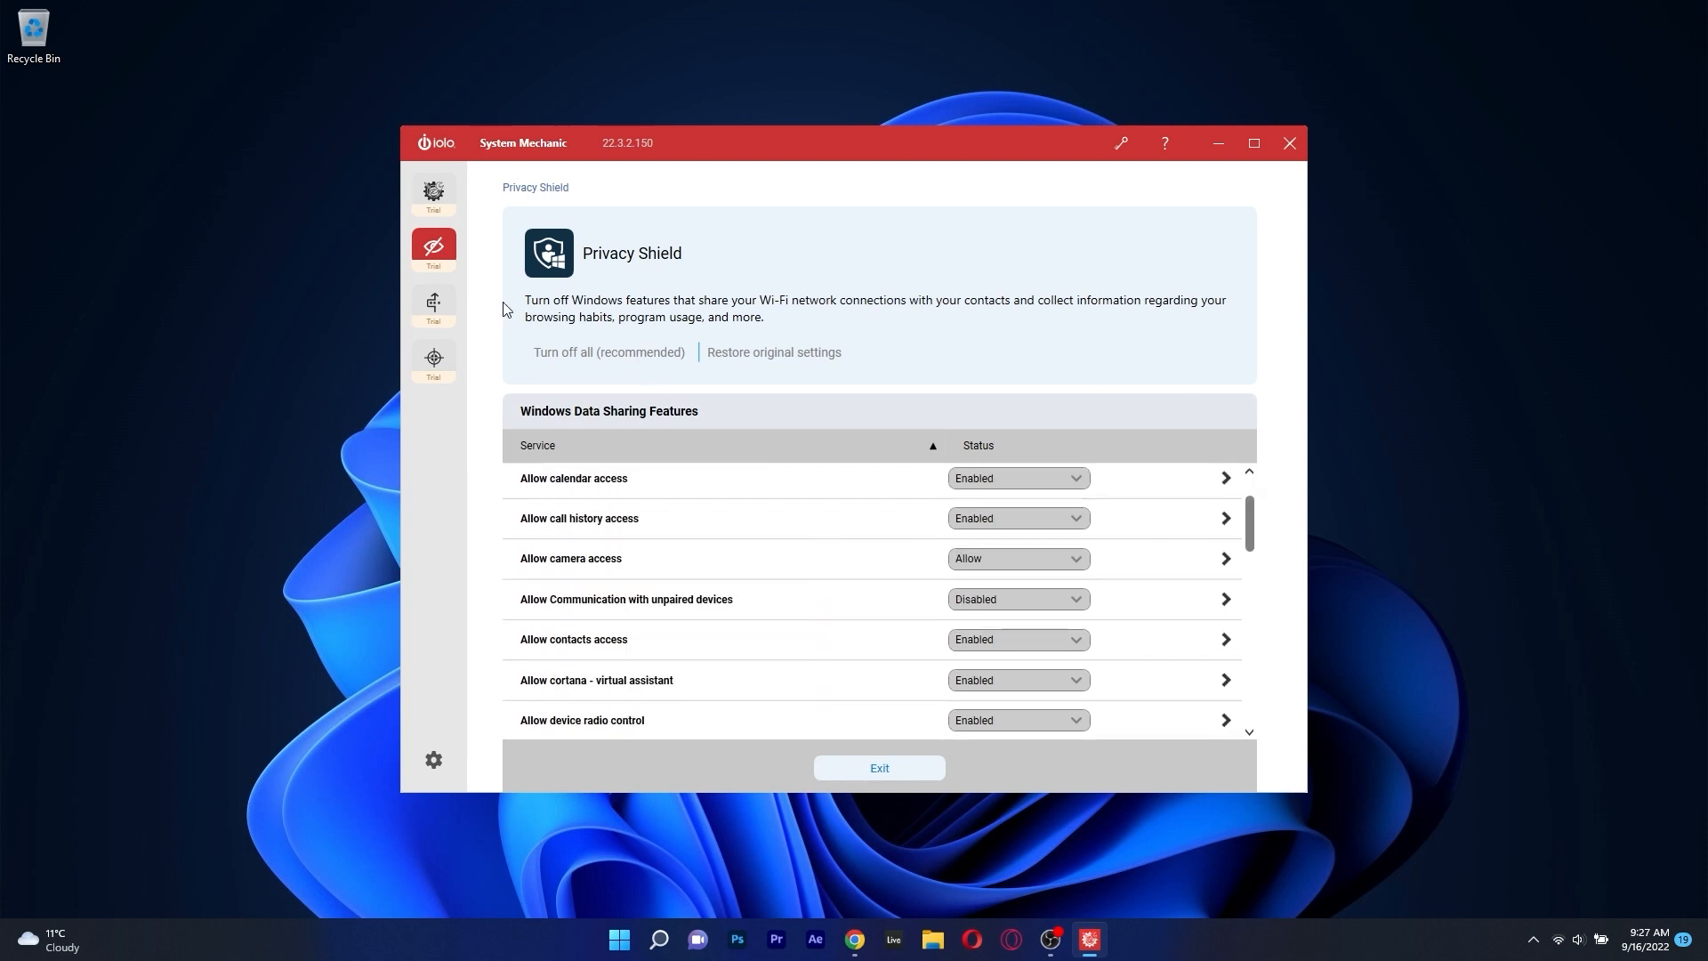
# - View the ActiveCare privacy cleaning page, then start a fresh analysis from the dashboard
pyautogui.click(433, 247)
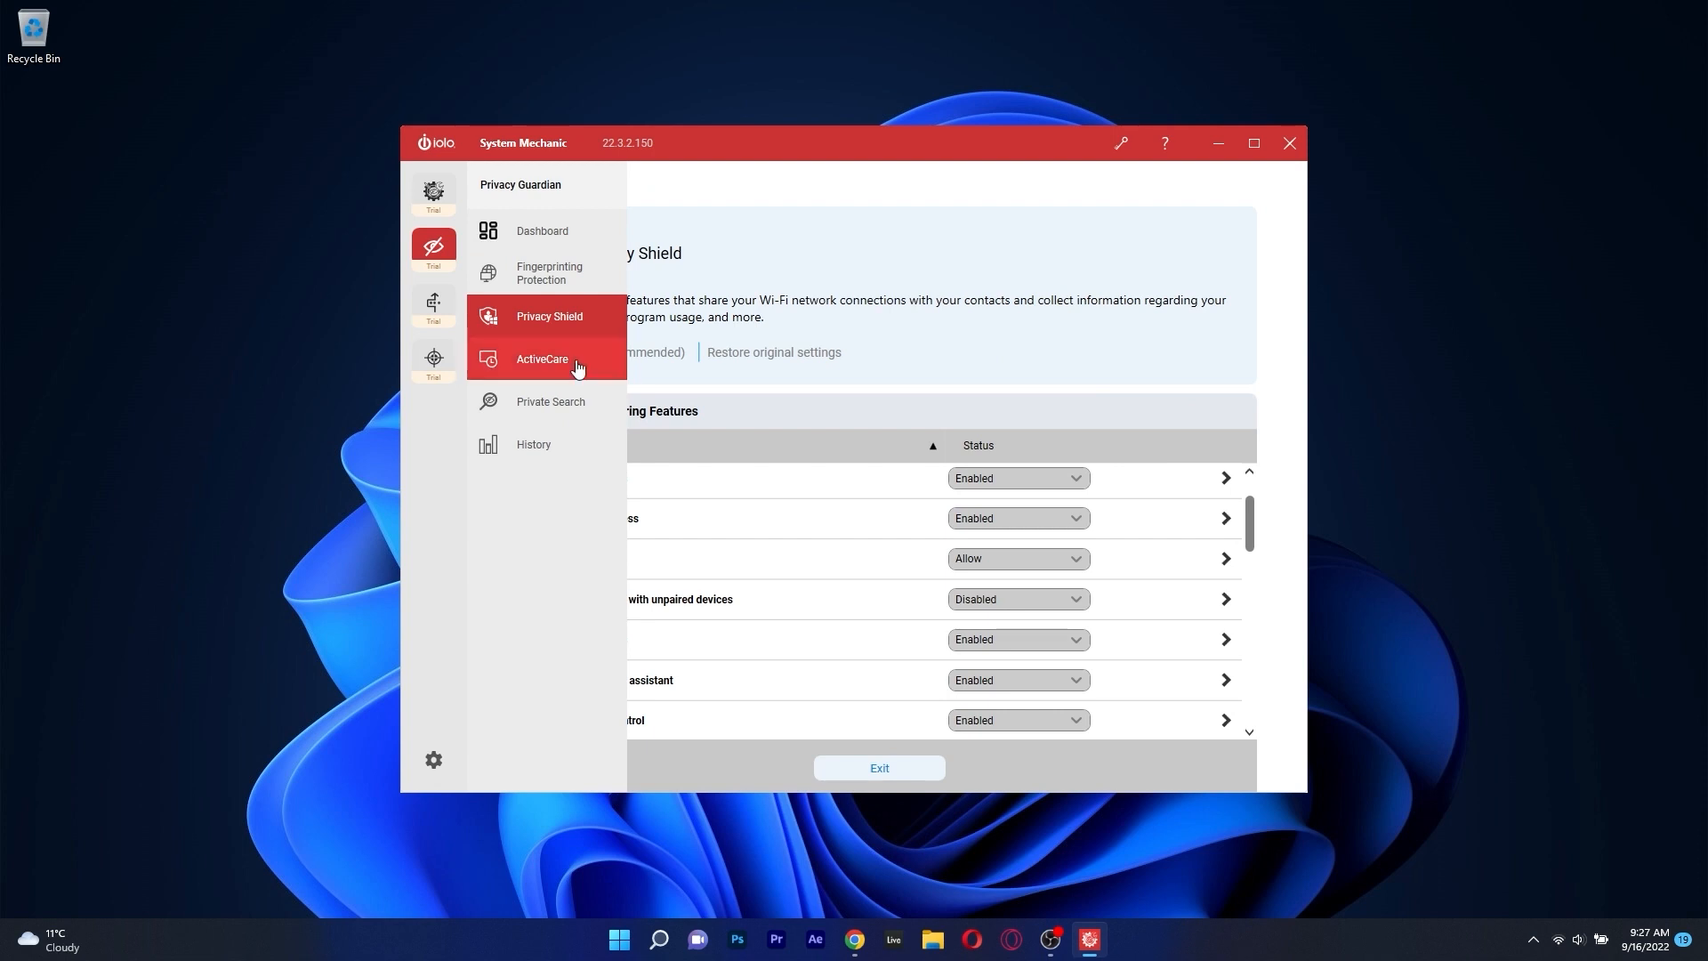
pyautogui.click(541, 359)
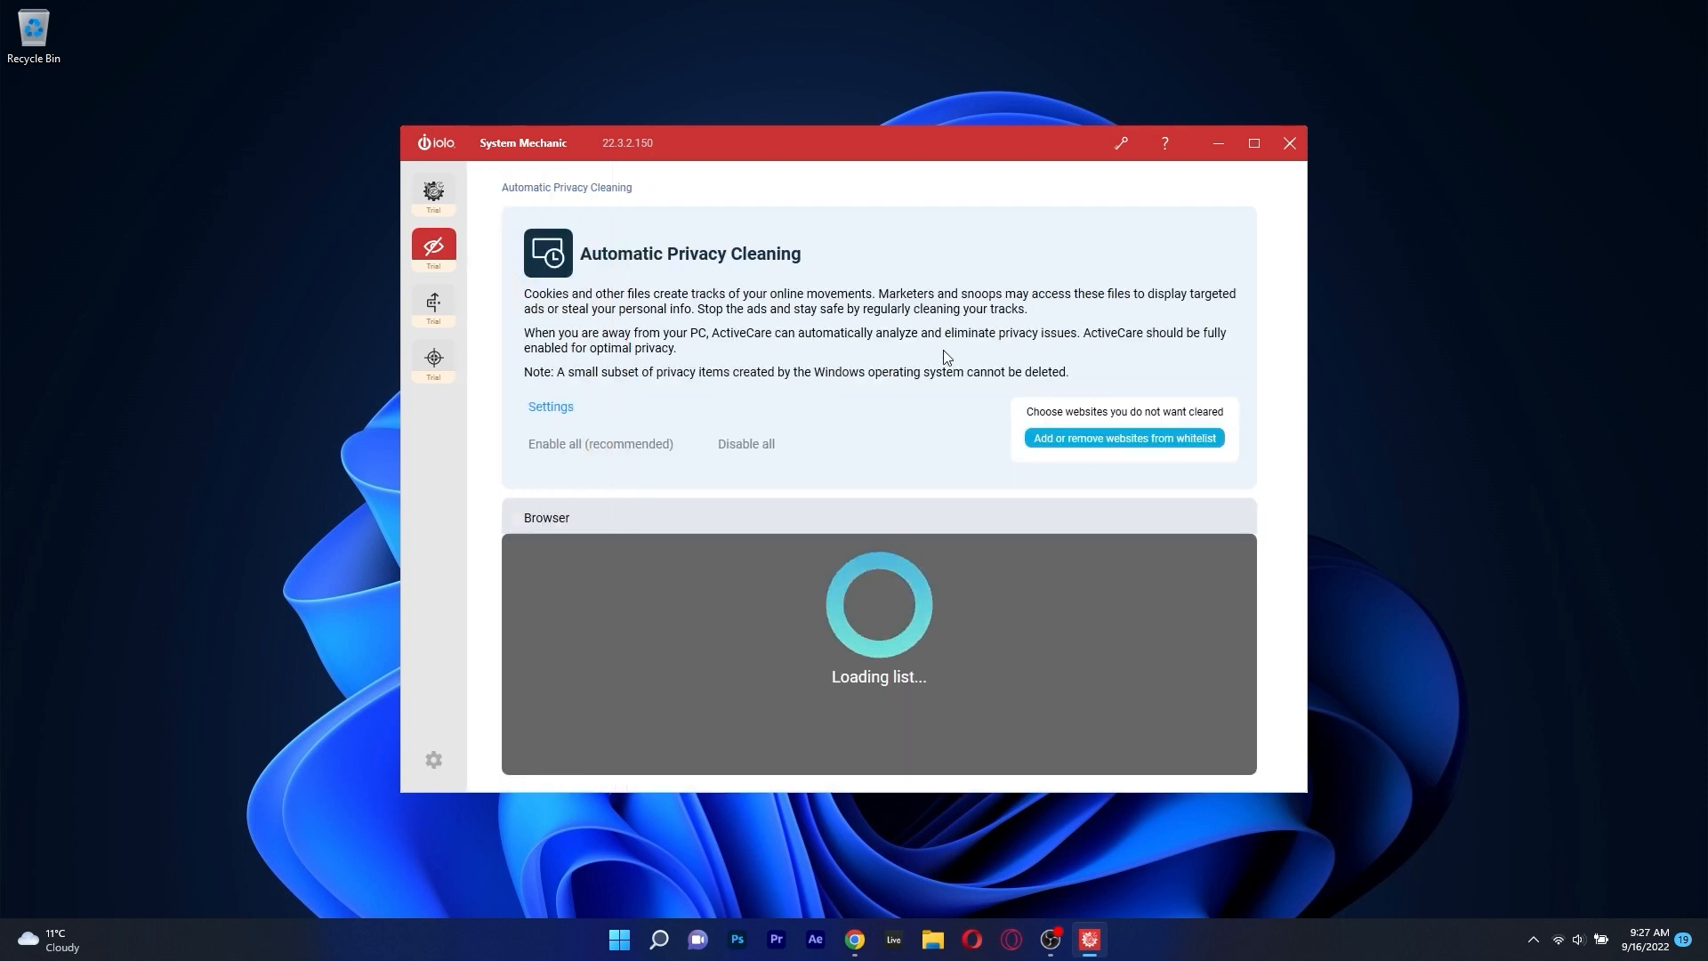
pyautogui.moveTo(869, 363)
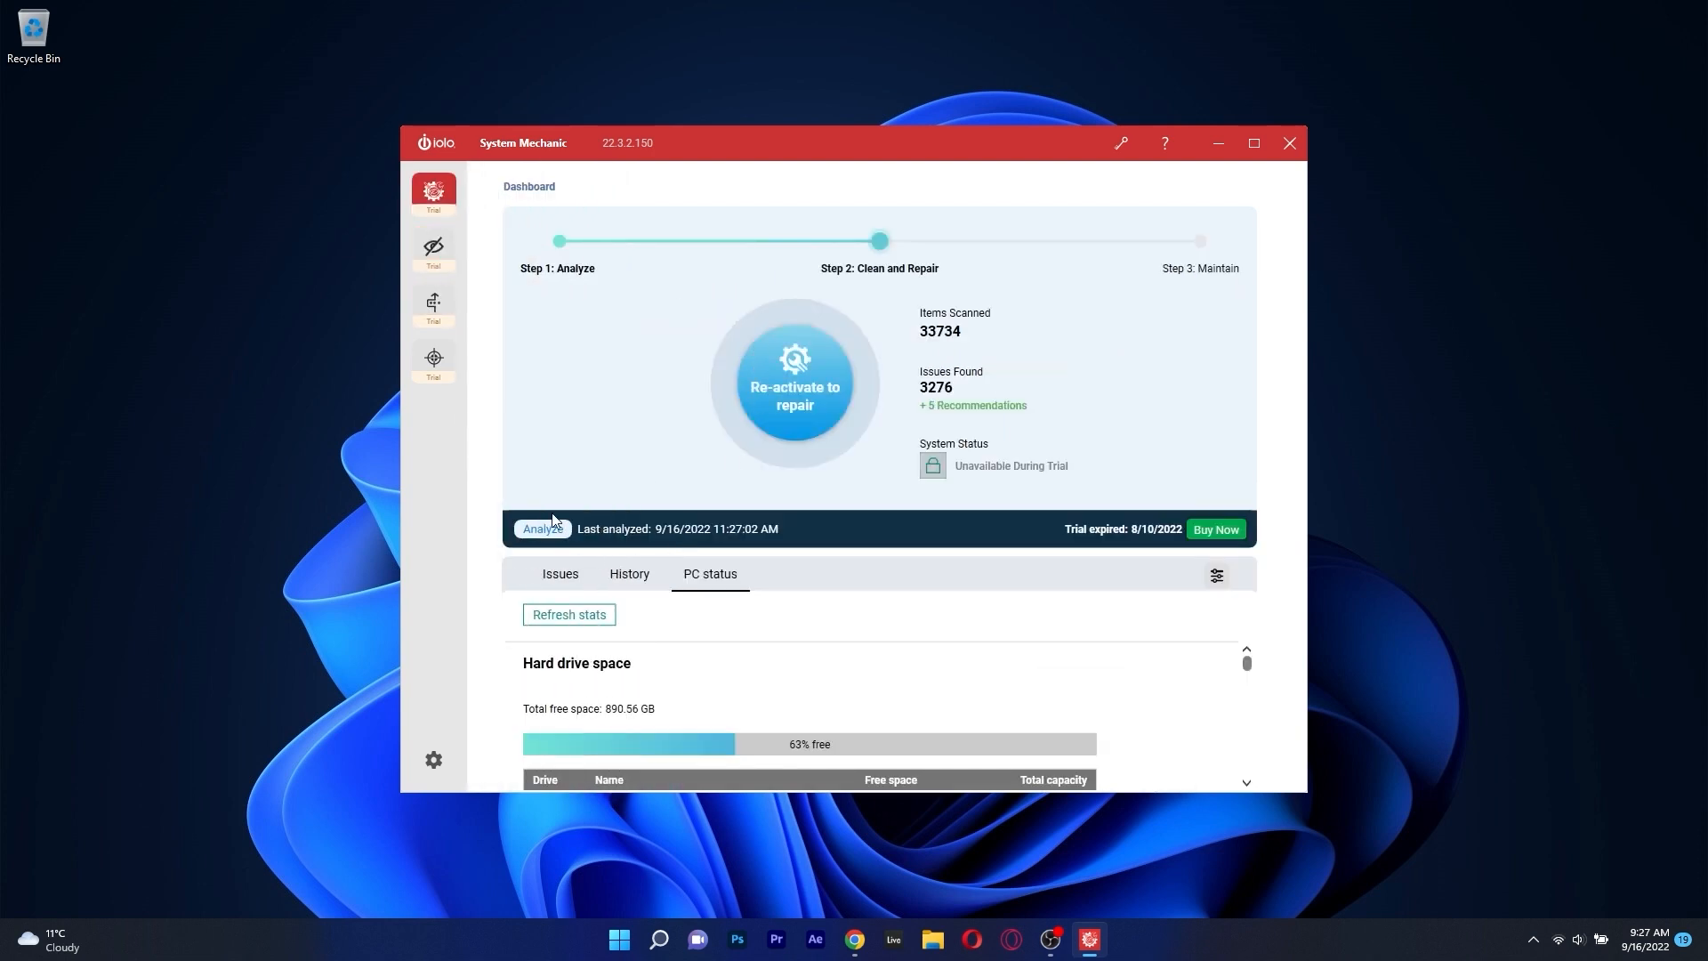
pyautogui.click(541, 528)
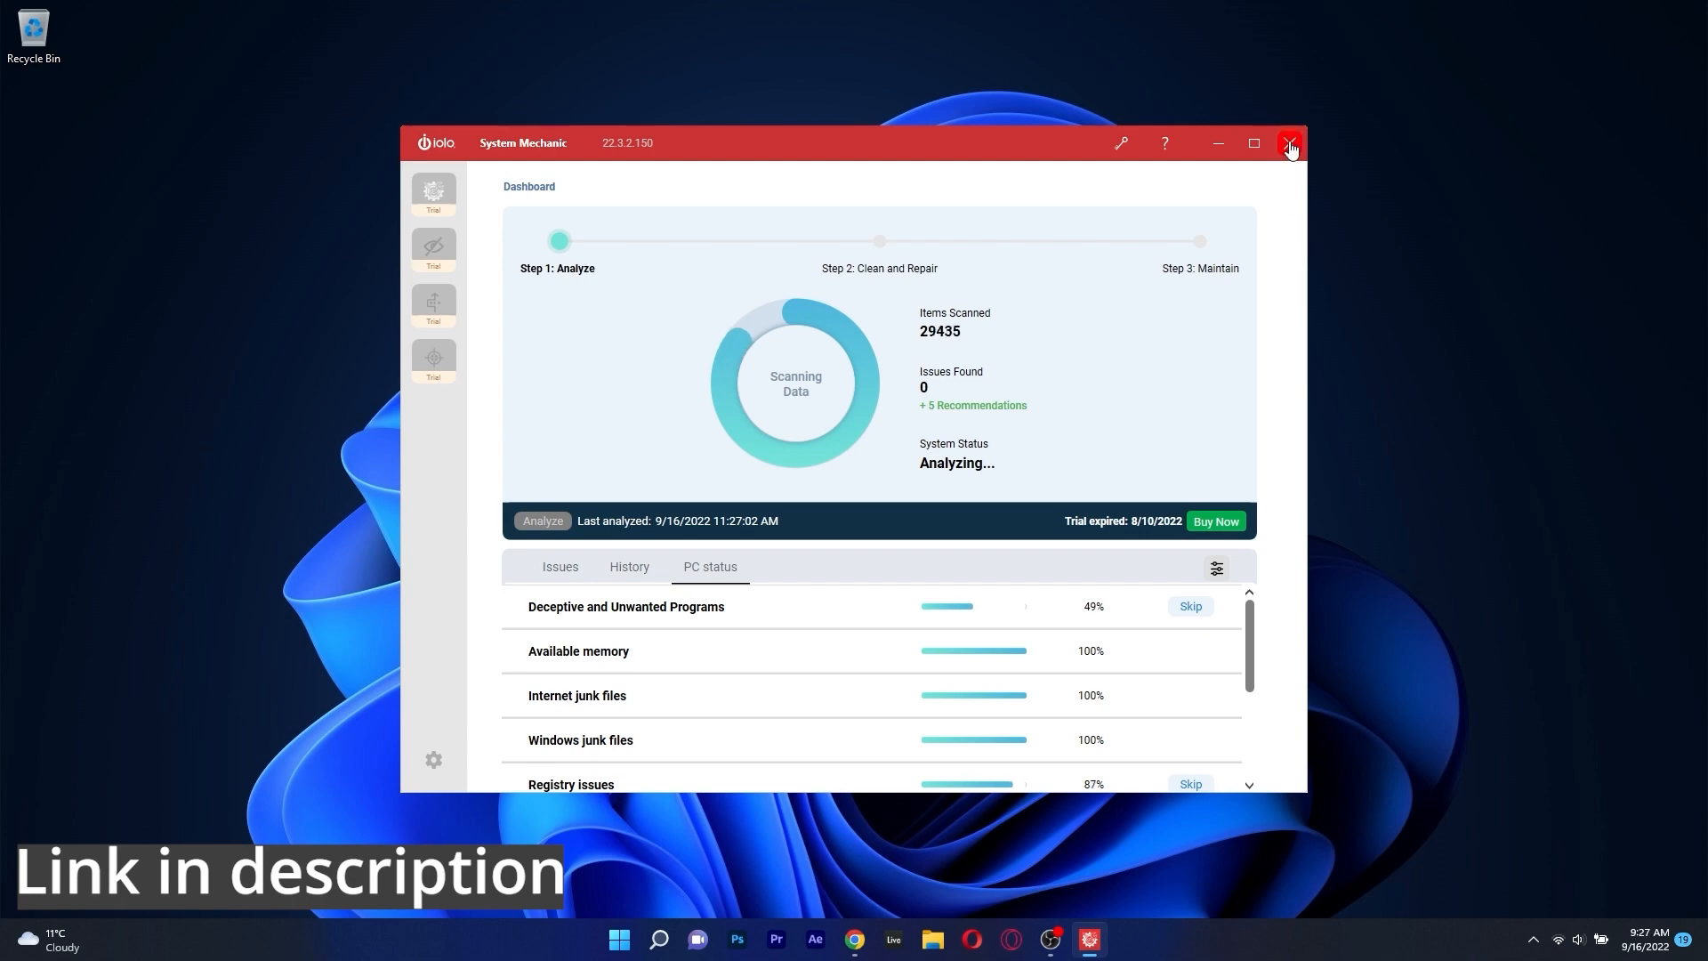
# - Close System Mechanic, launch Advanced SystemCare and view its Protect and Speed Up pages
pyautogui.click(1289, 142)
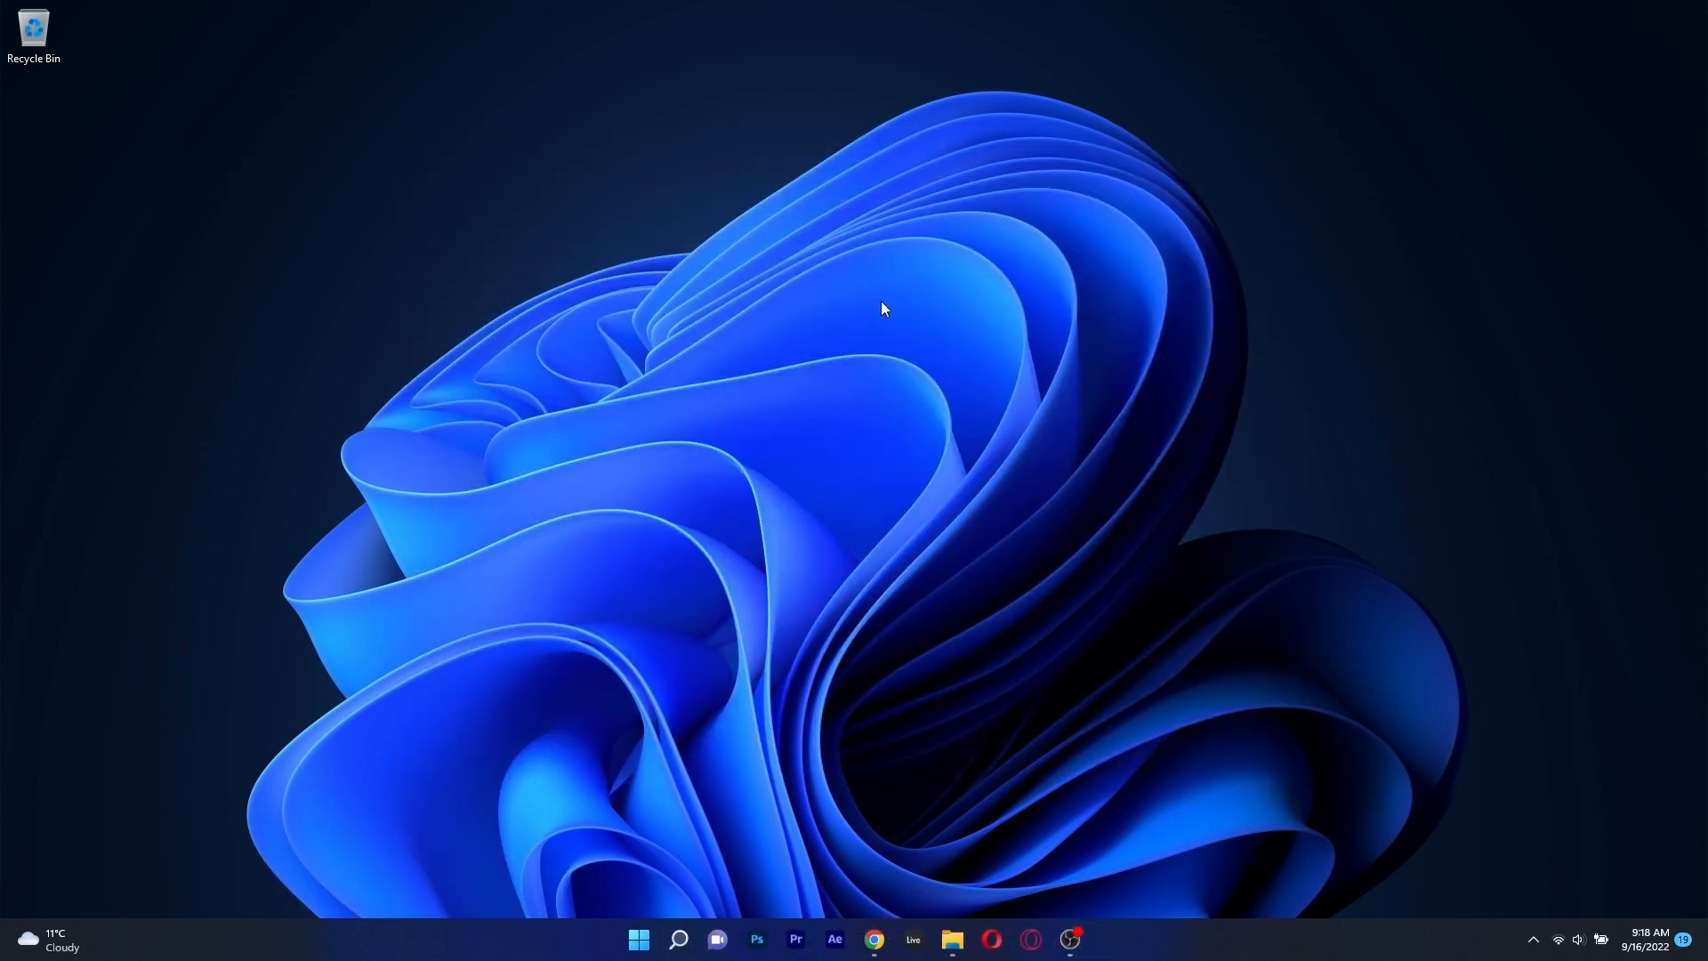
pyautogui.click(1087, 940)
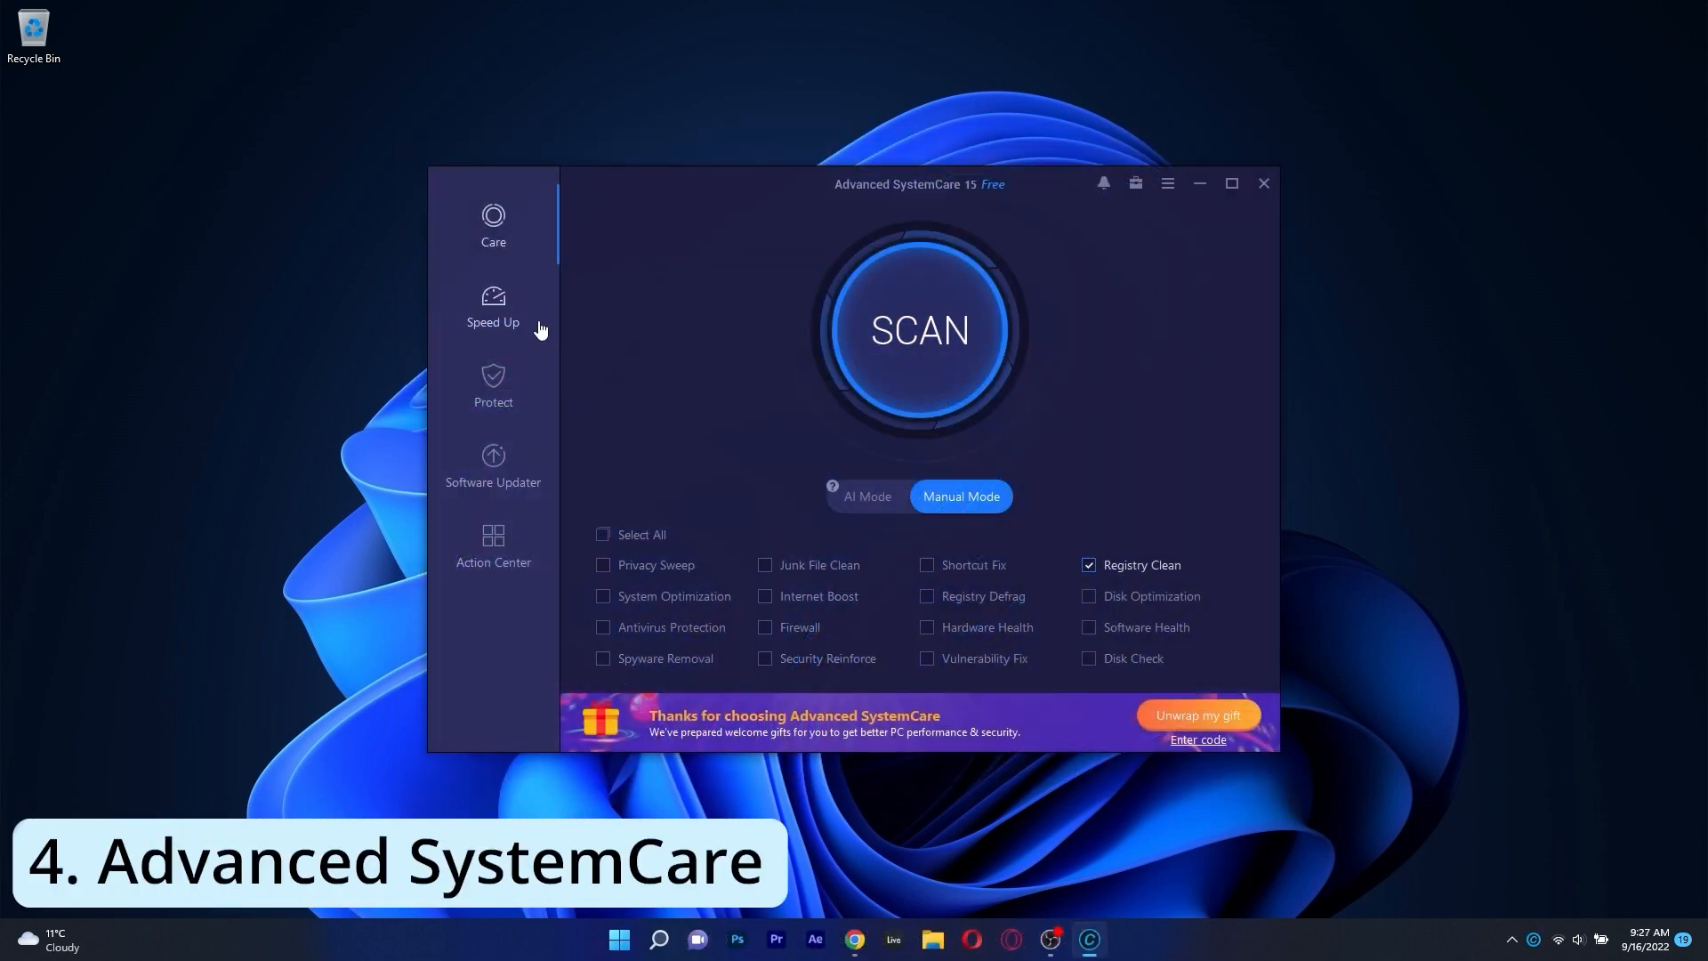
pyautogui.click(493, 304)
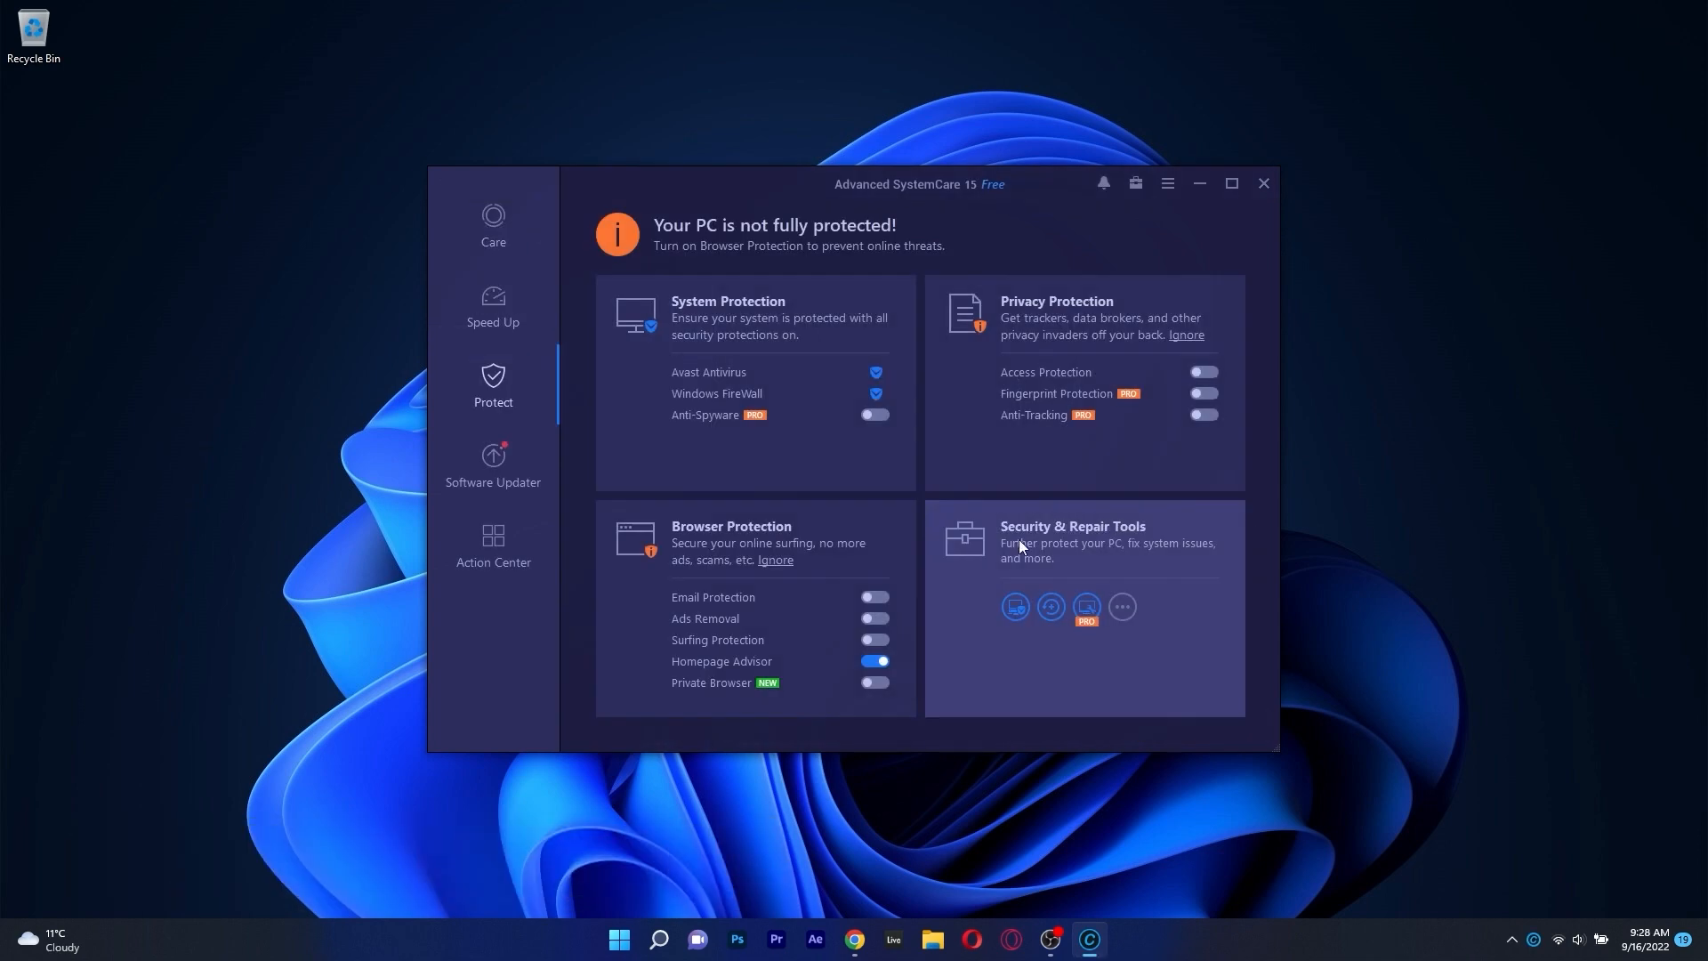
pyautogui.click(493, 308)
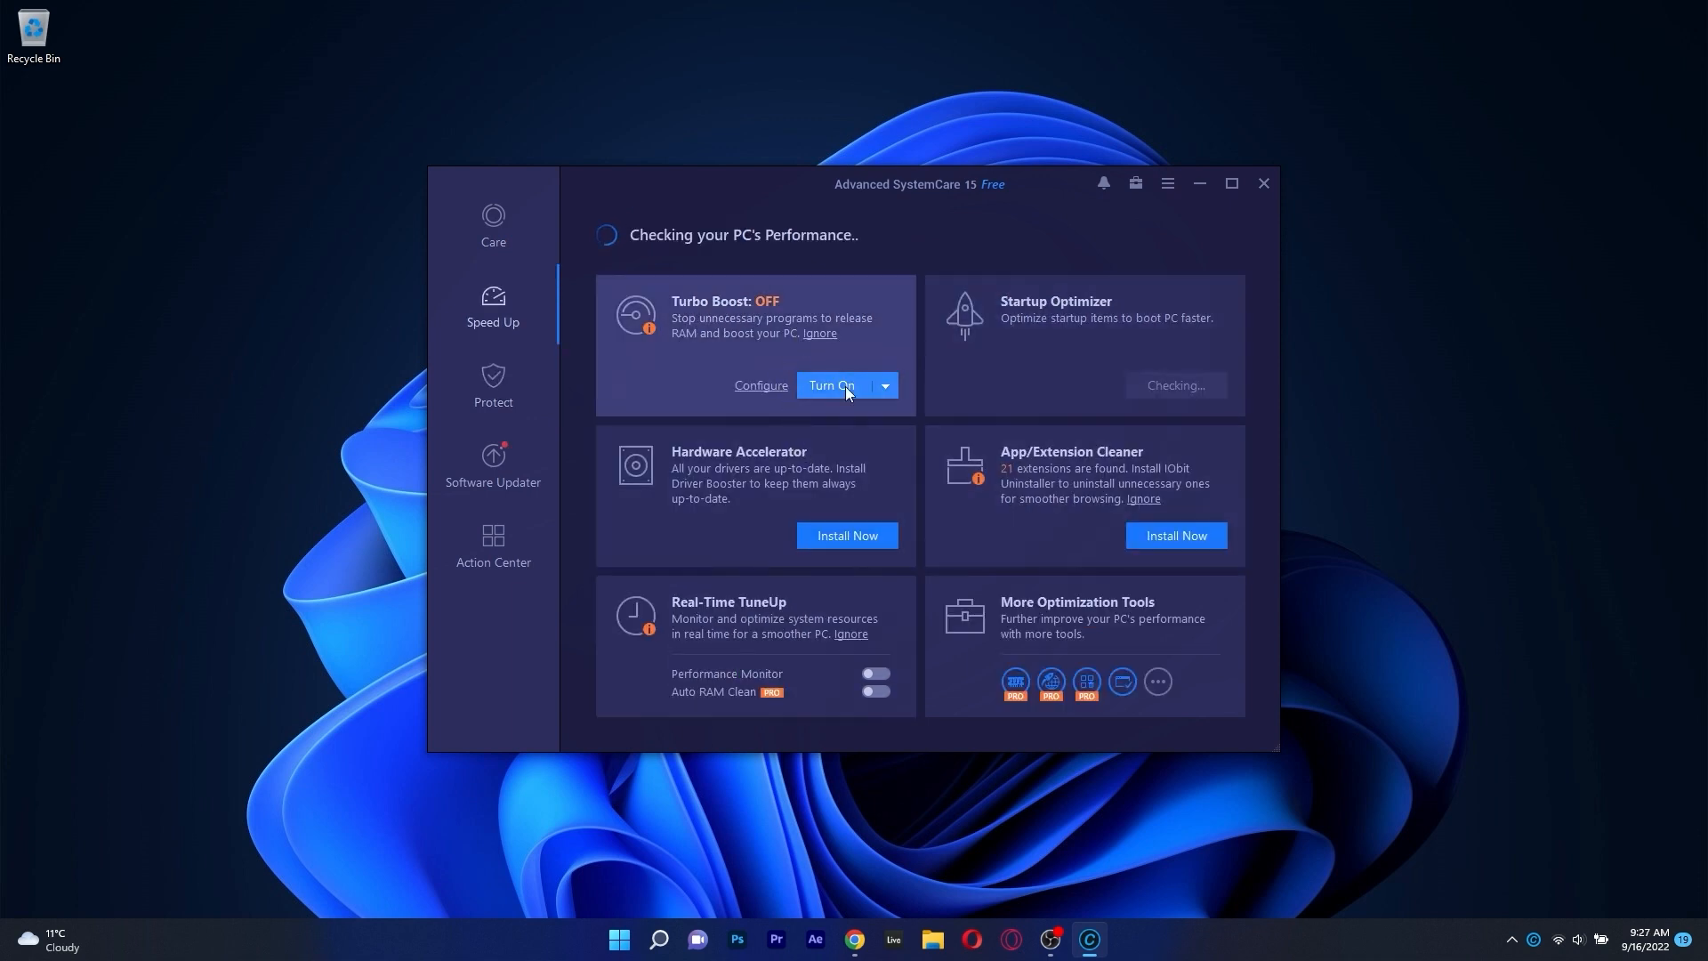
# - View the protection status and Software Updater's outdated programs, ending on the Care page
pyautogui.click(492, 386)
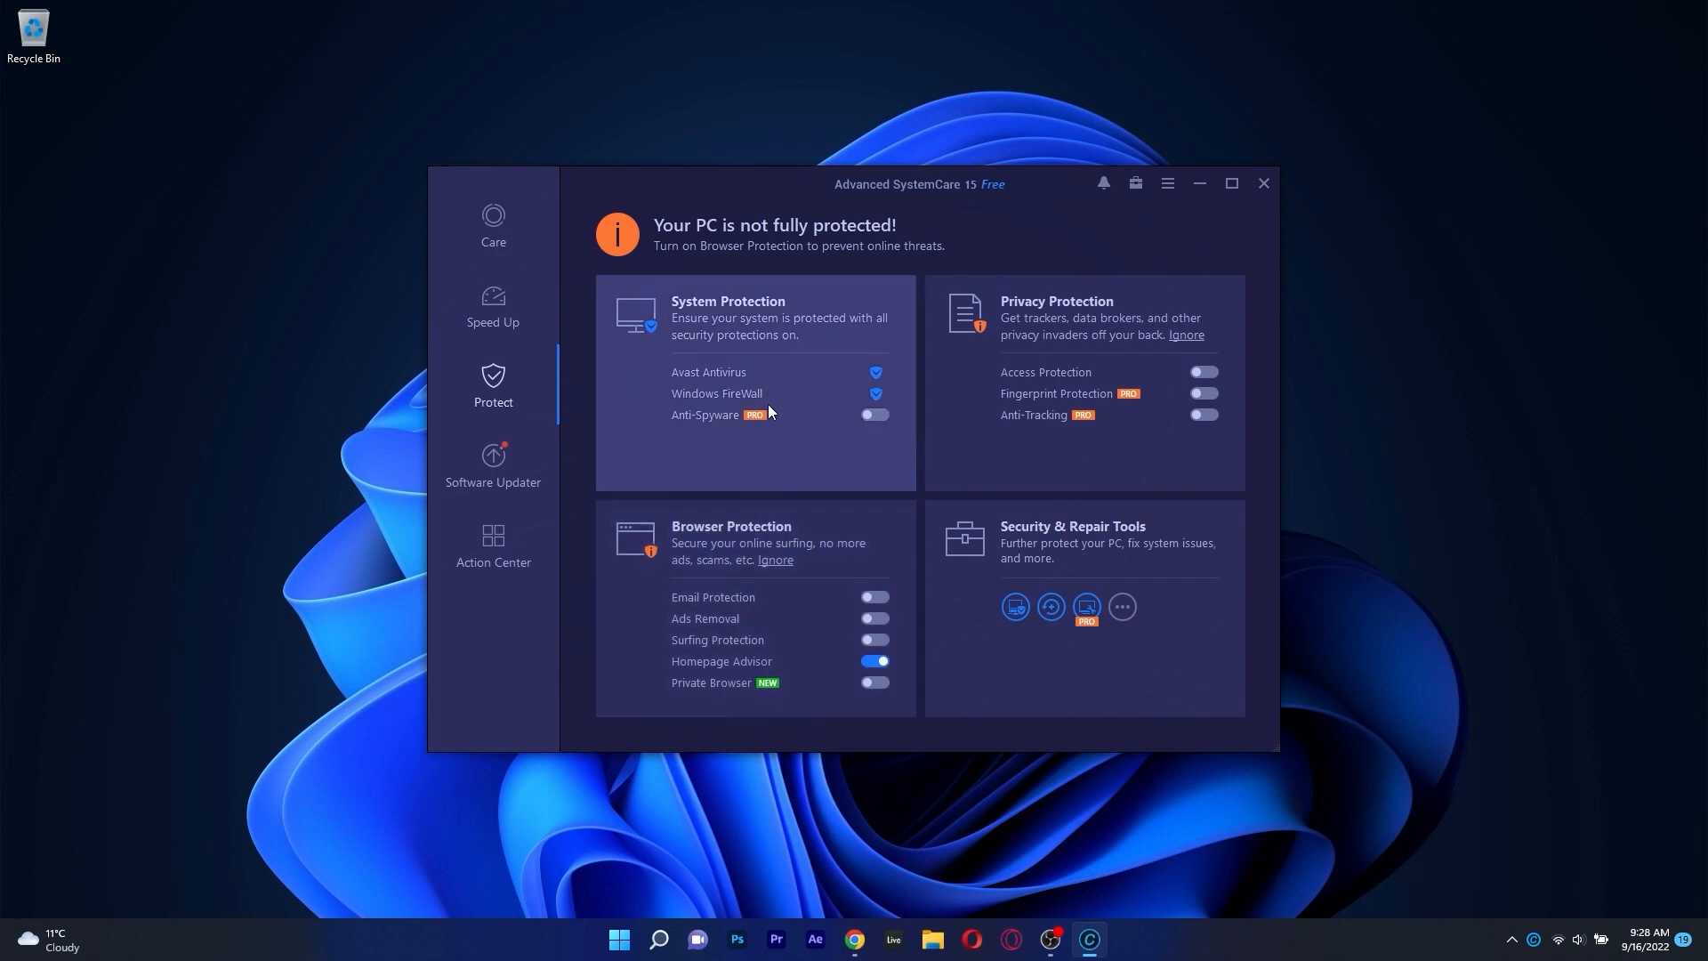
pyautogui.click(493, 463)
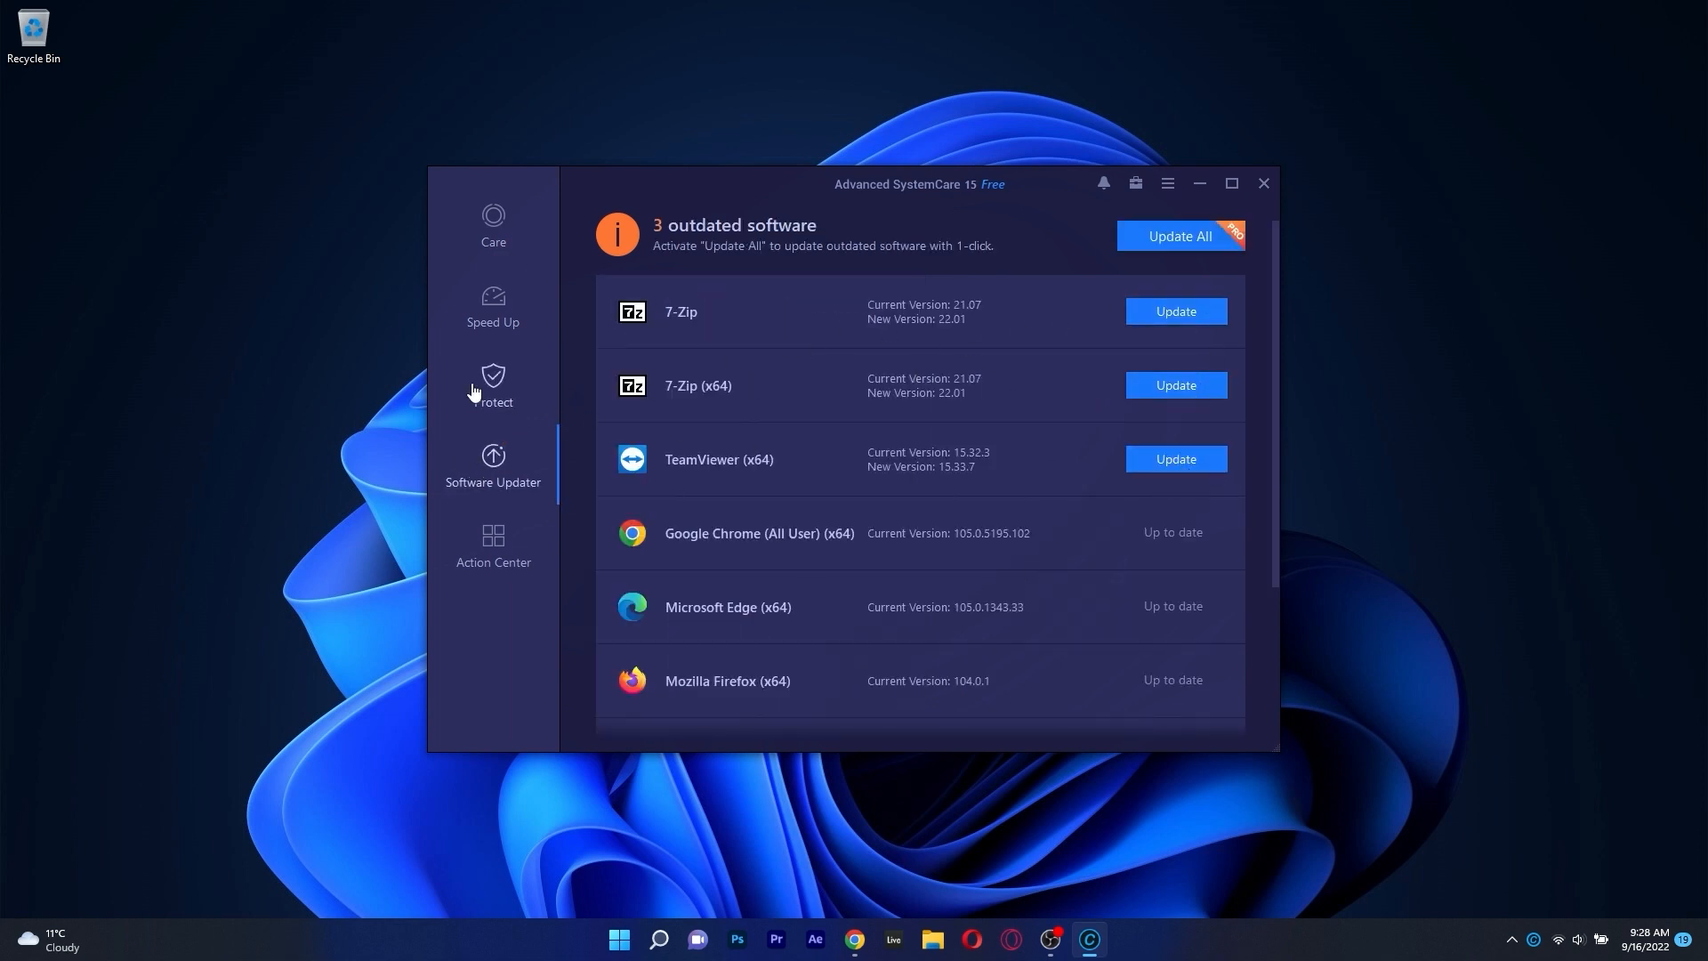
pyautogui.click(493, 226)
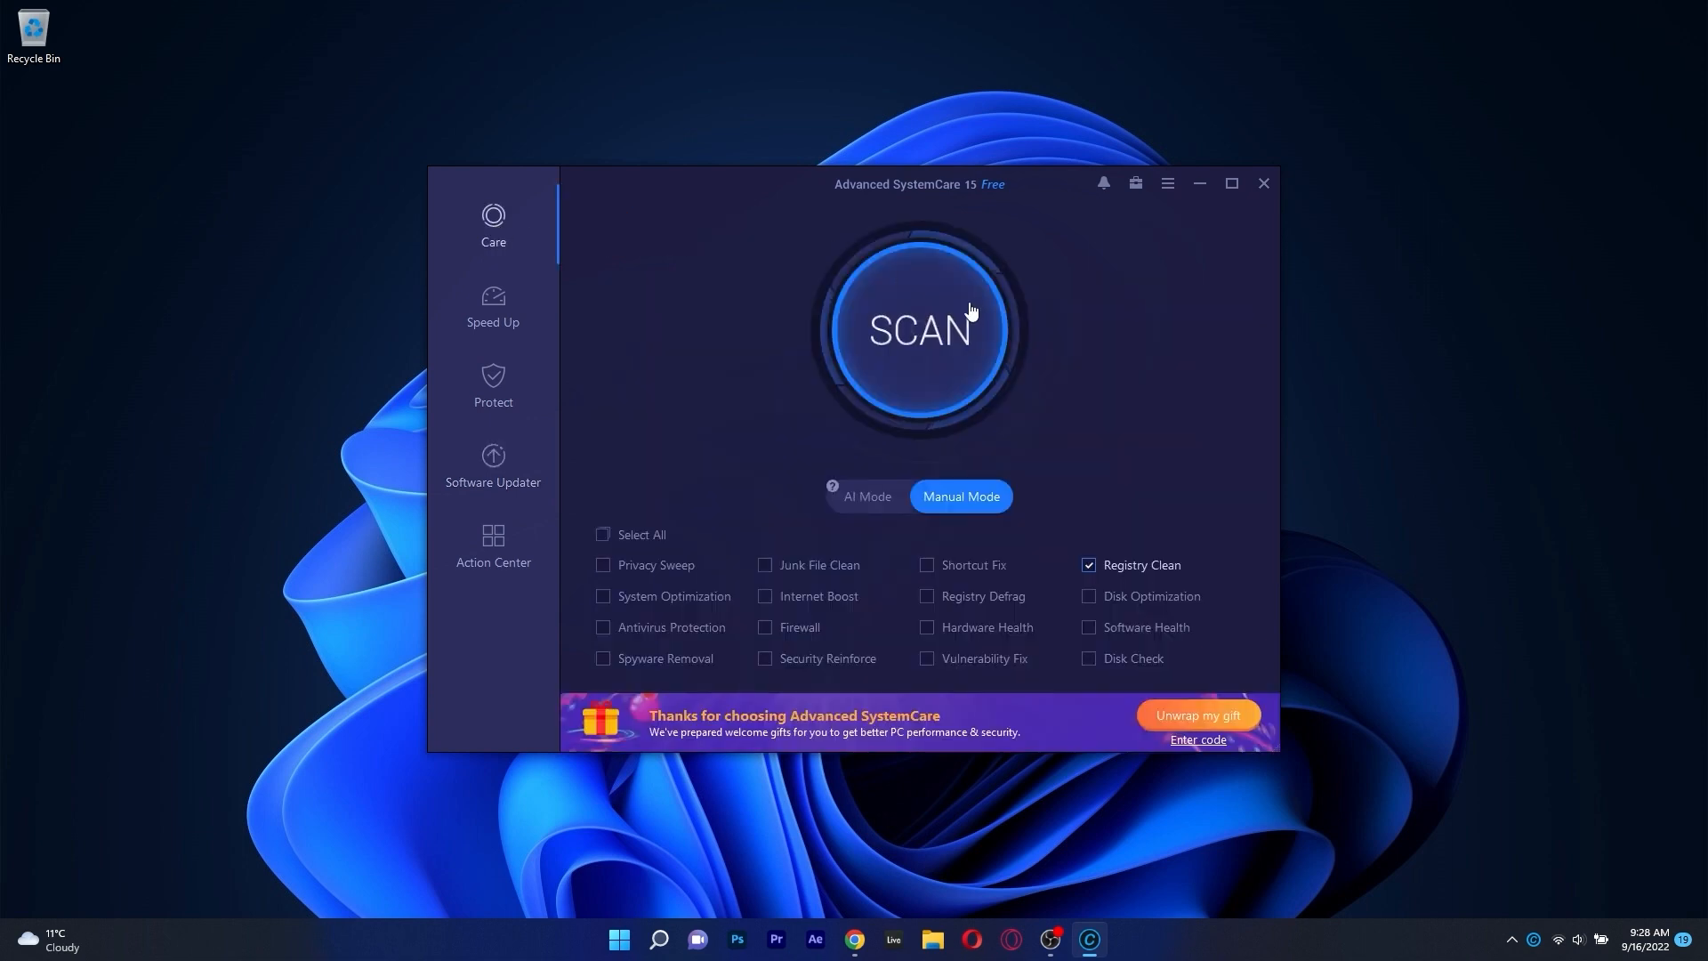
# - Run a Manual Mode scan finding 3589 fixable items and toggle the Junk files checkbox
pyautogui.click(918, 331)
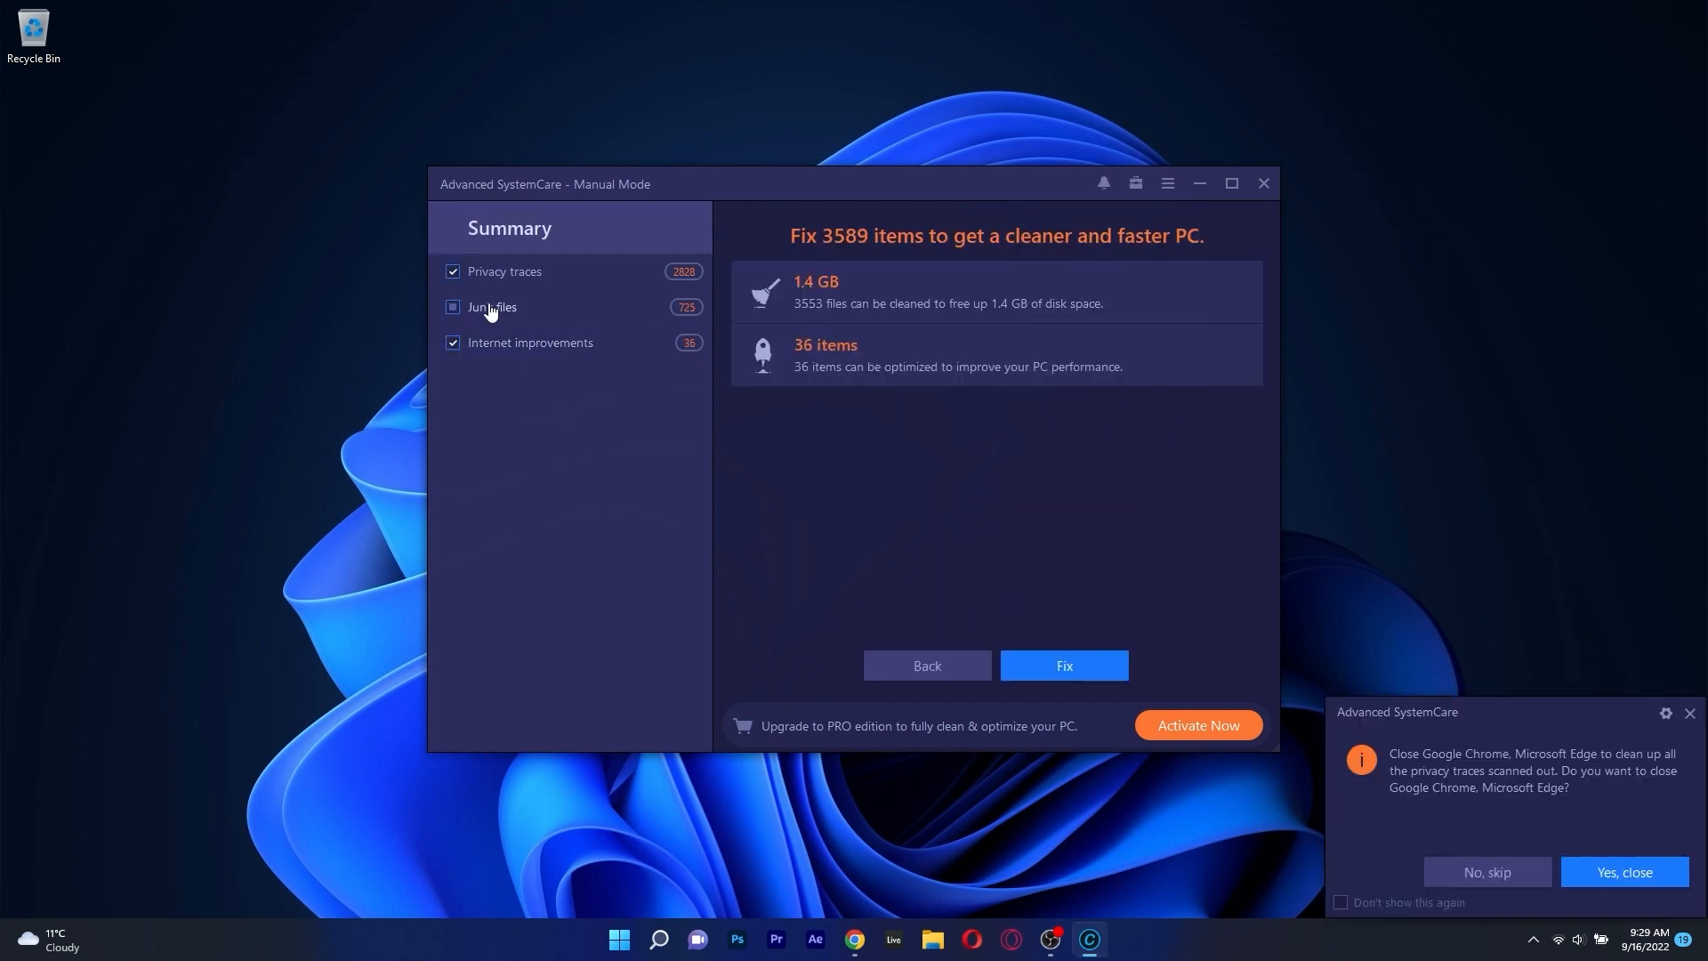
pyautogui.click(491, 307)
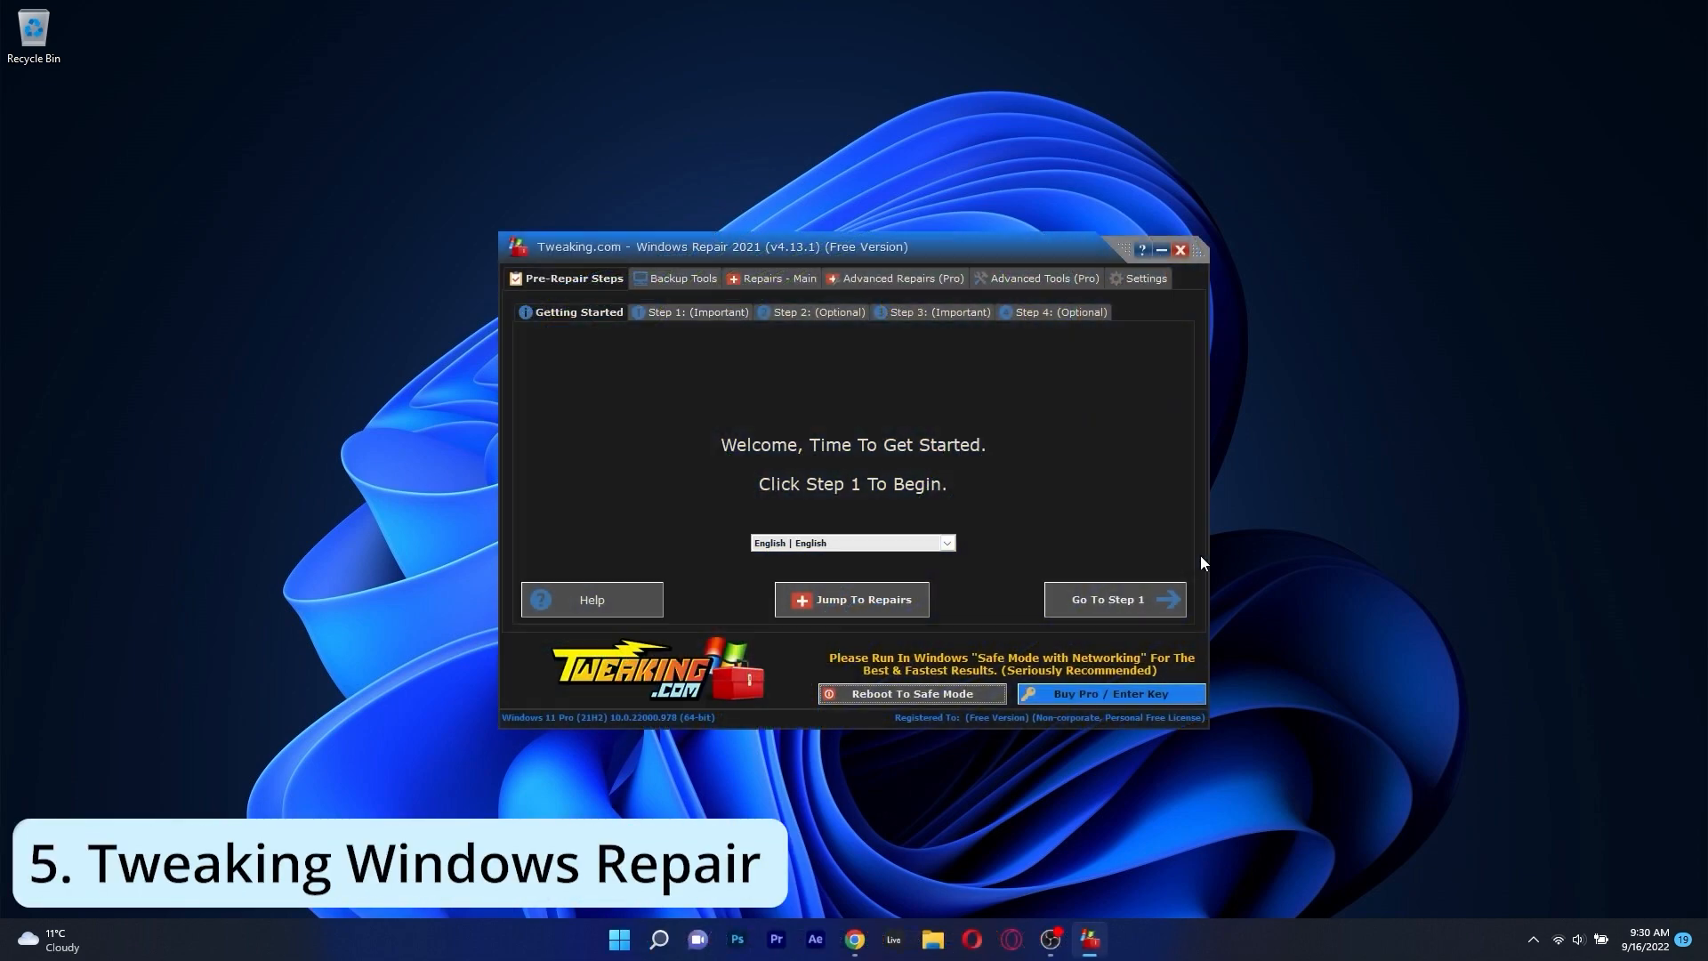
# - Step through the power reset and pre-scan steps, then go to the Repairs - Main page
pyautogui.click(1114, 600)
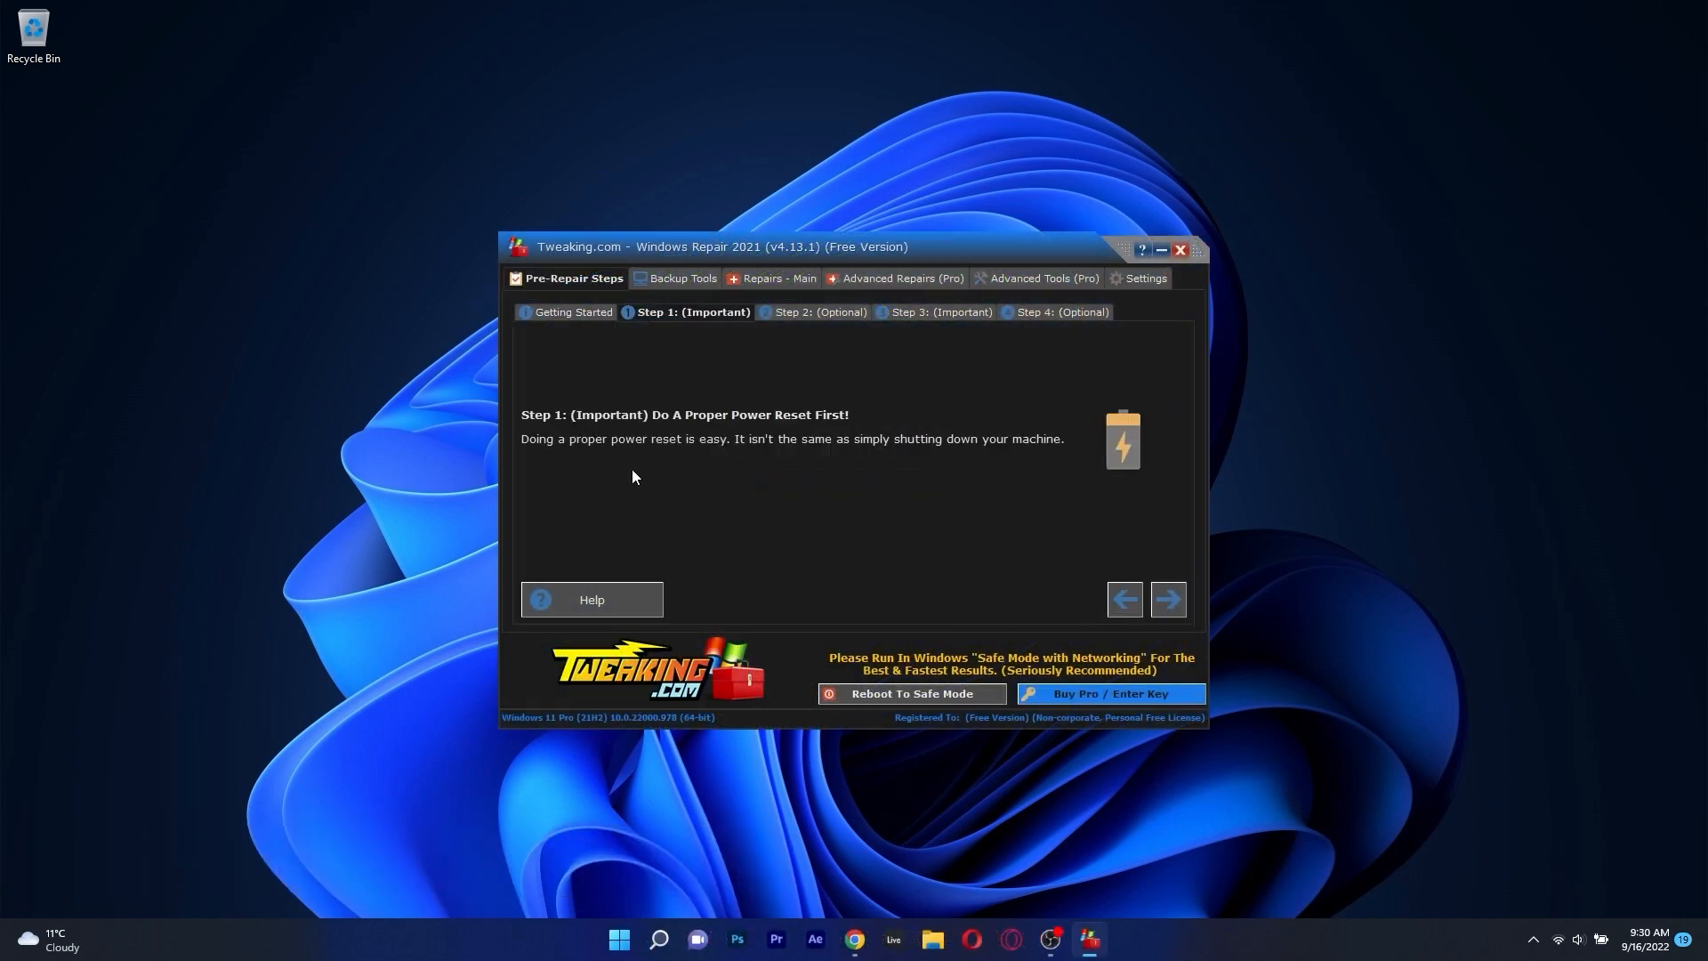
pyautogui.click(1167, 599)
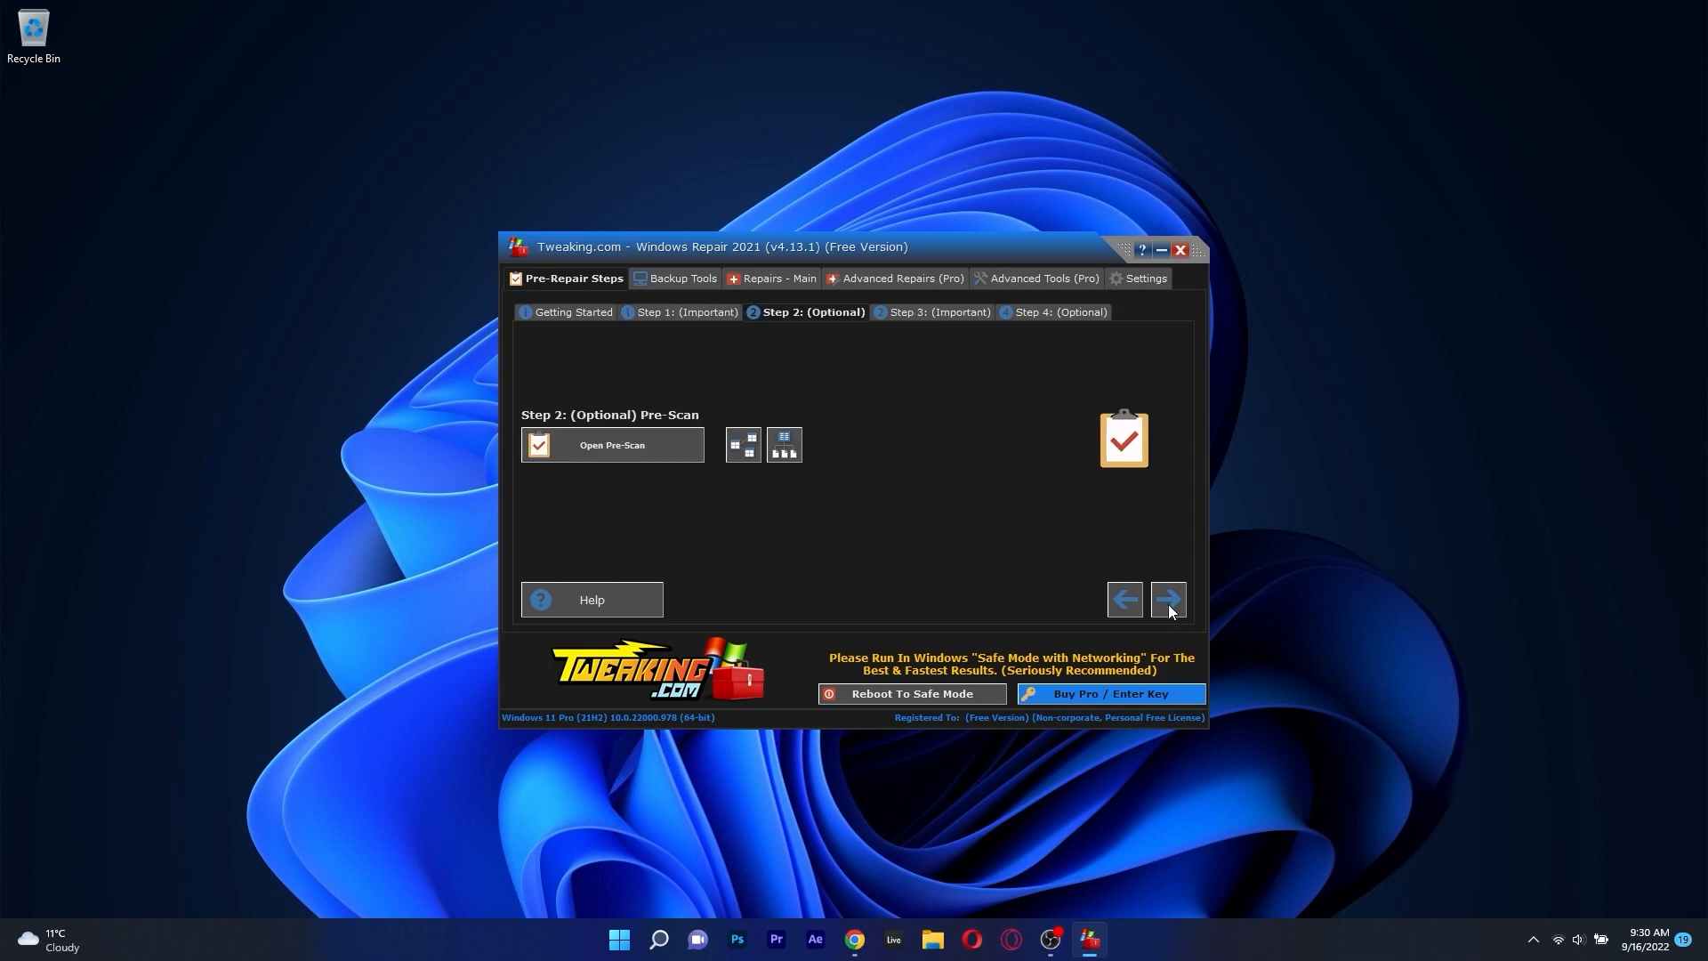
pyautogui.moveTo(617, 468)
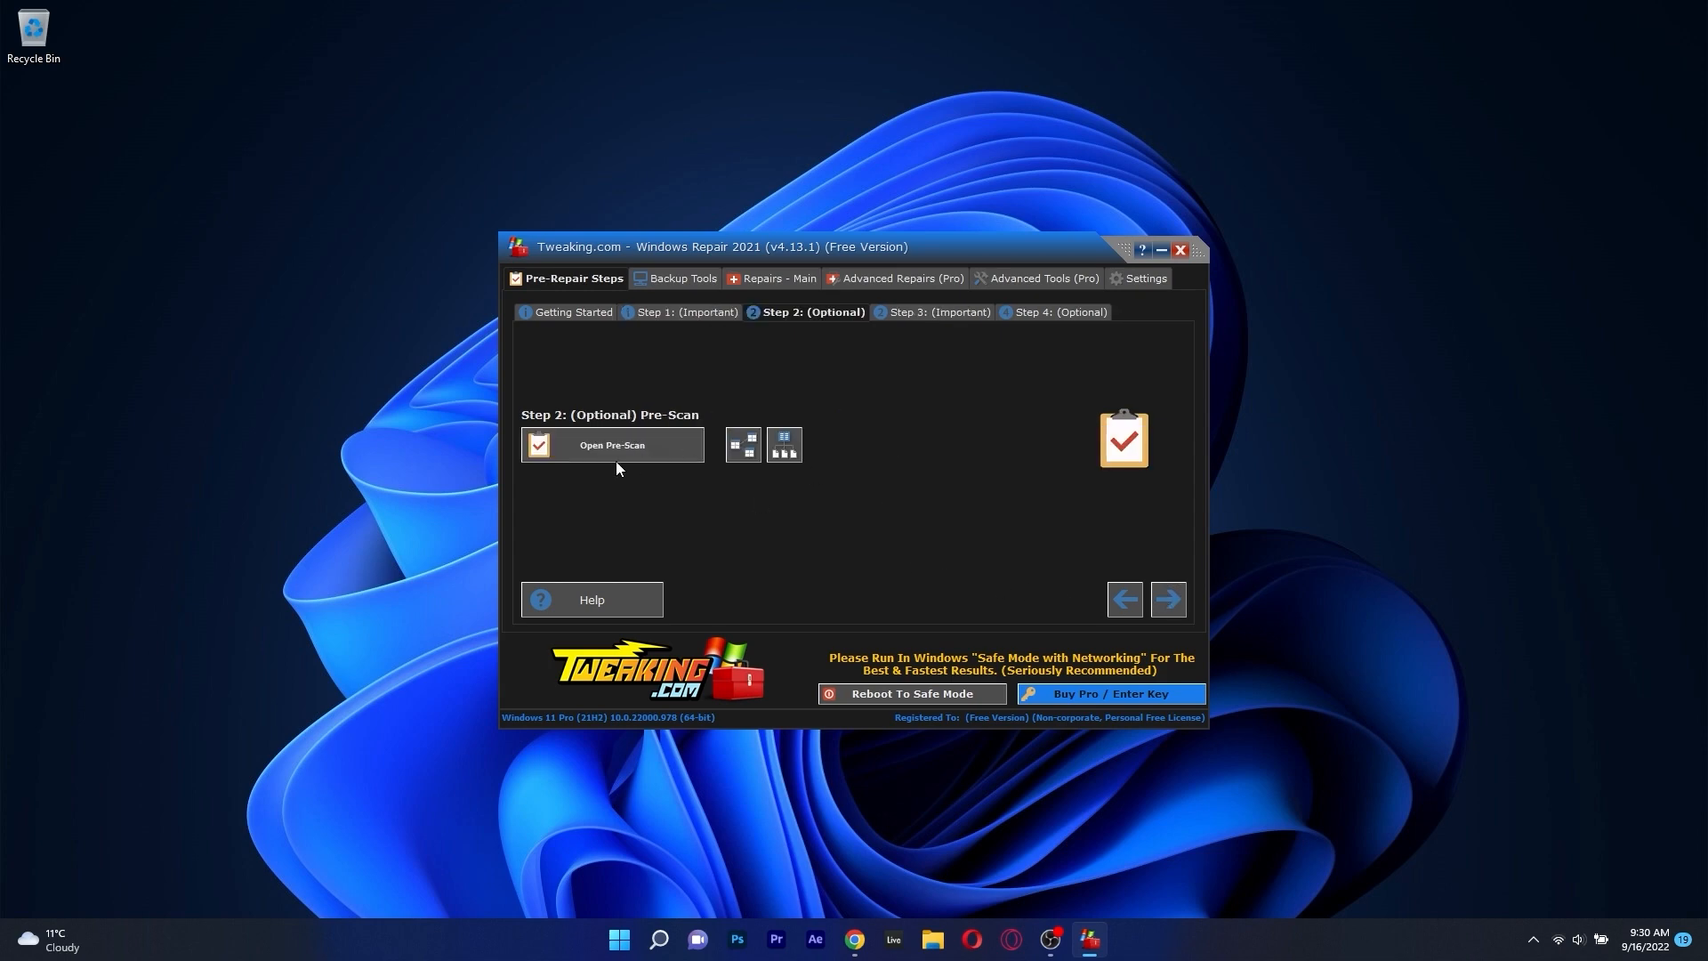
pyautogui.click(610, 445)
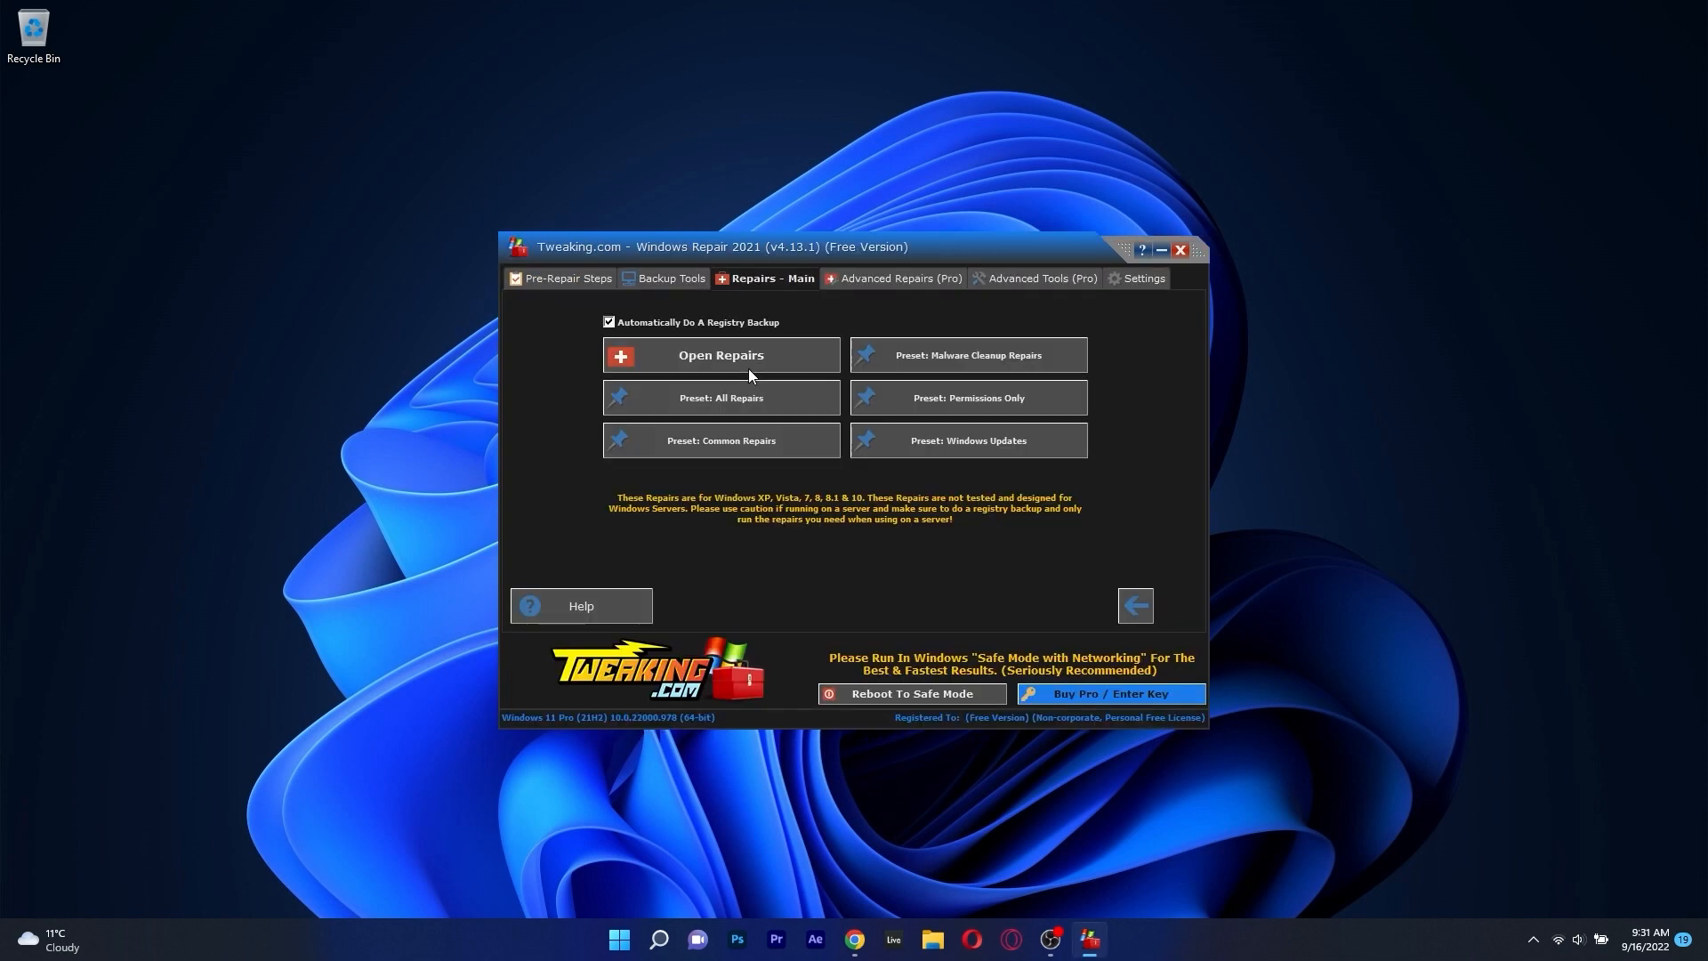
# - Open the full repairs list, dismissing the failed backup and Safe Mode warnings
pyautogui.click(1179, 249)
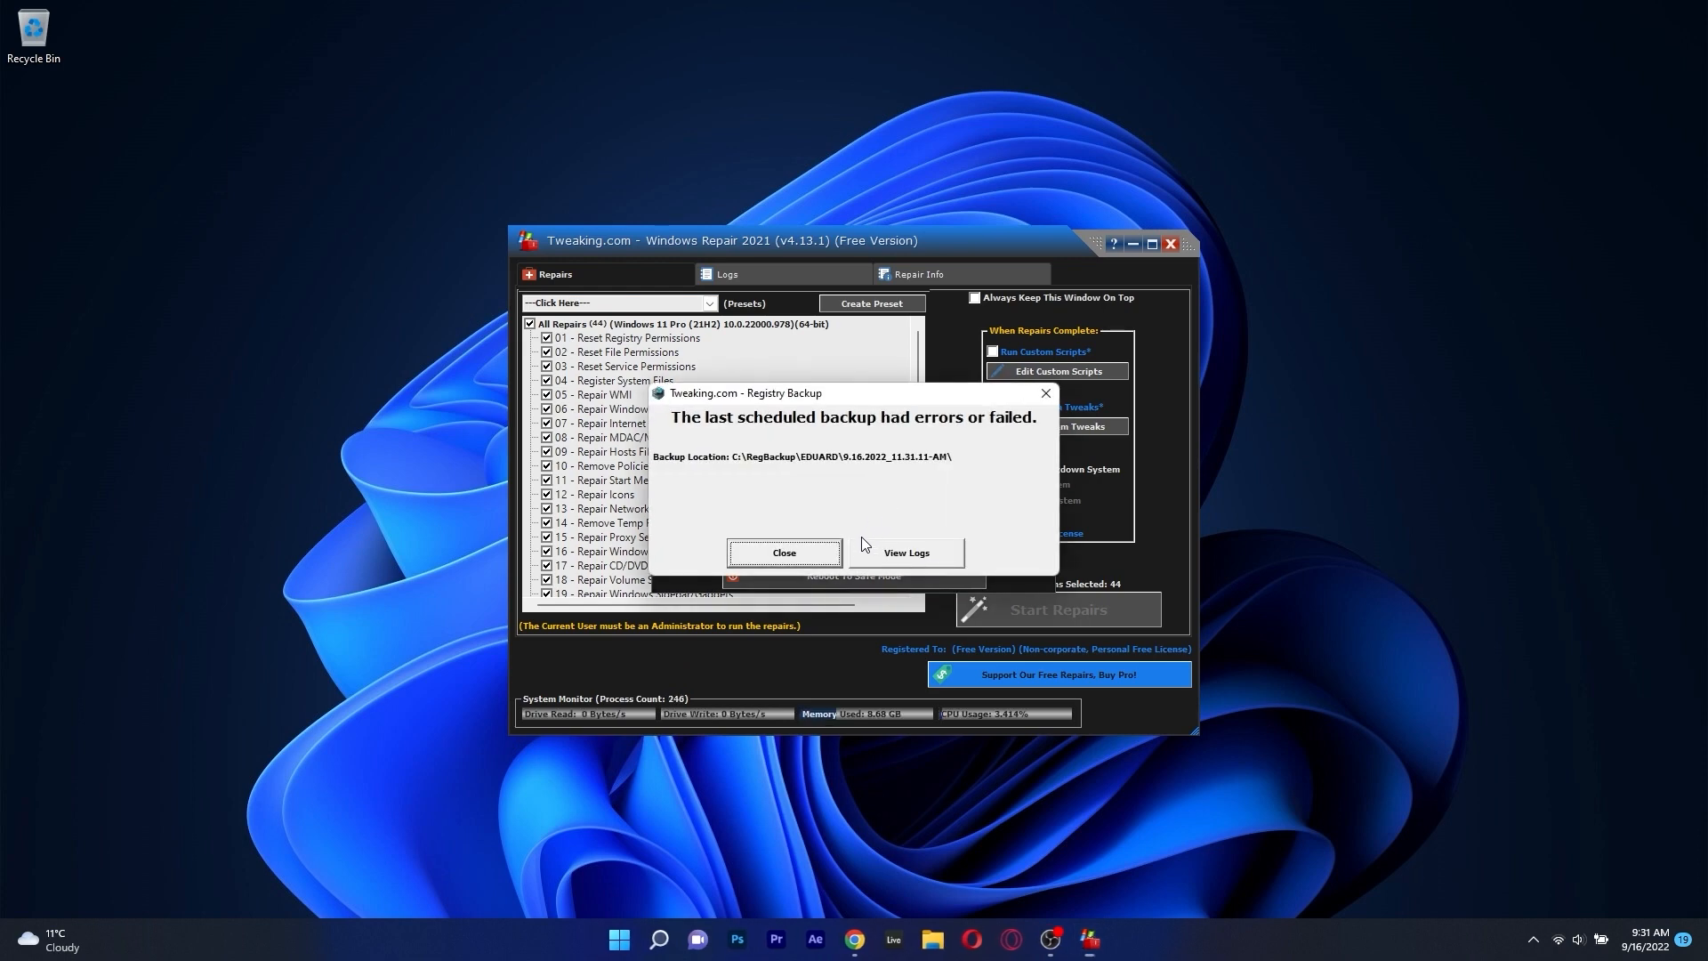
pyautogui.click(782, 554)
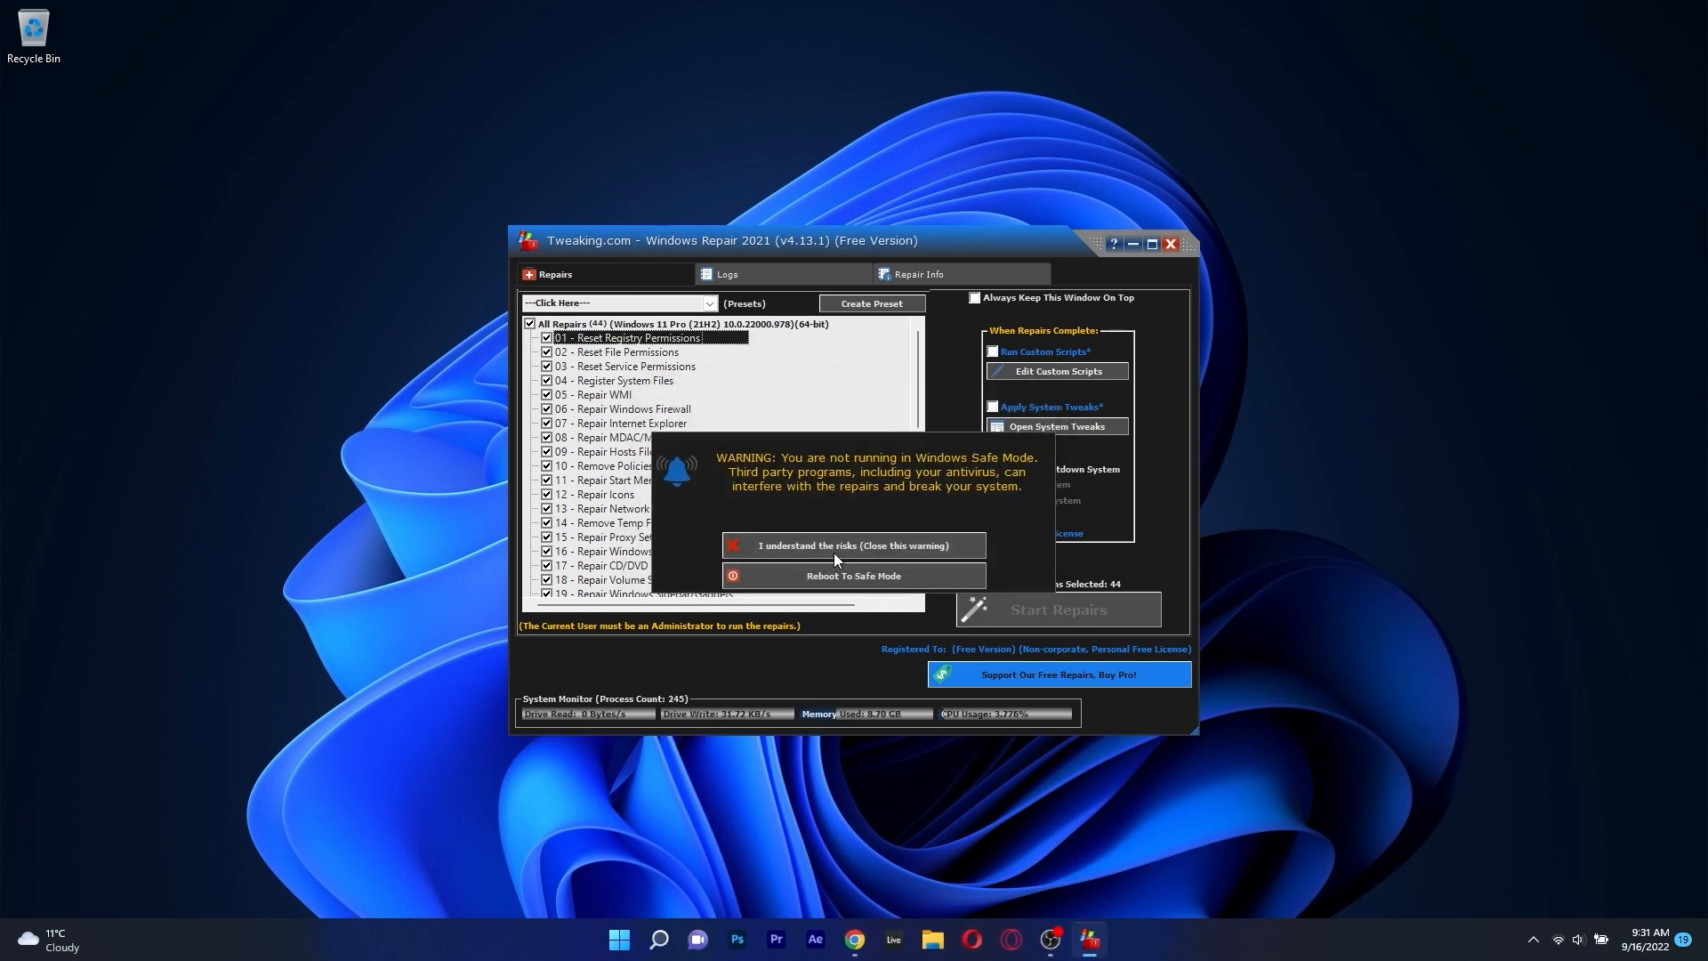
pyautogui.click(853, 544)
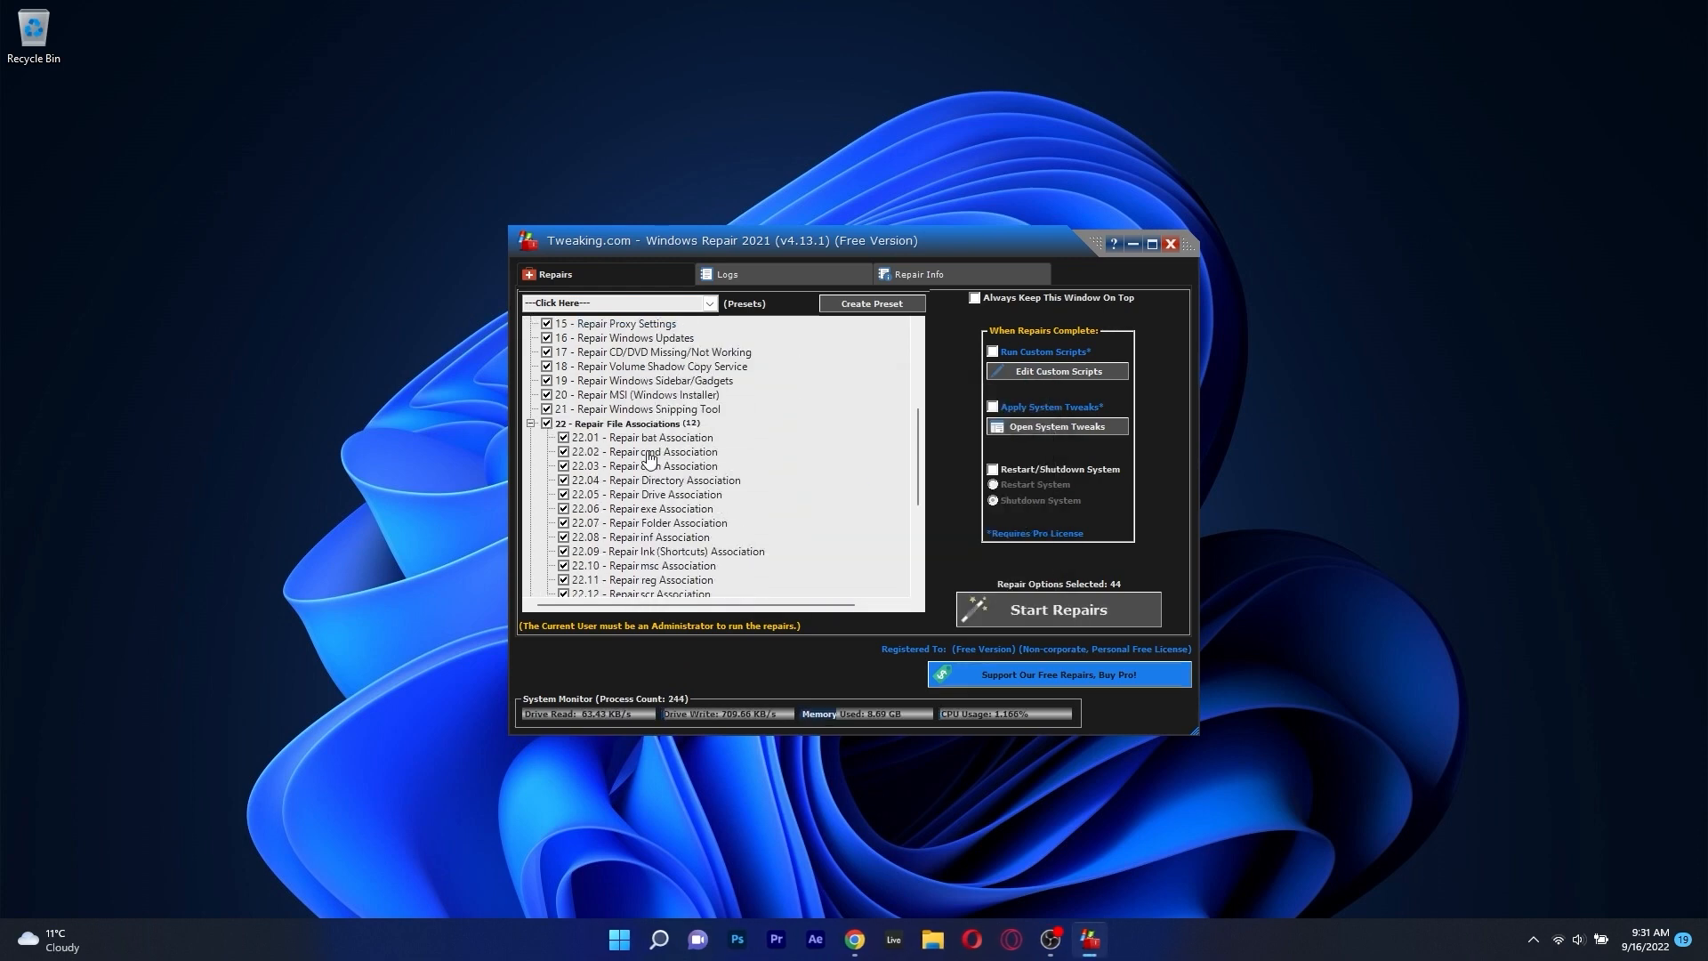
pyautogui.scroll(-3)
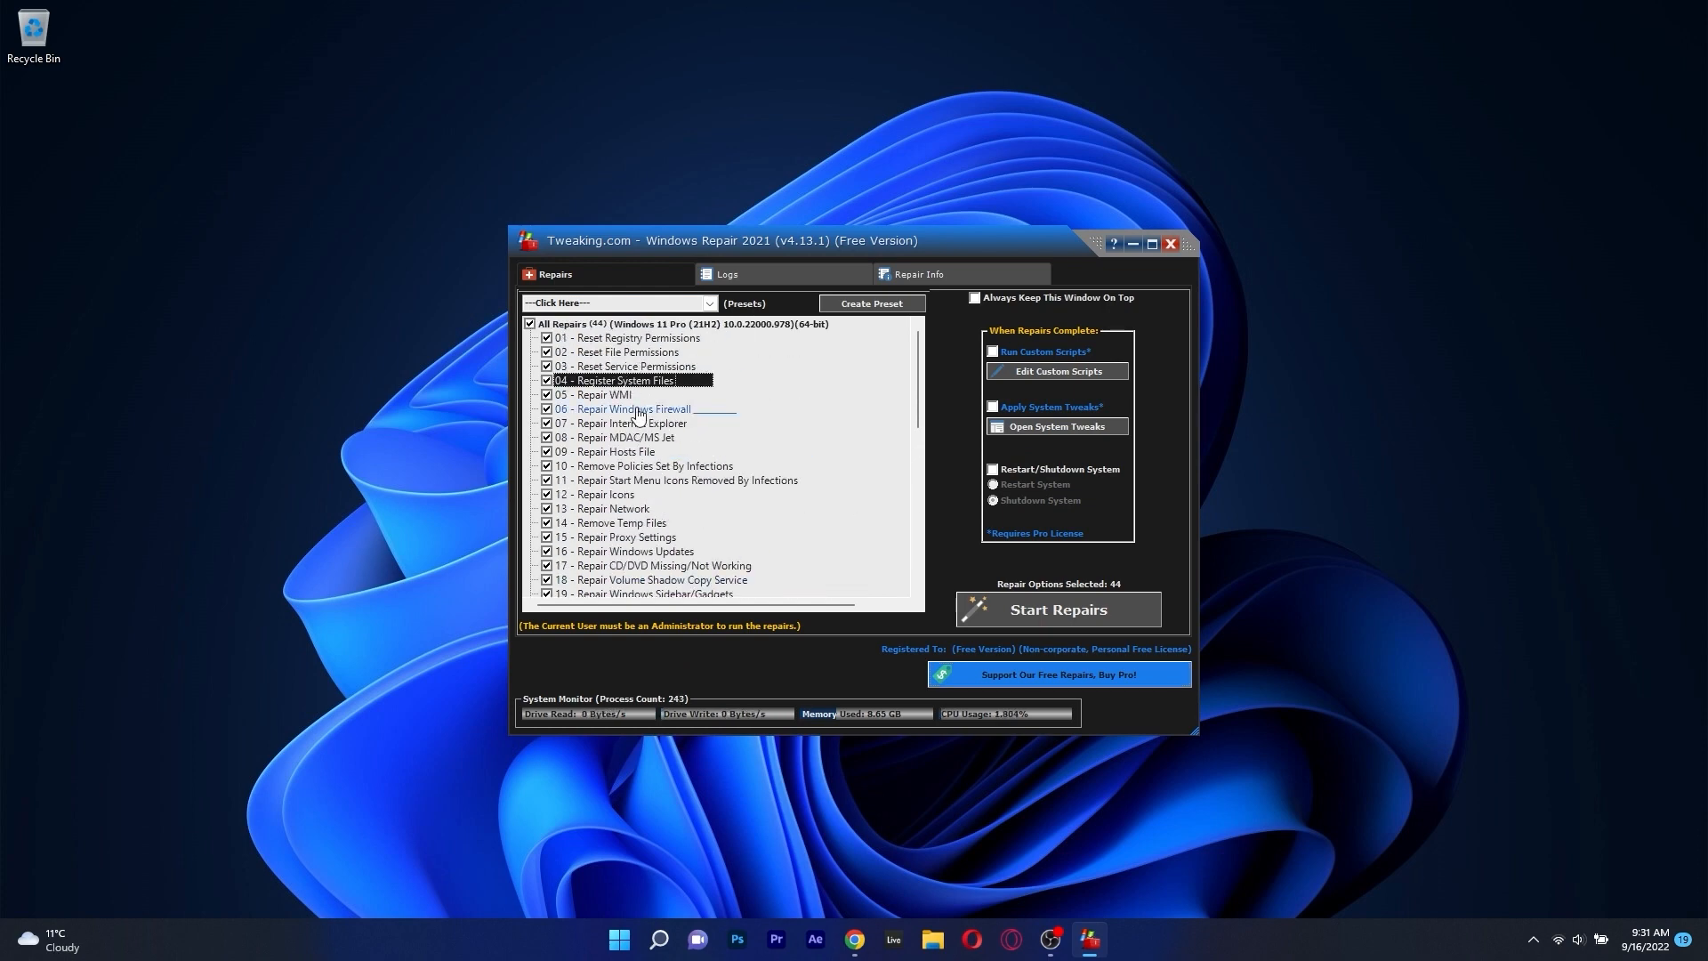
pyautogui.scroll(-3)
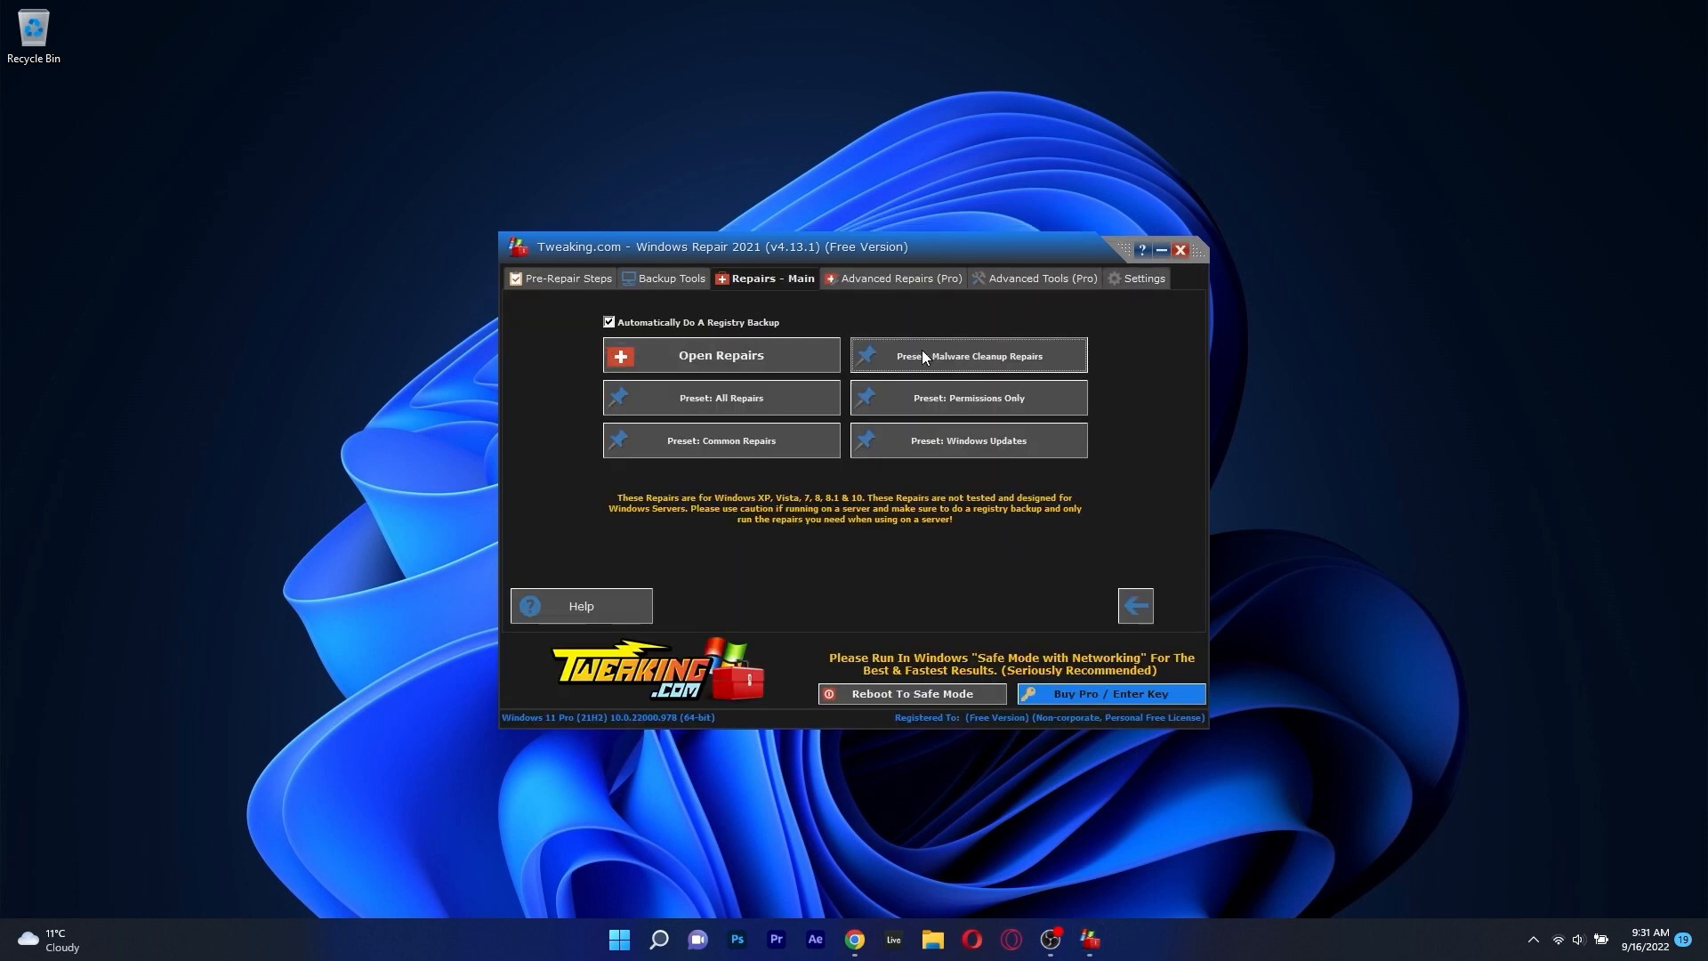
# - Load the Malware Cleanup Repairs preset selecting 17 repairs, then close the repairs window
pyautogui.click(966, 356)
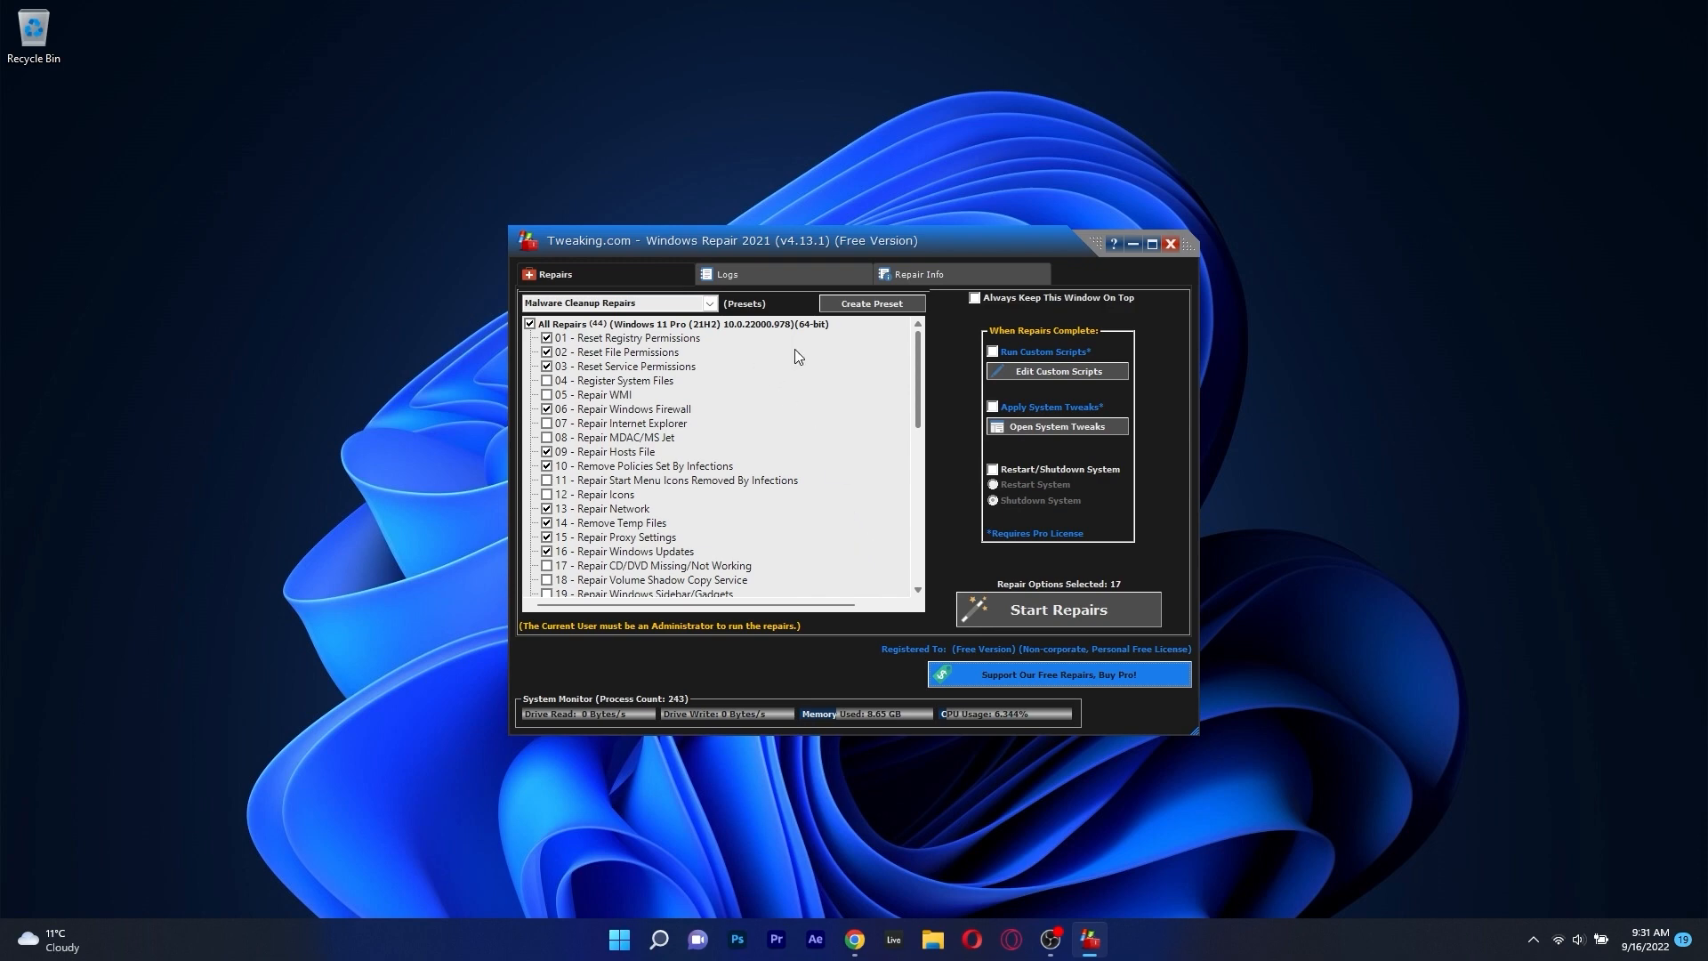
pyautogui.scroll(-3)
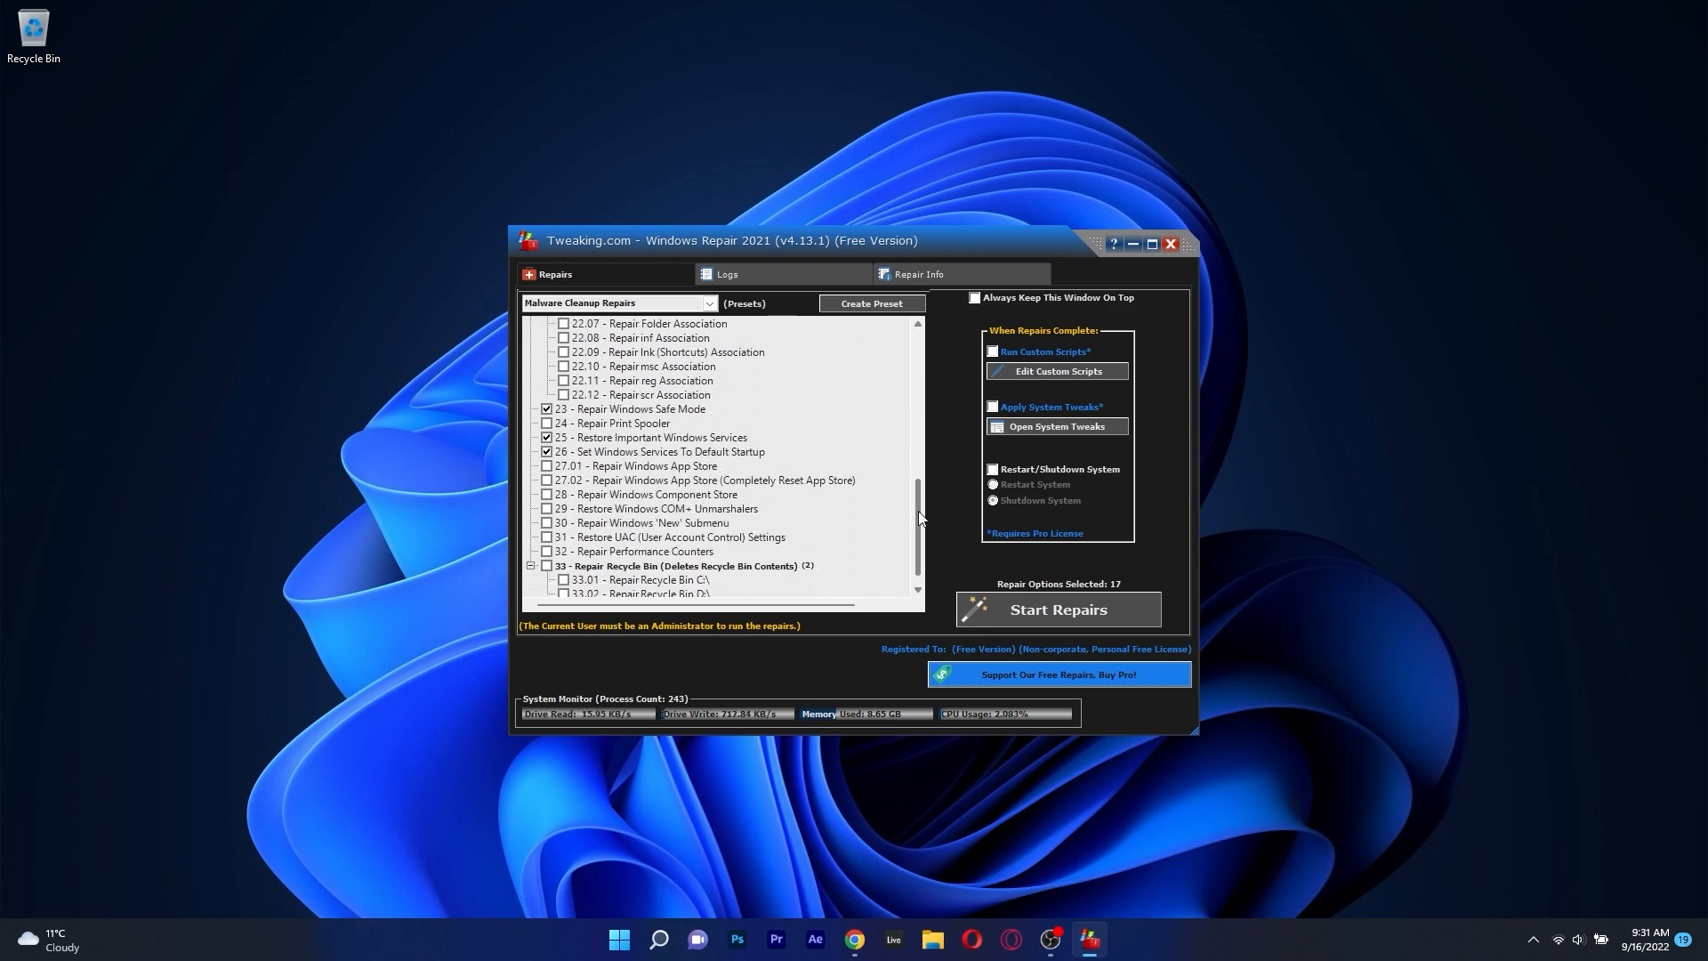
pyautogui.click(1055, 609)
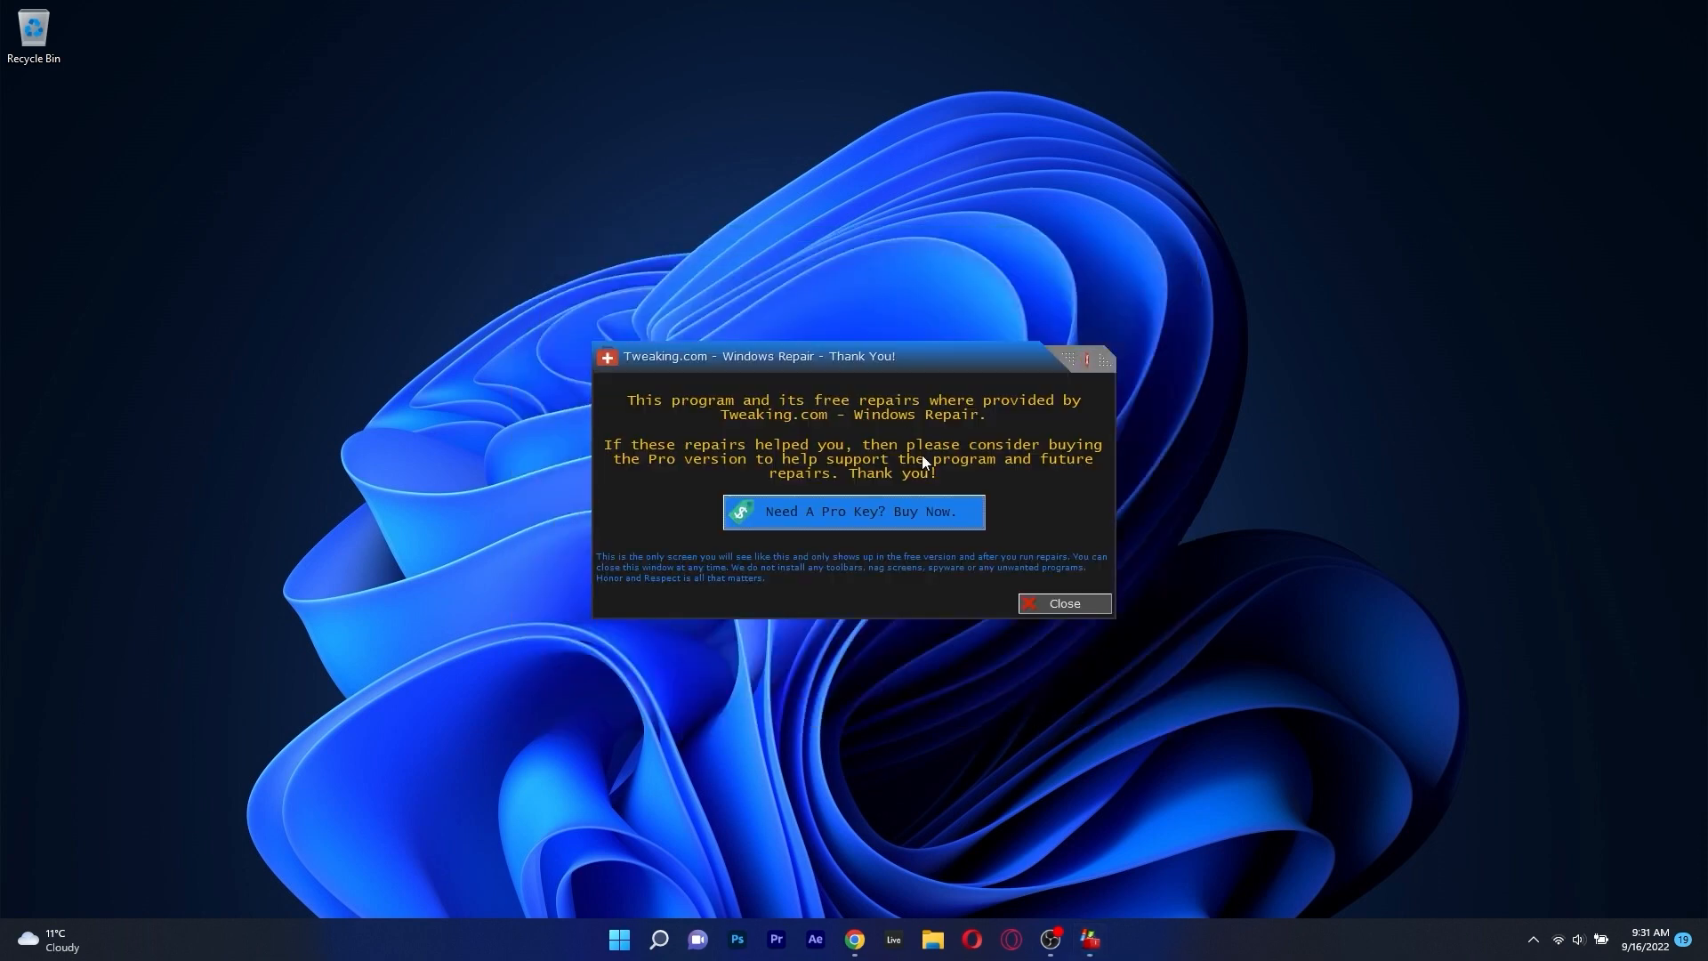
# - Dismiss the thank-you message and view the Advanced Tools and Backup Tools pages
pyautogui.click(1062, 603)
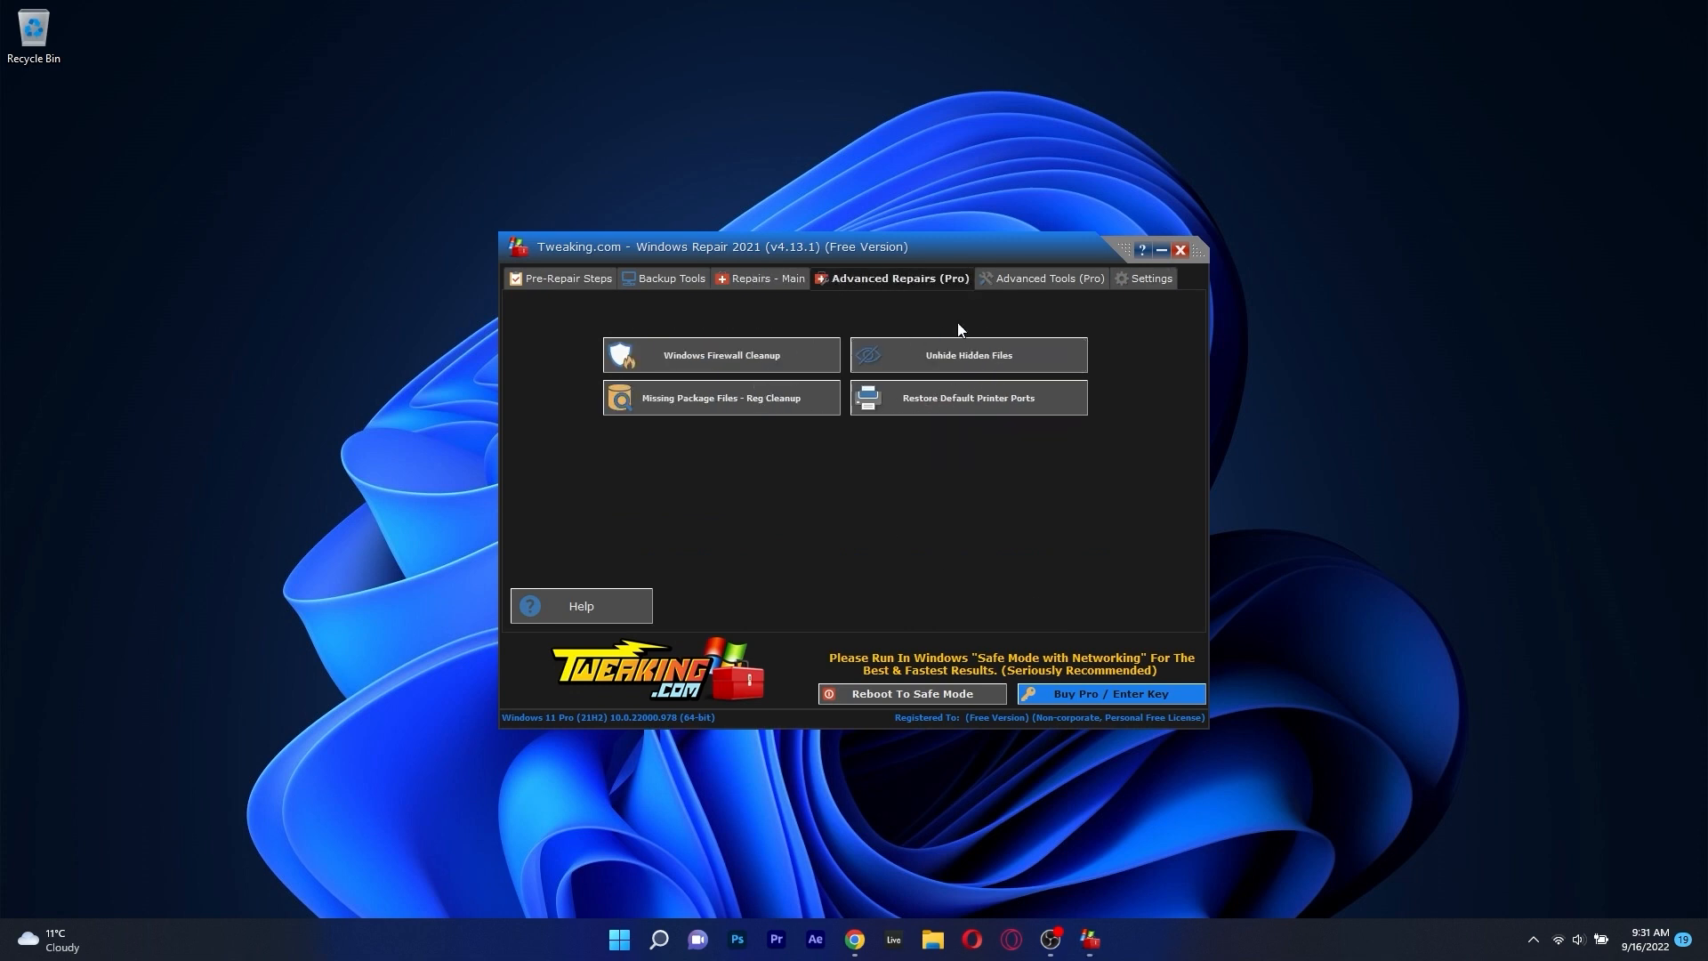
pyautogui.click(1040, 278)
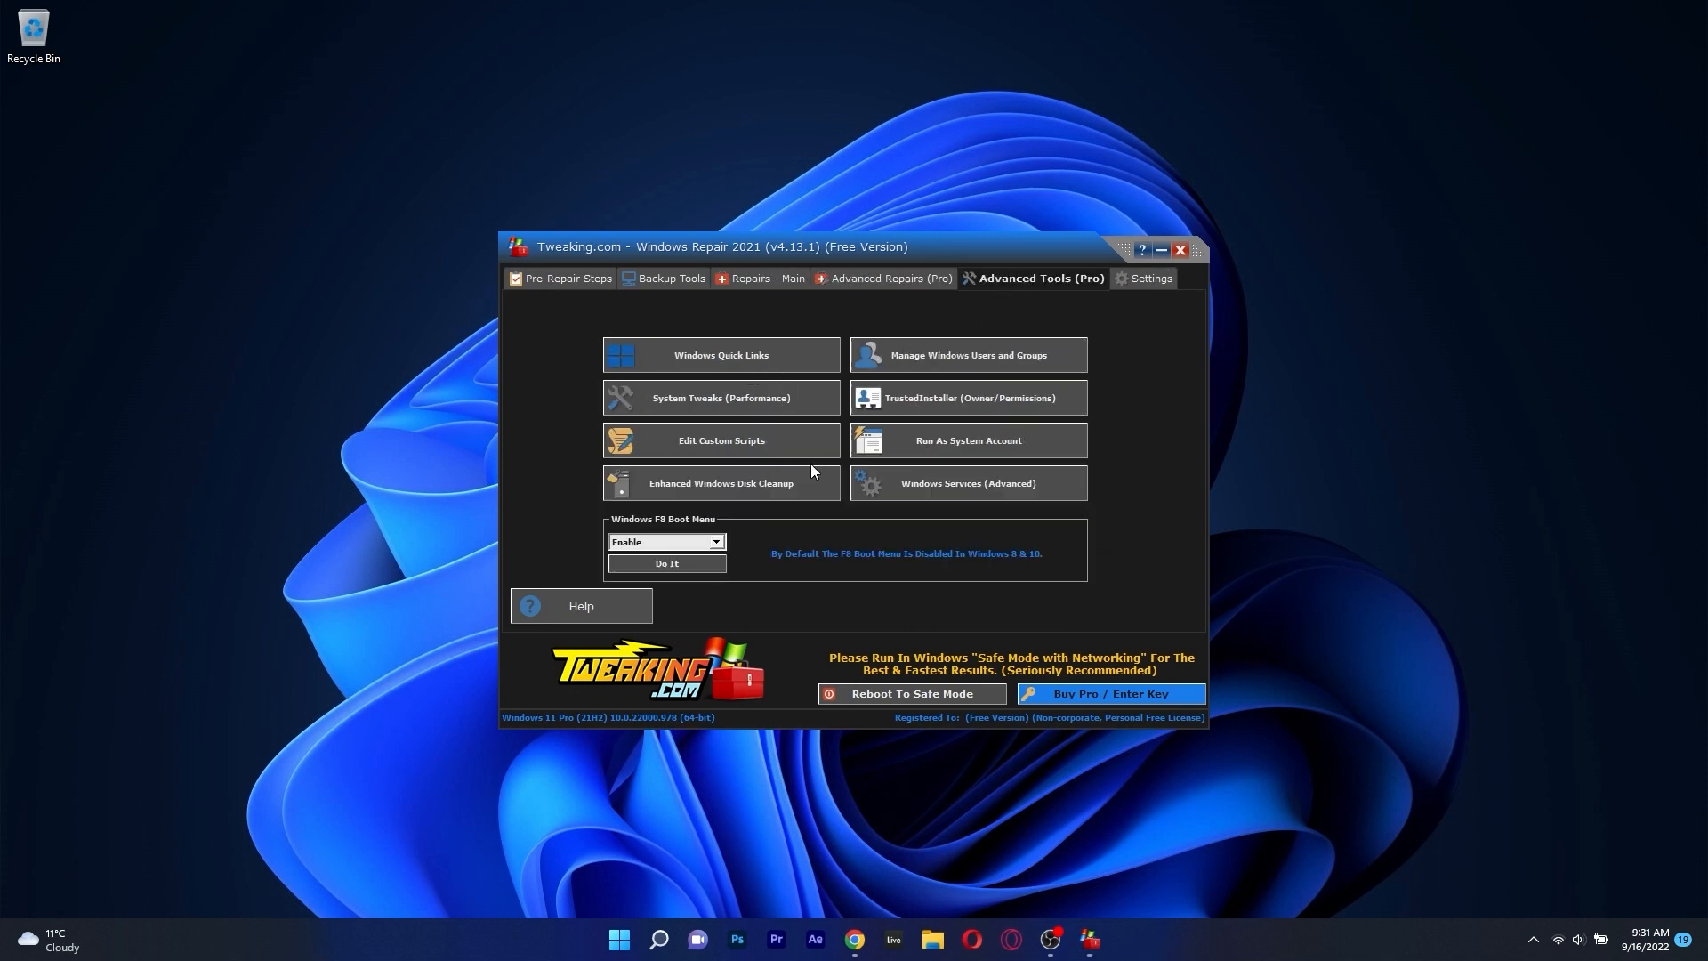
pyautogui.click(672, 278)
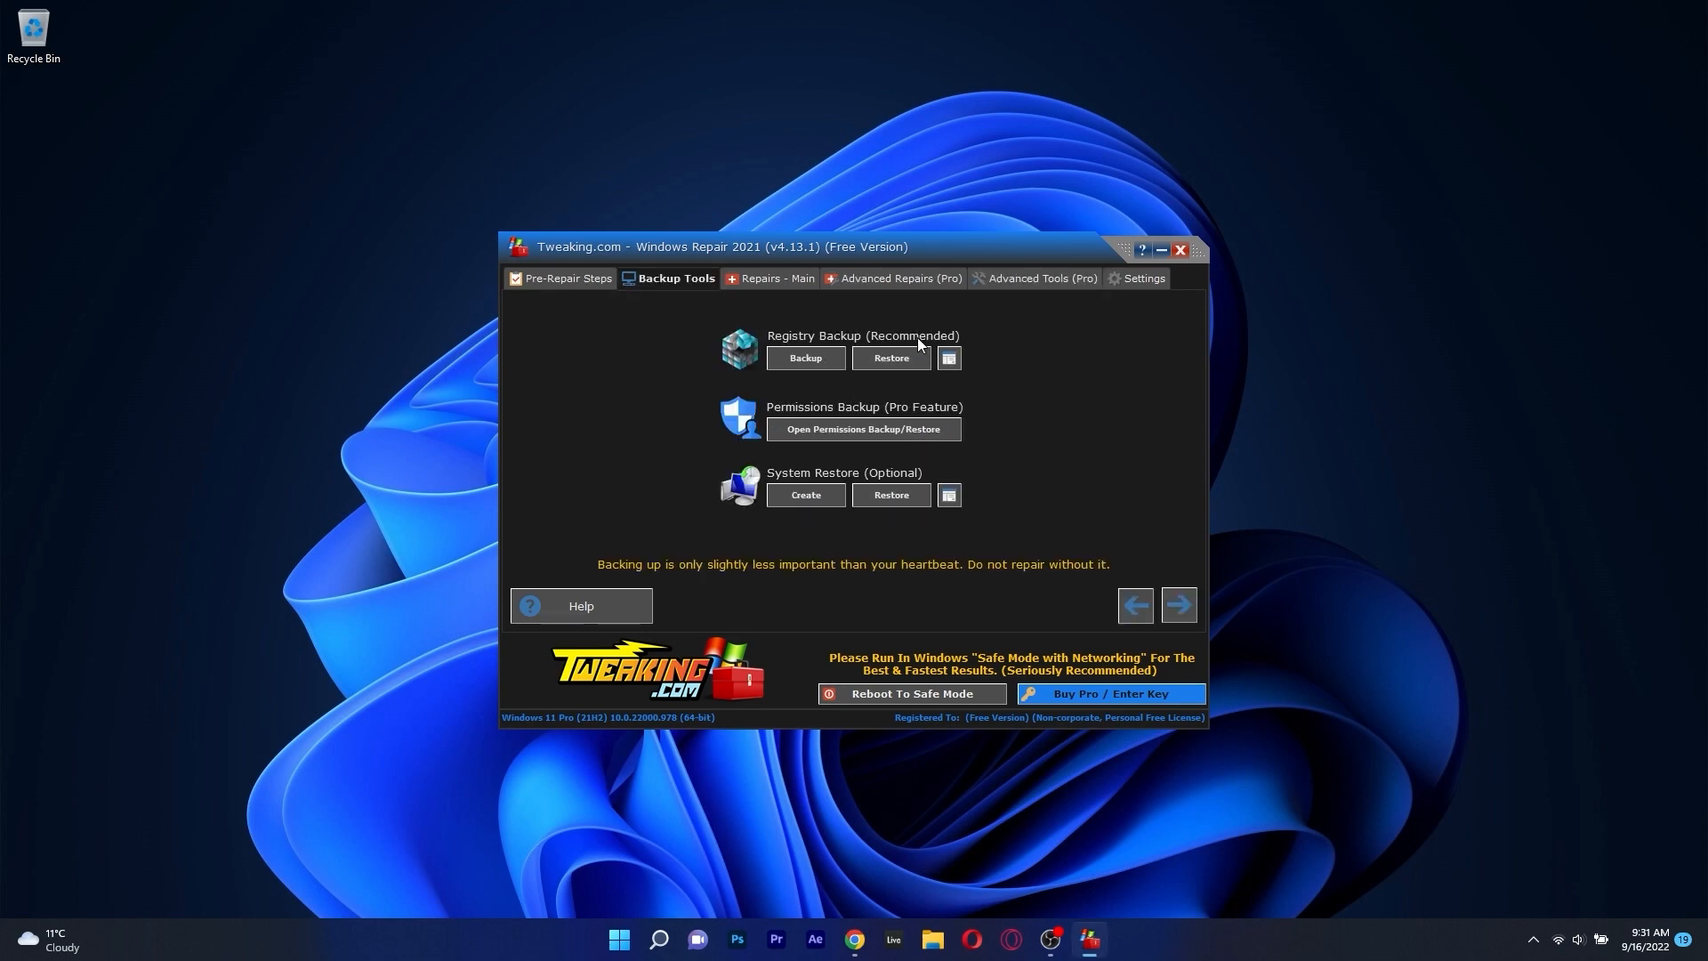
# - Open the full repairs list with 44 repairs selected, then close Windows Repair
pyautogui.click(804, 358)
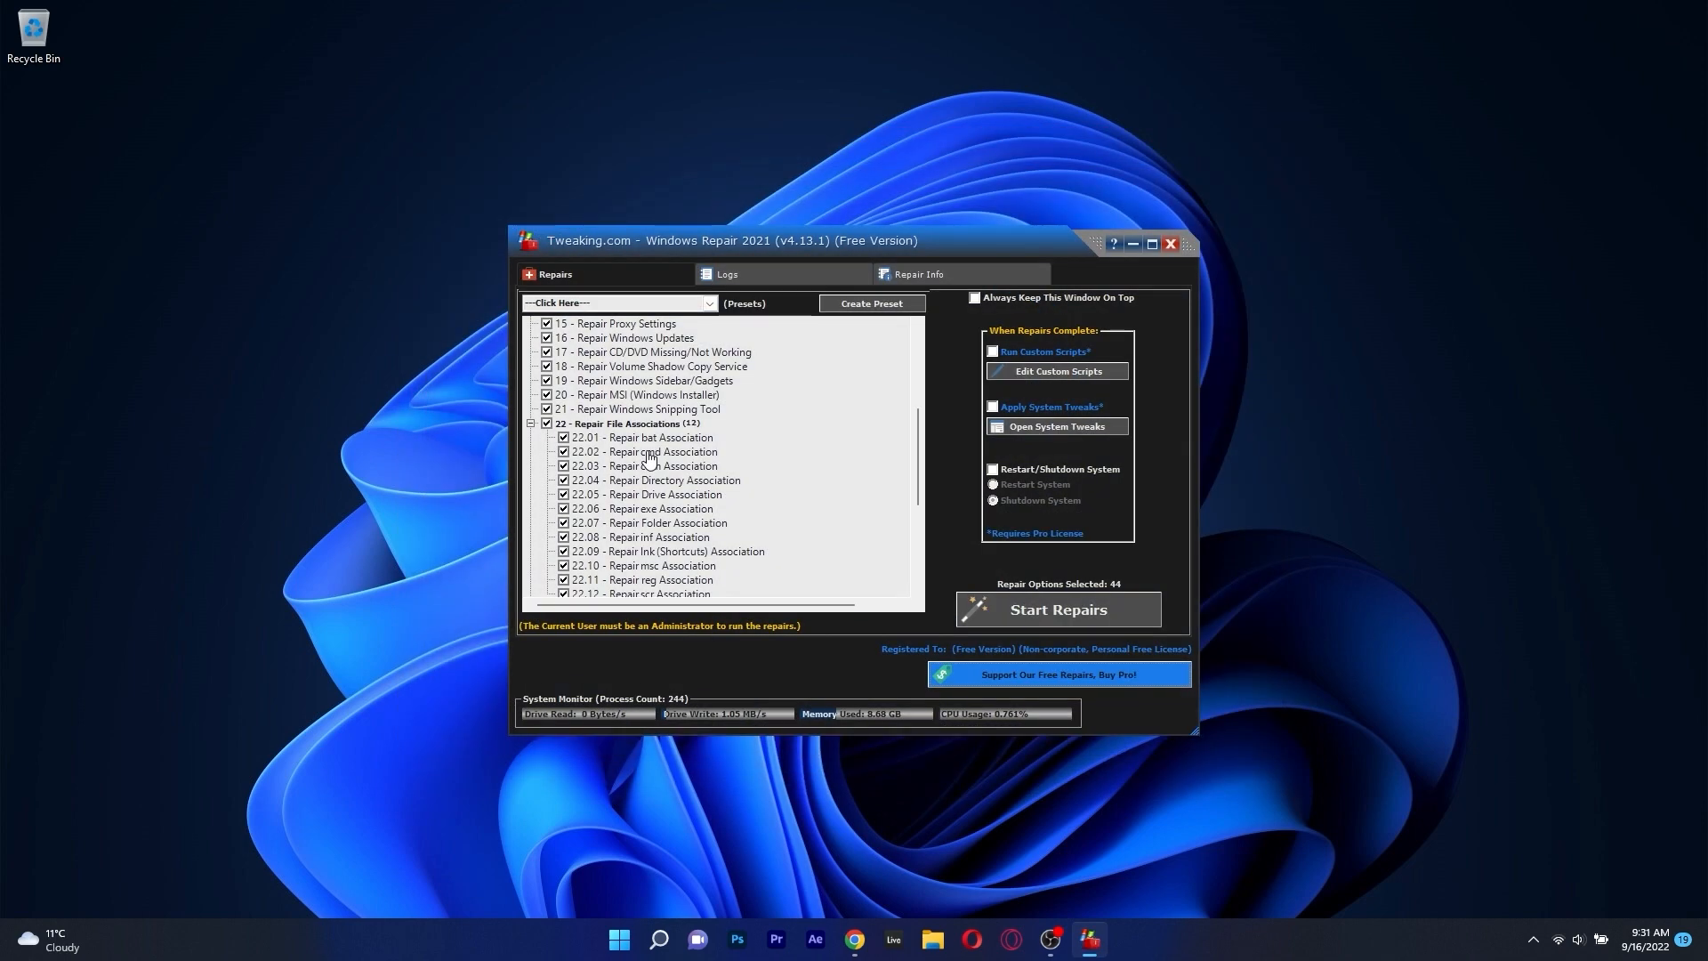
pyautogui.click(1173, 243)
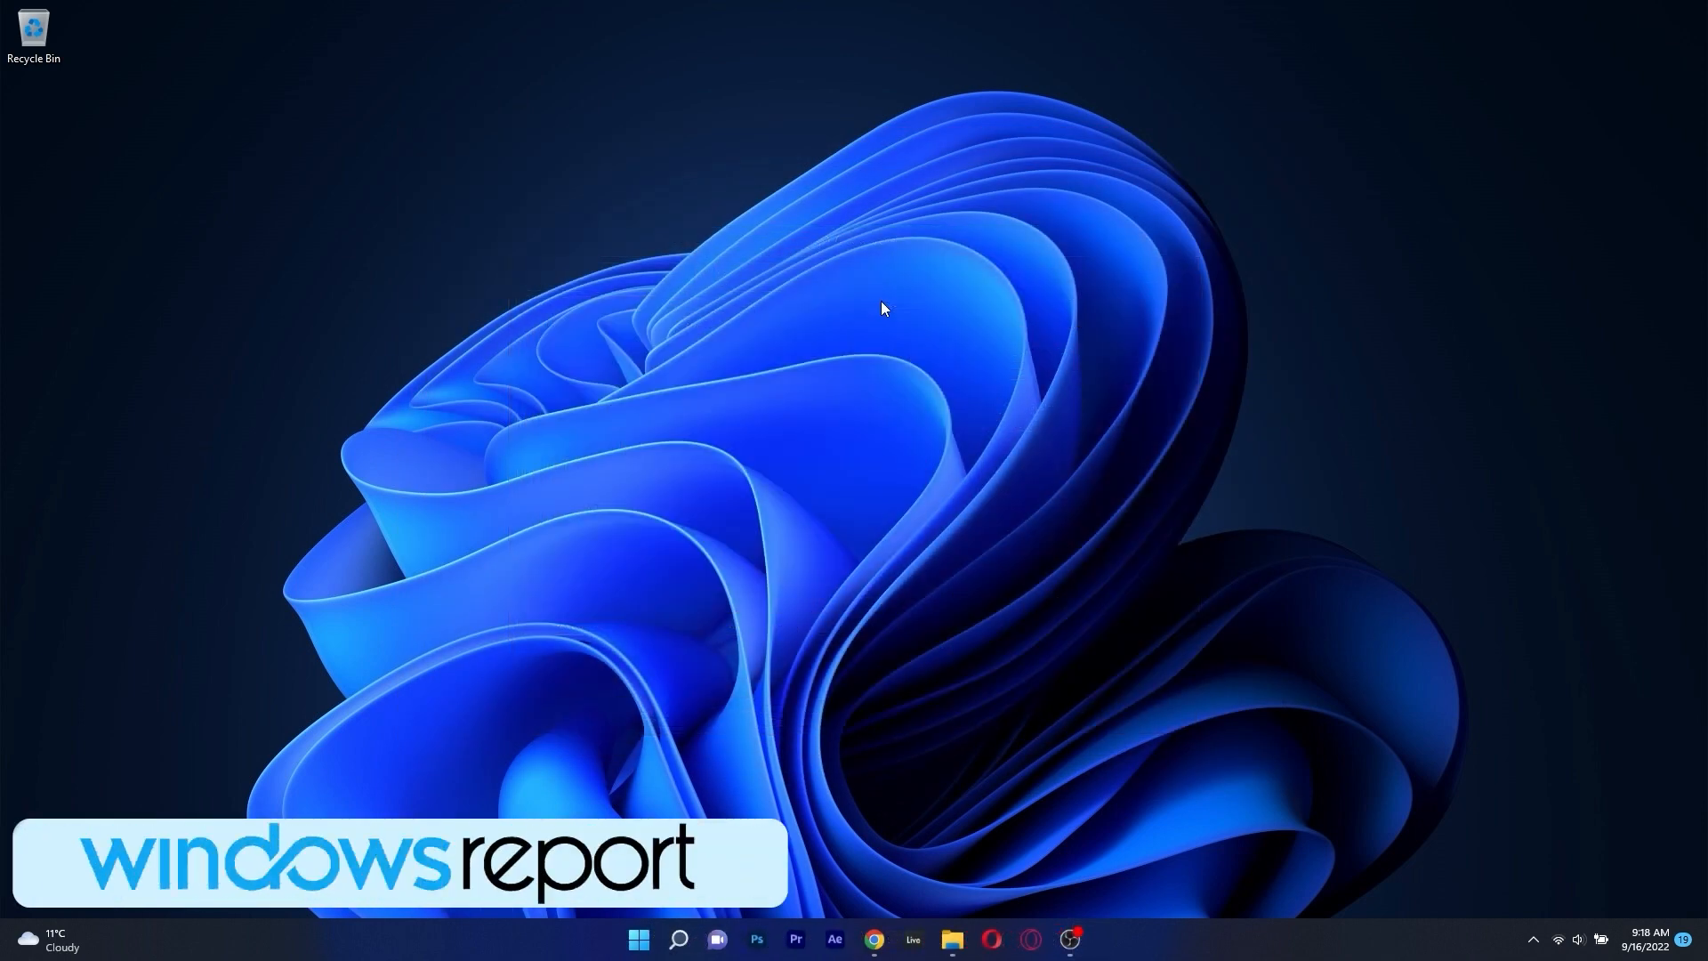